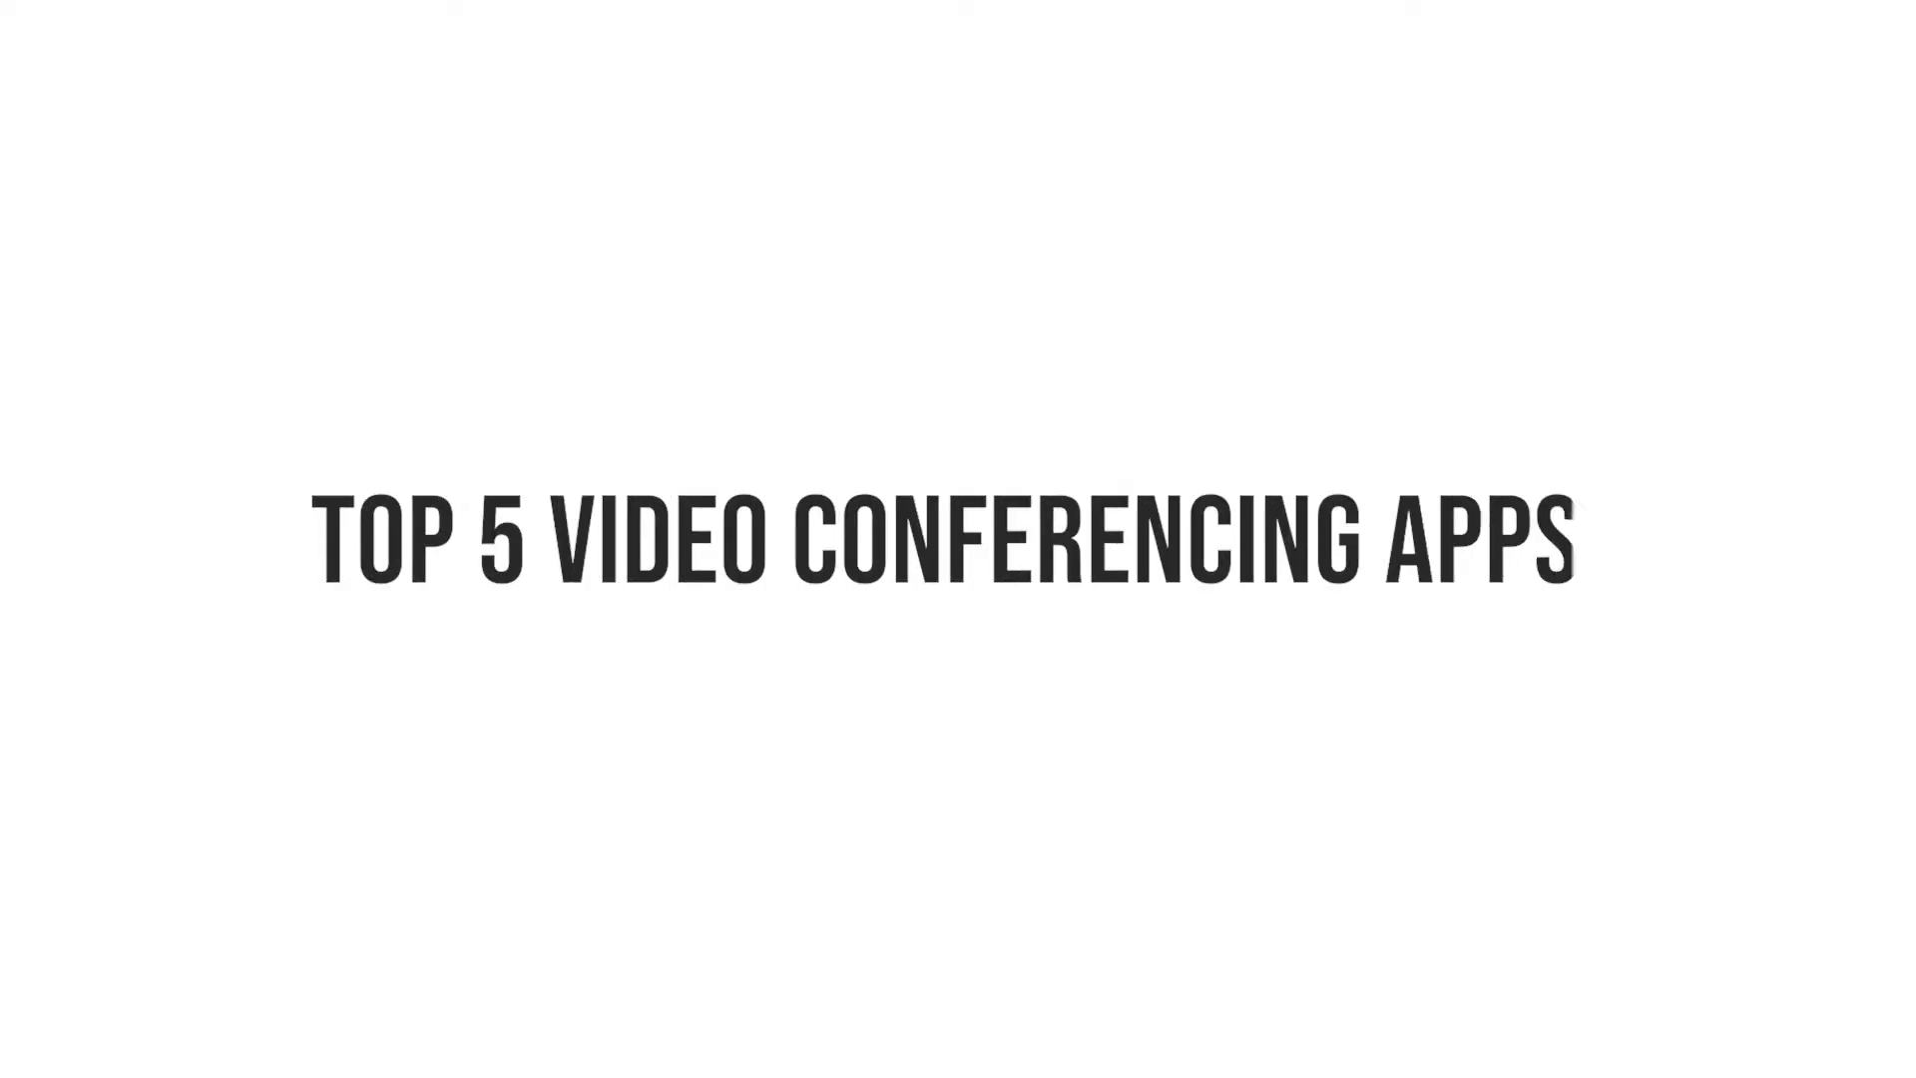
Start a video call in the Taskade project so it runs beside the team chat
type("!")
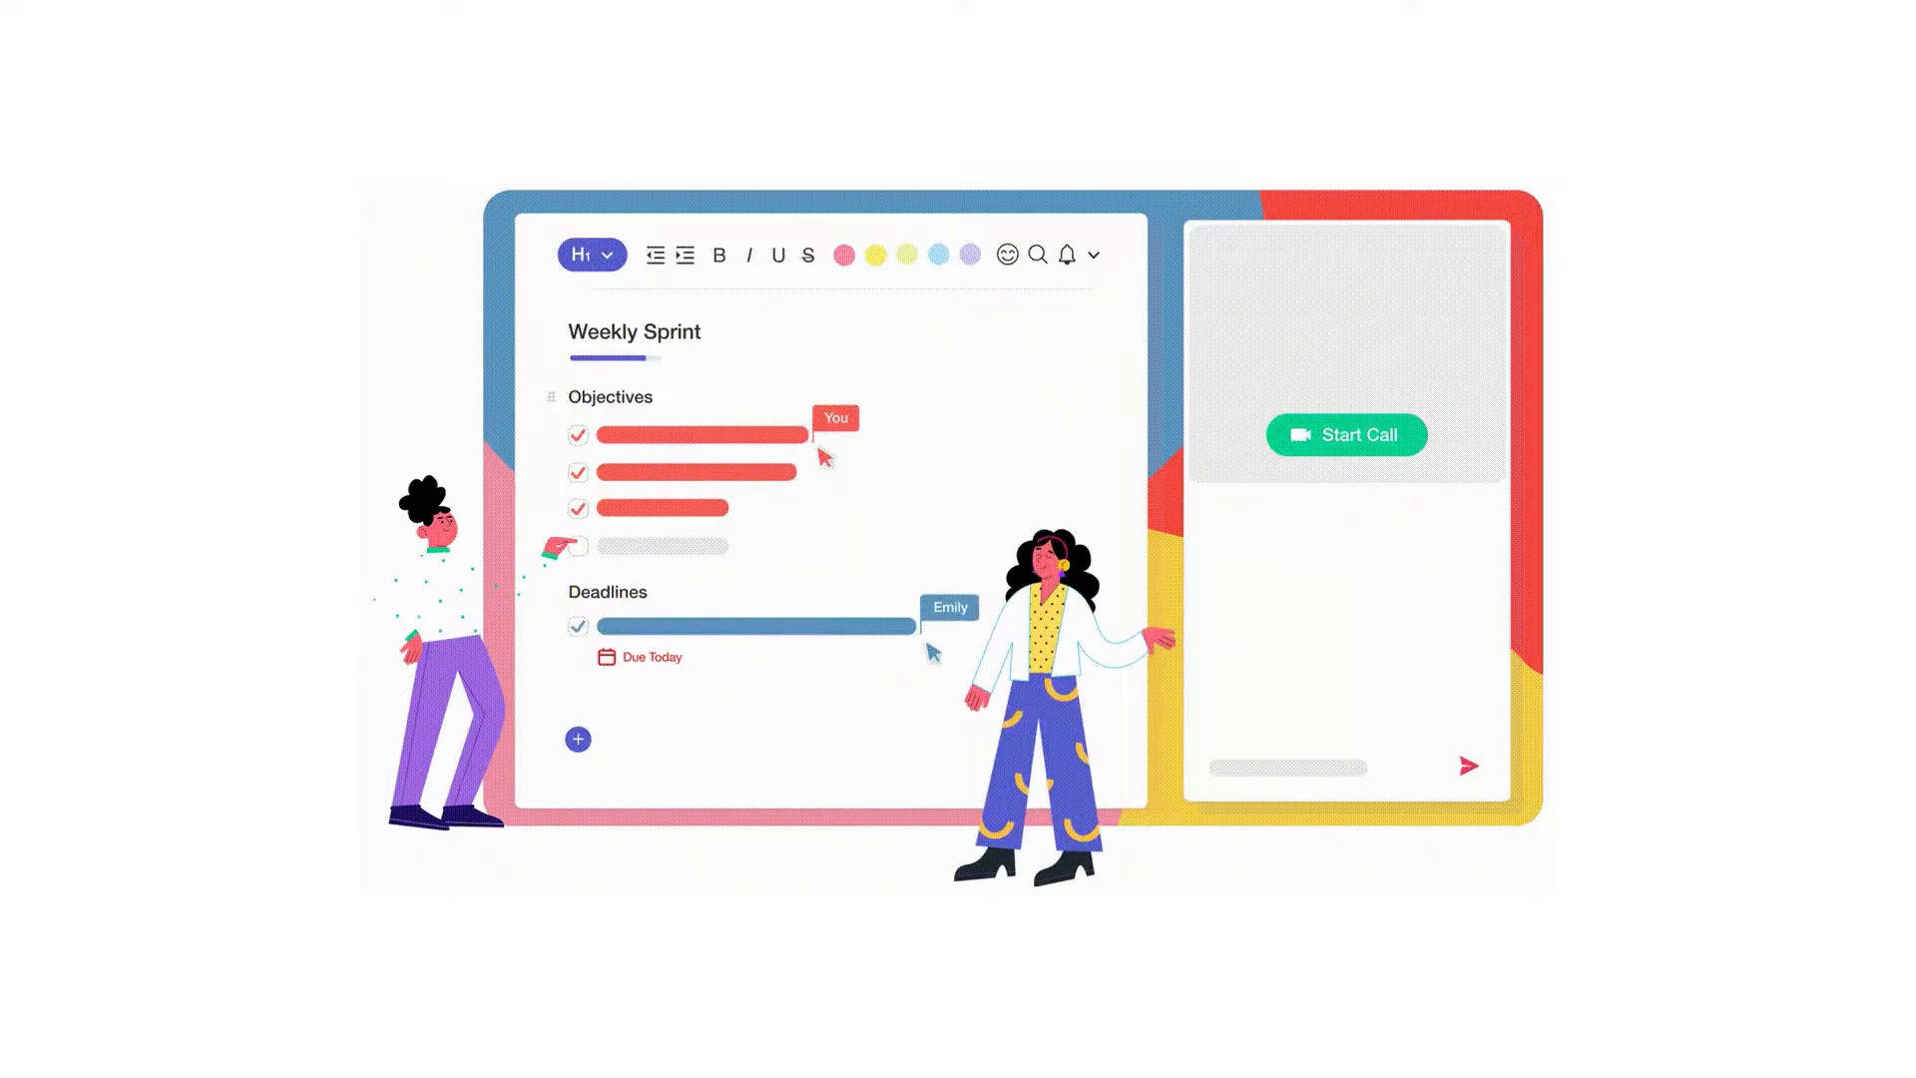
left_click(1345, 435)
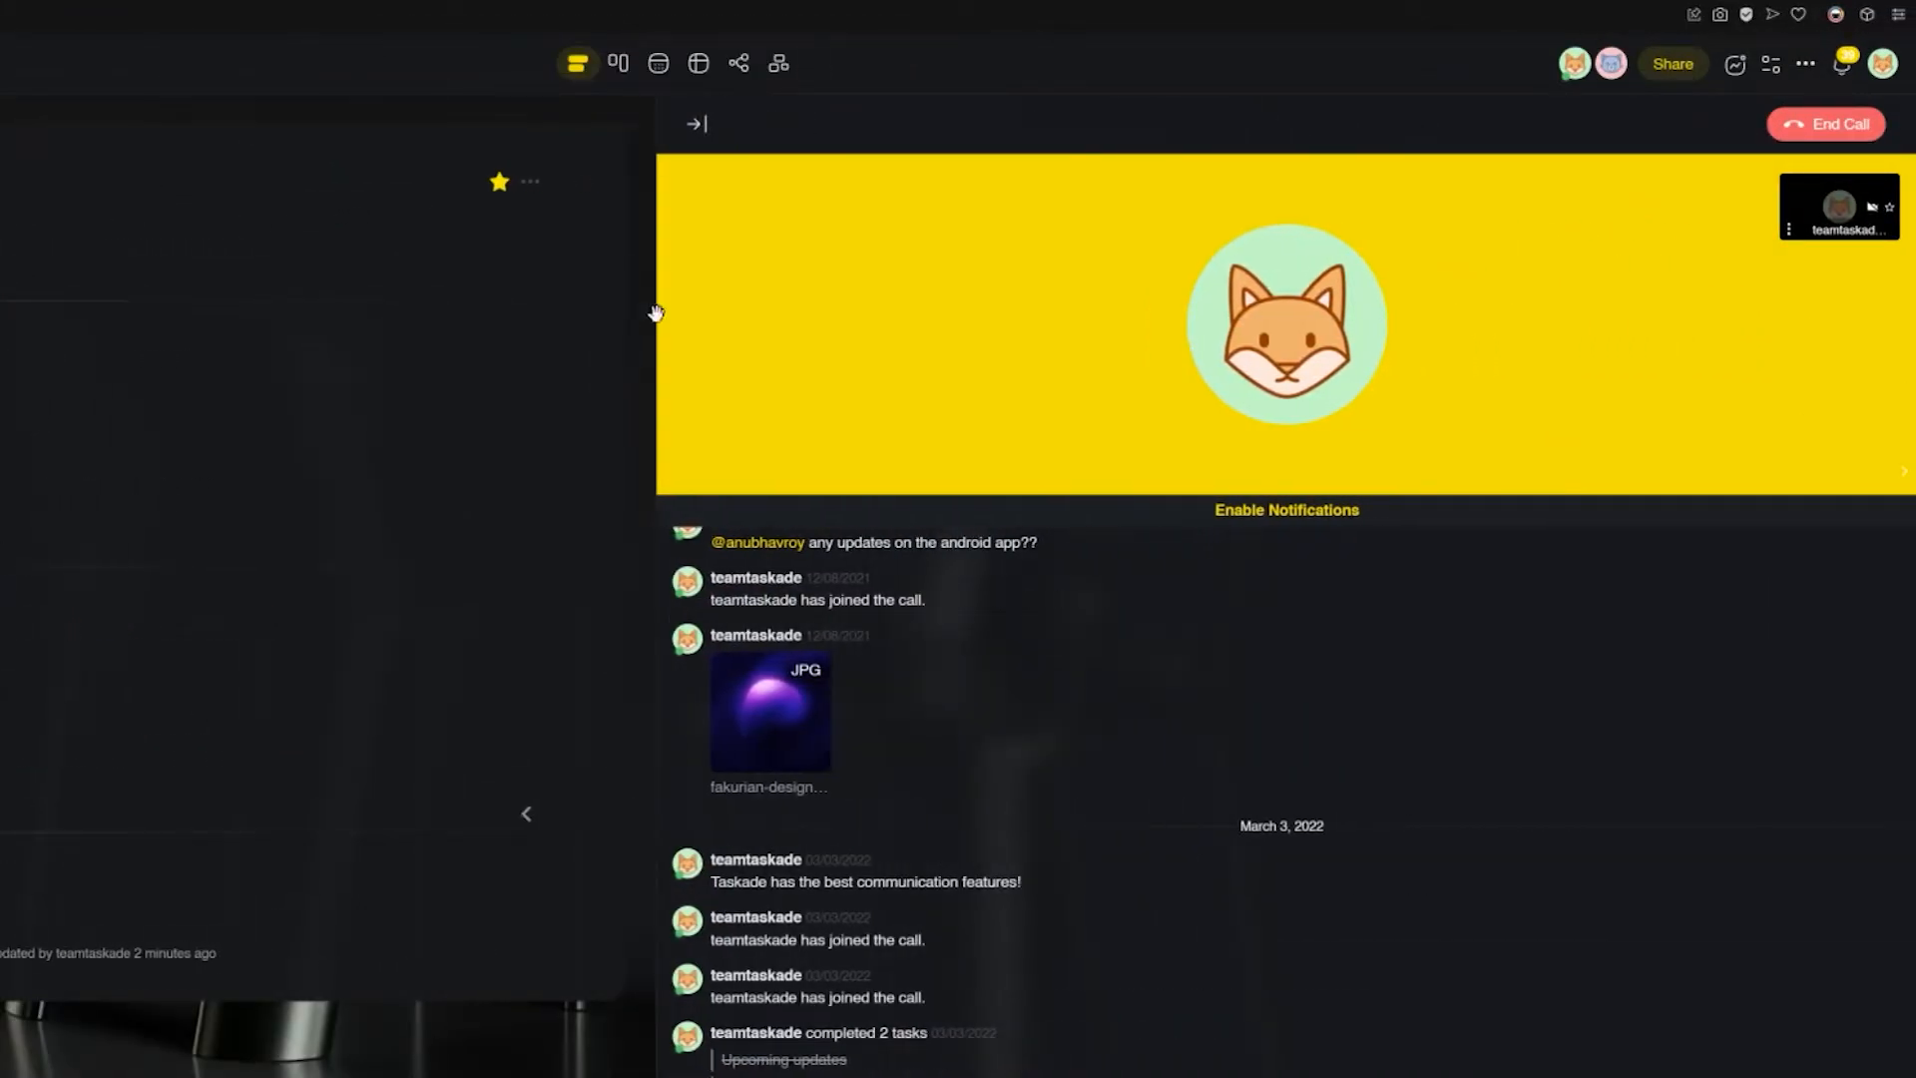
Share the screen in the call, visit the Weekly Conference agenda and Integrations, then the Free vs Unlimited comparison
left_click(1174, 449)
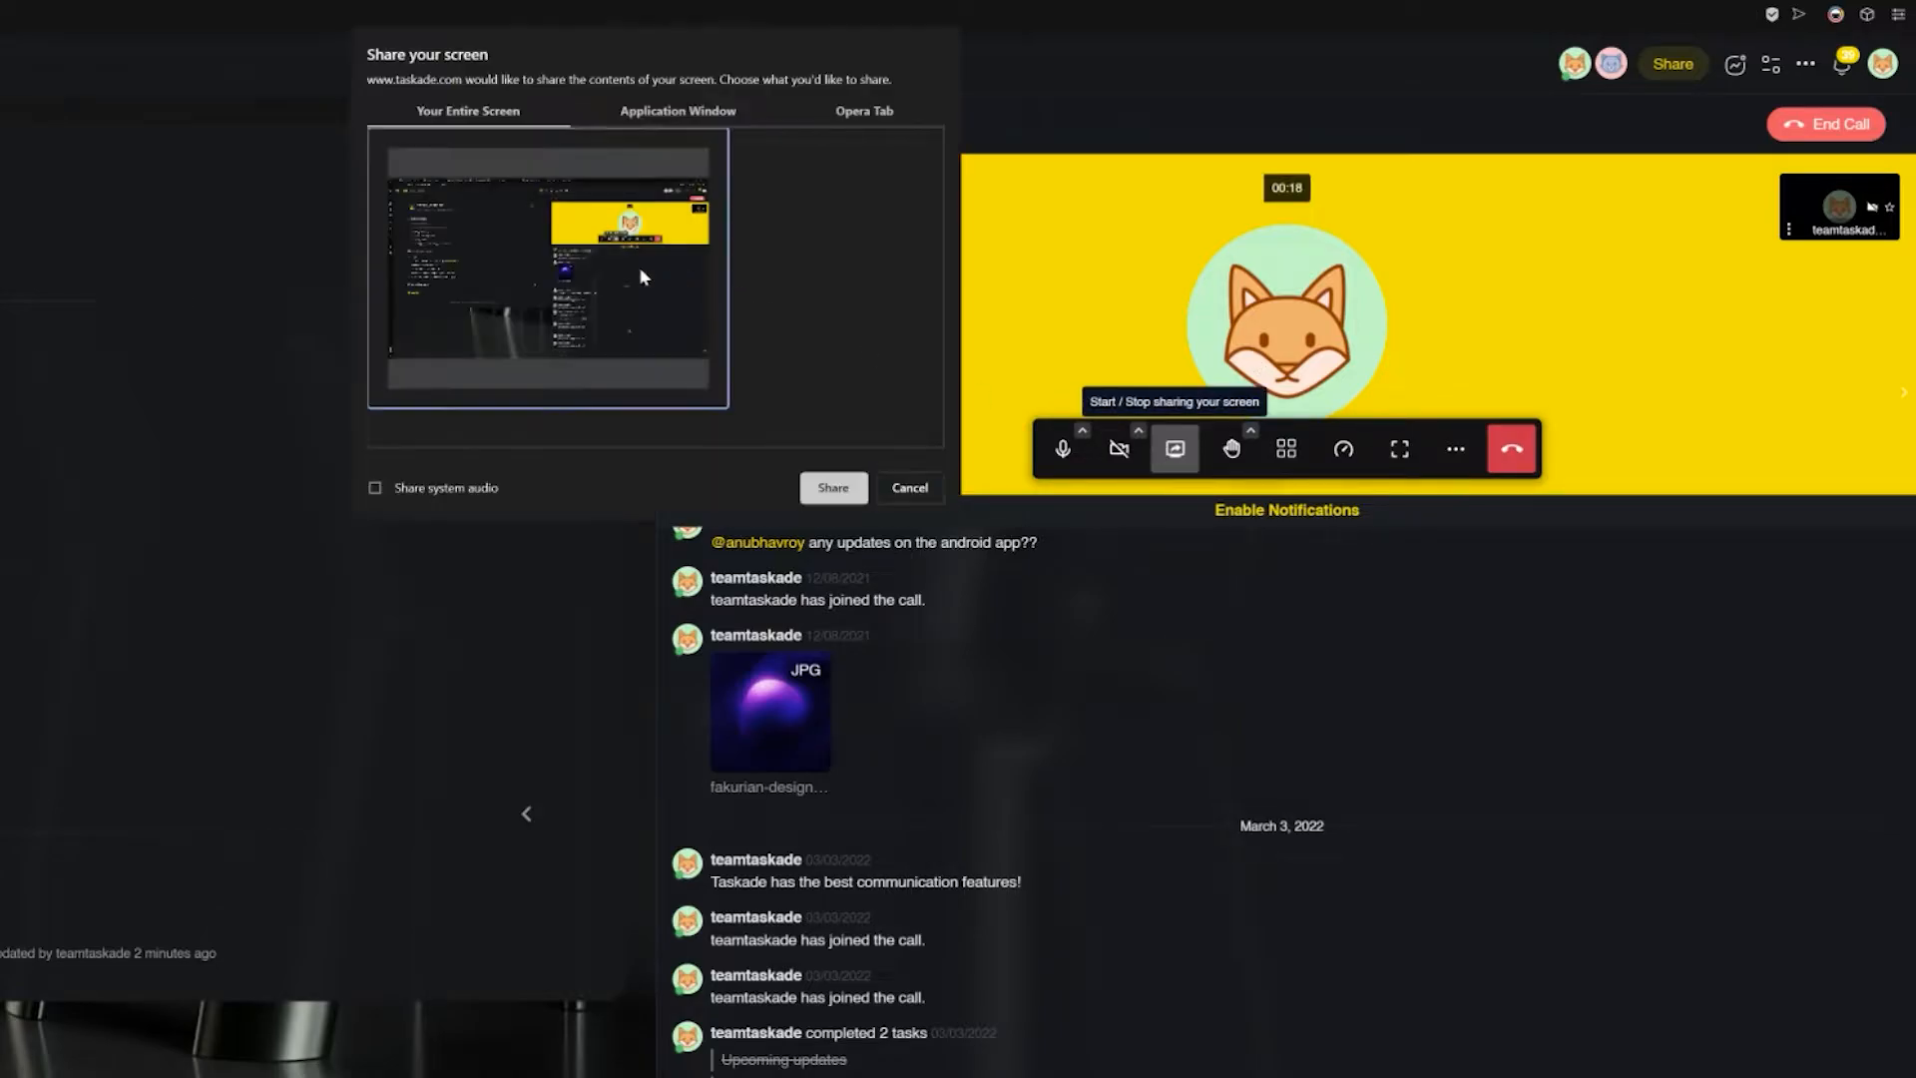
left_click(832, 487)
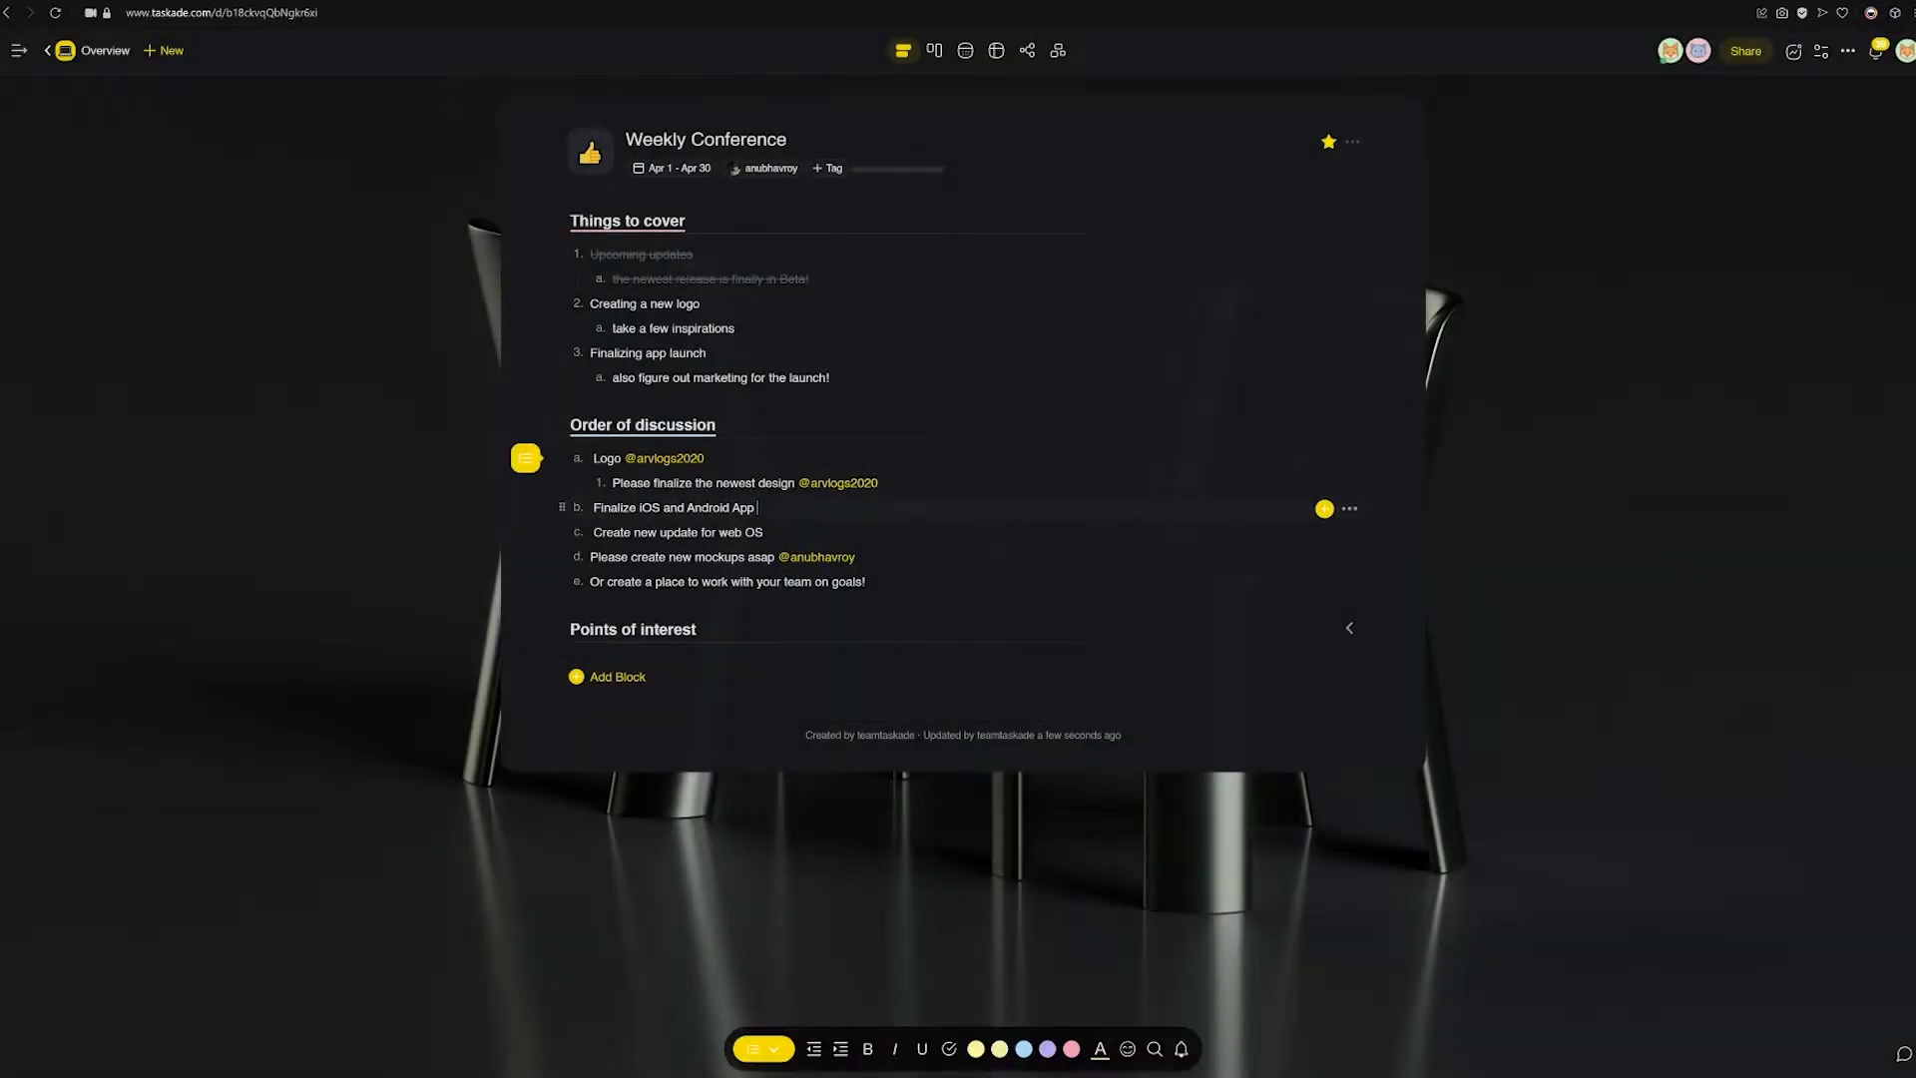
left_click(1058, 50)
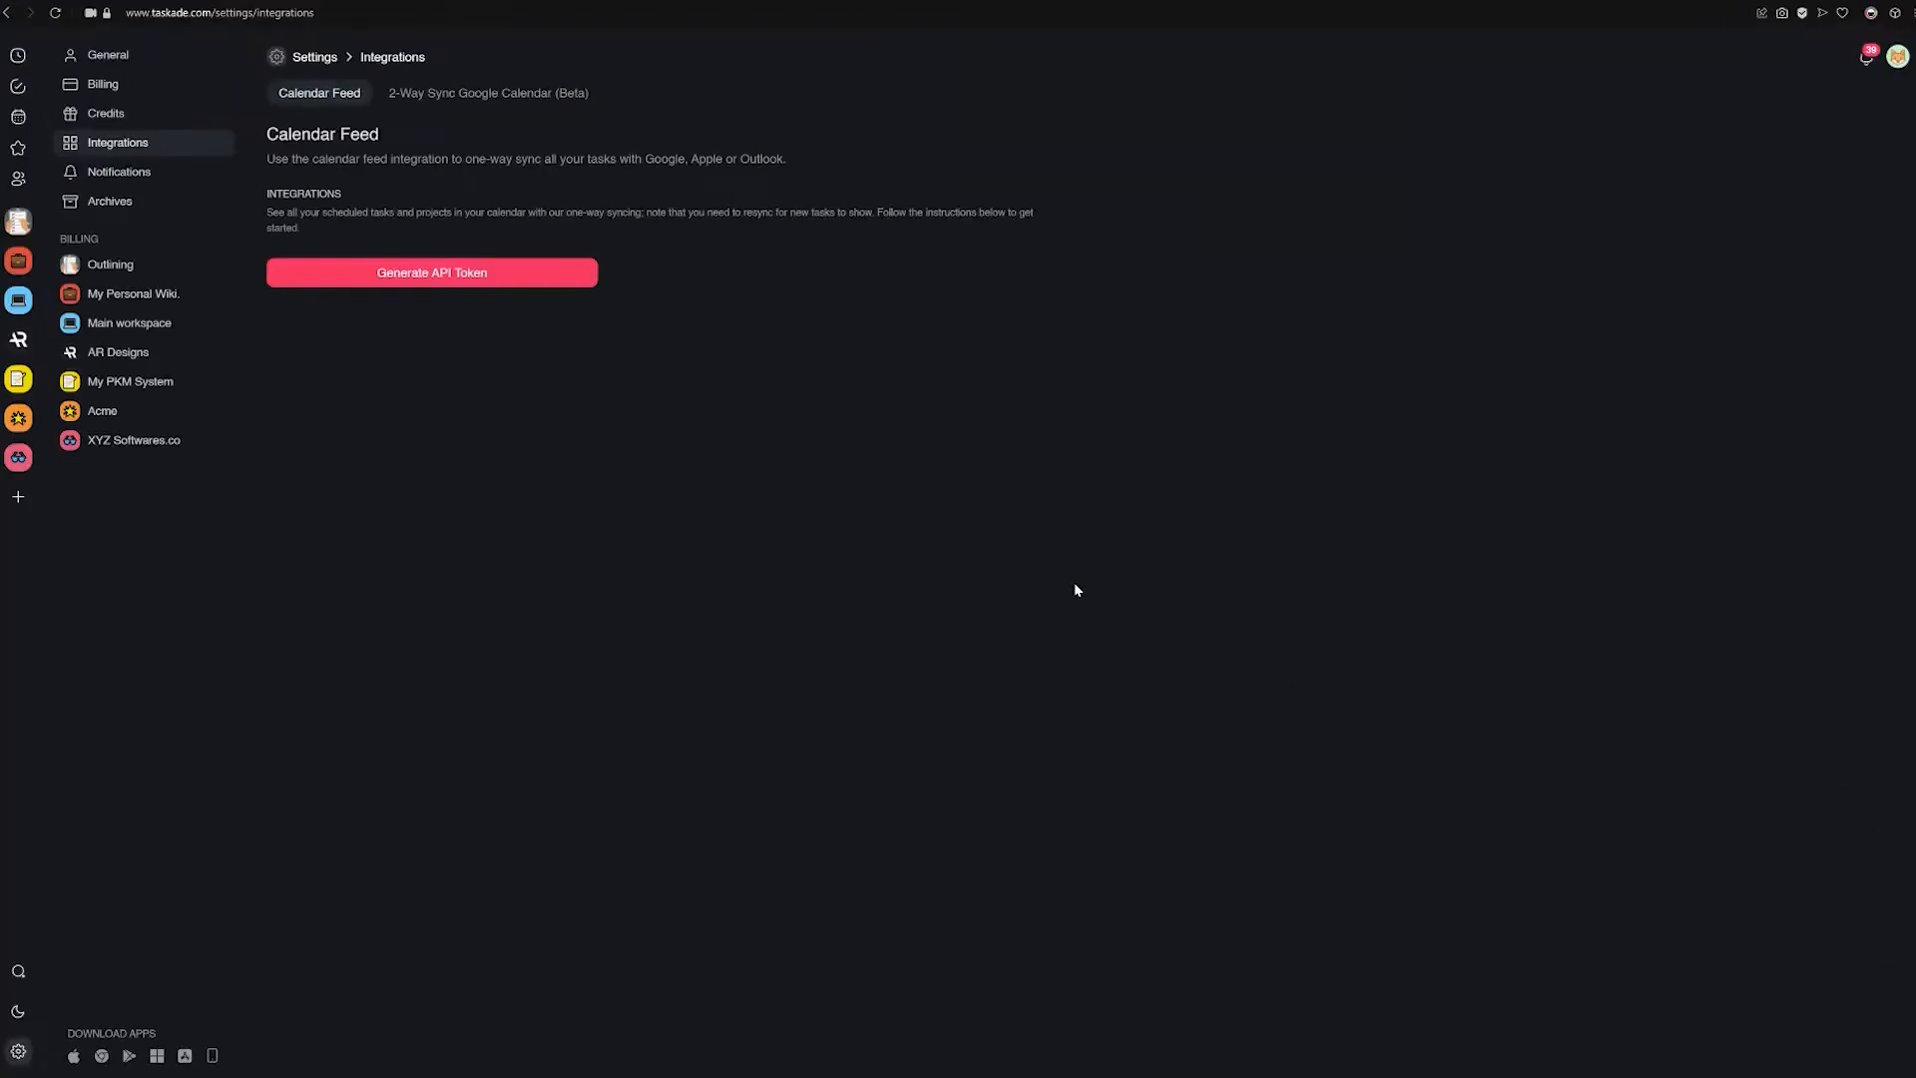
mouse_move(285, 280)
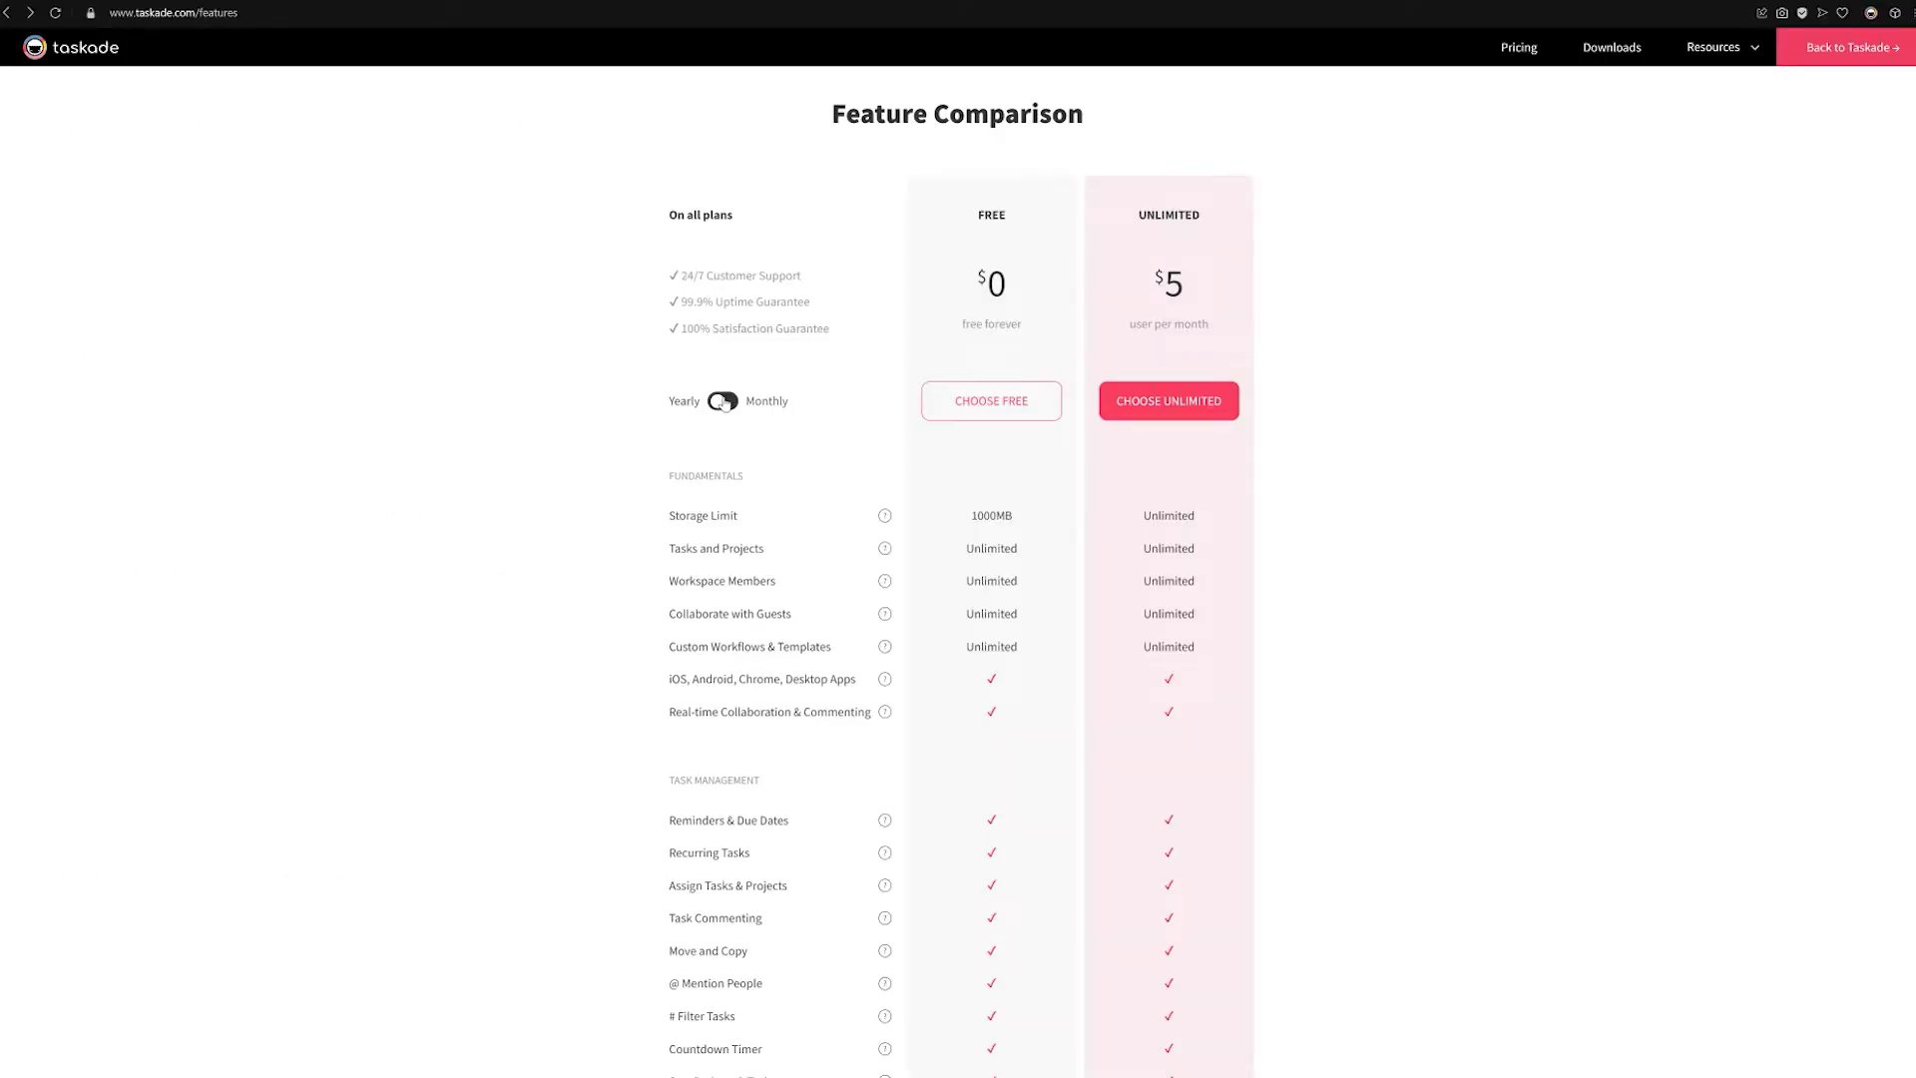
scroll("down", 3)
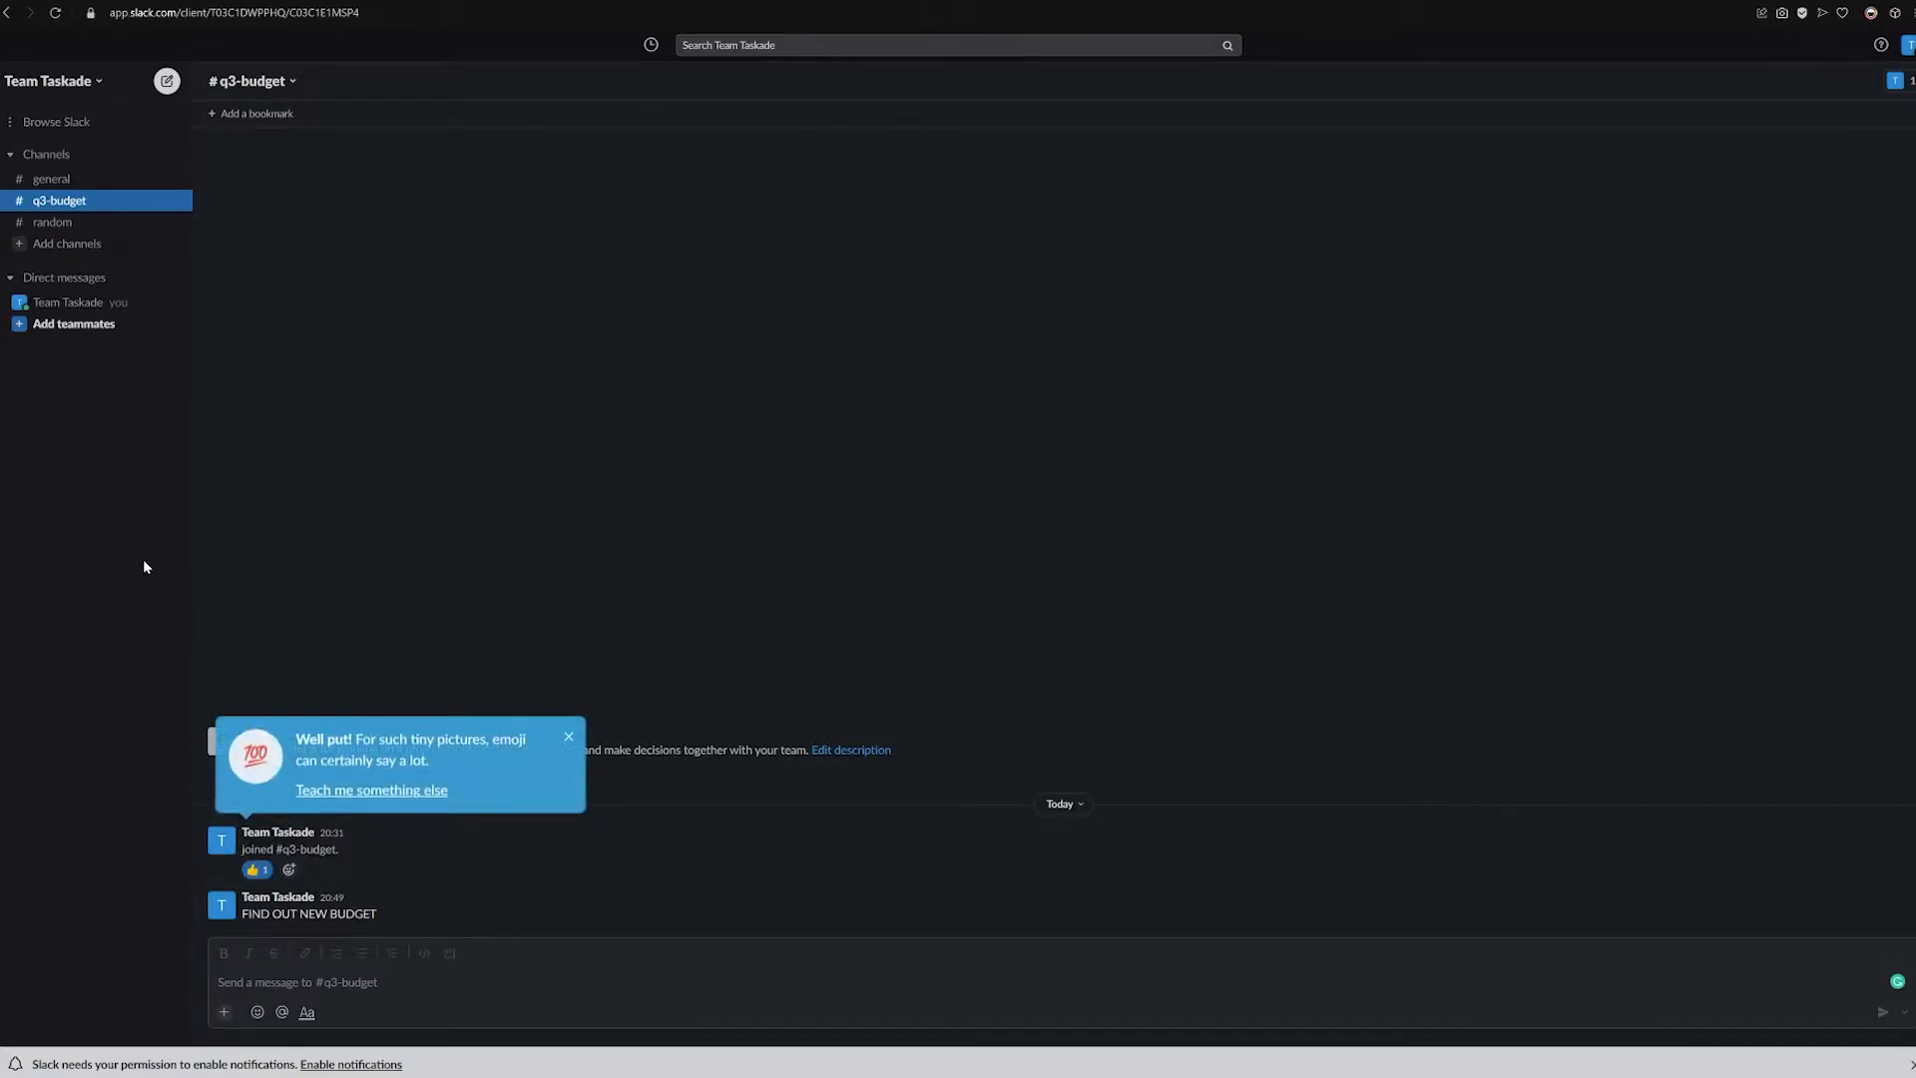
Switch to the #random channel and view own profile from the account menu
left_click(568, 734)
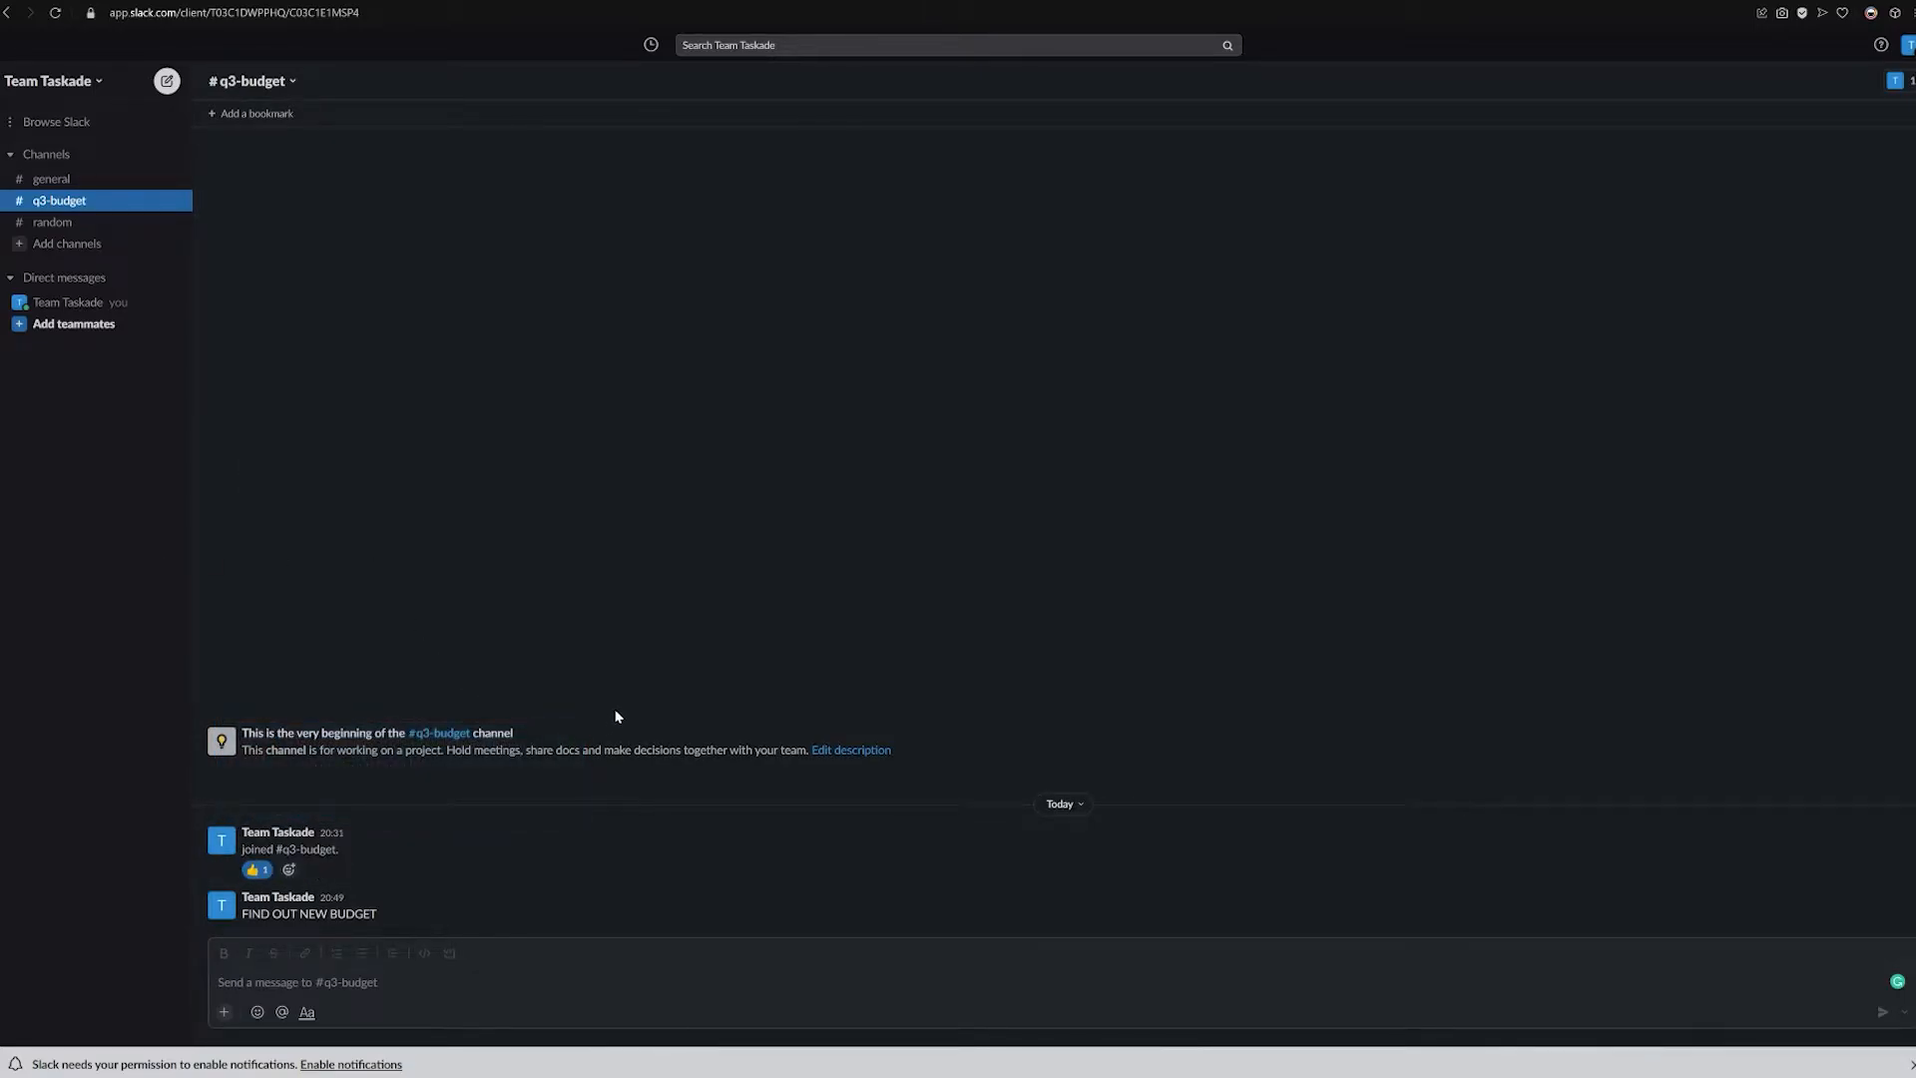
left_click(52, 222)
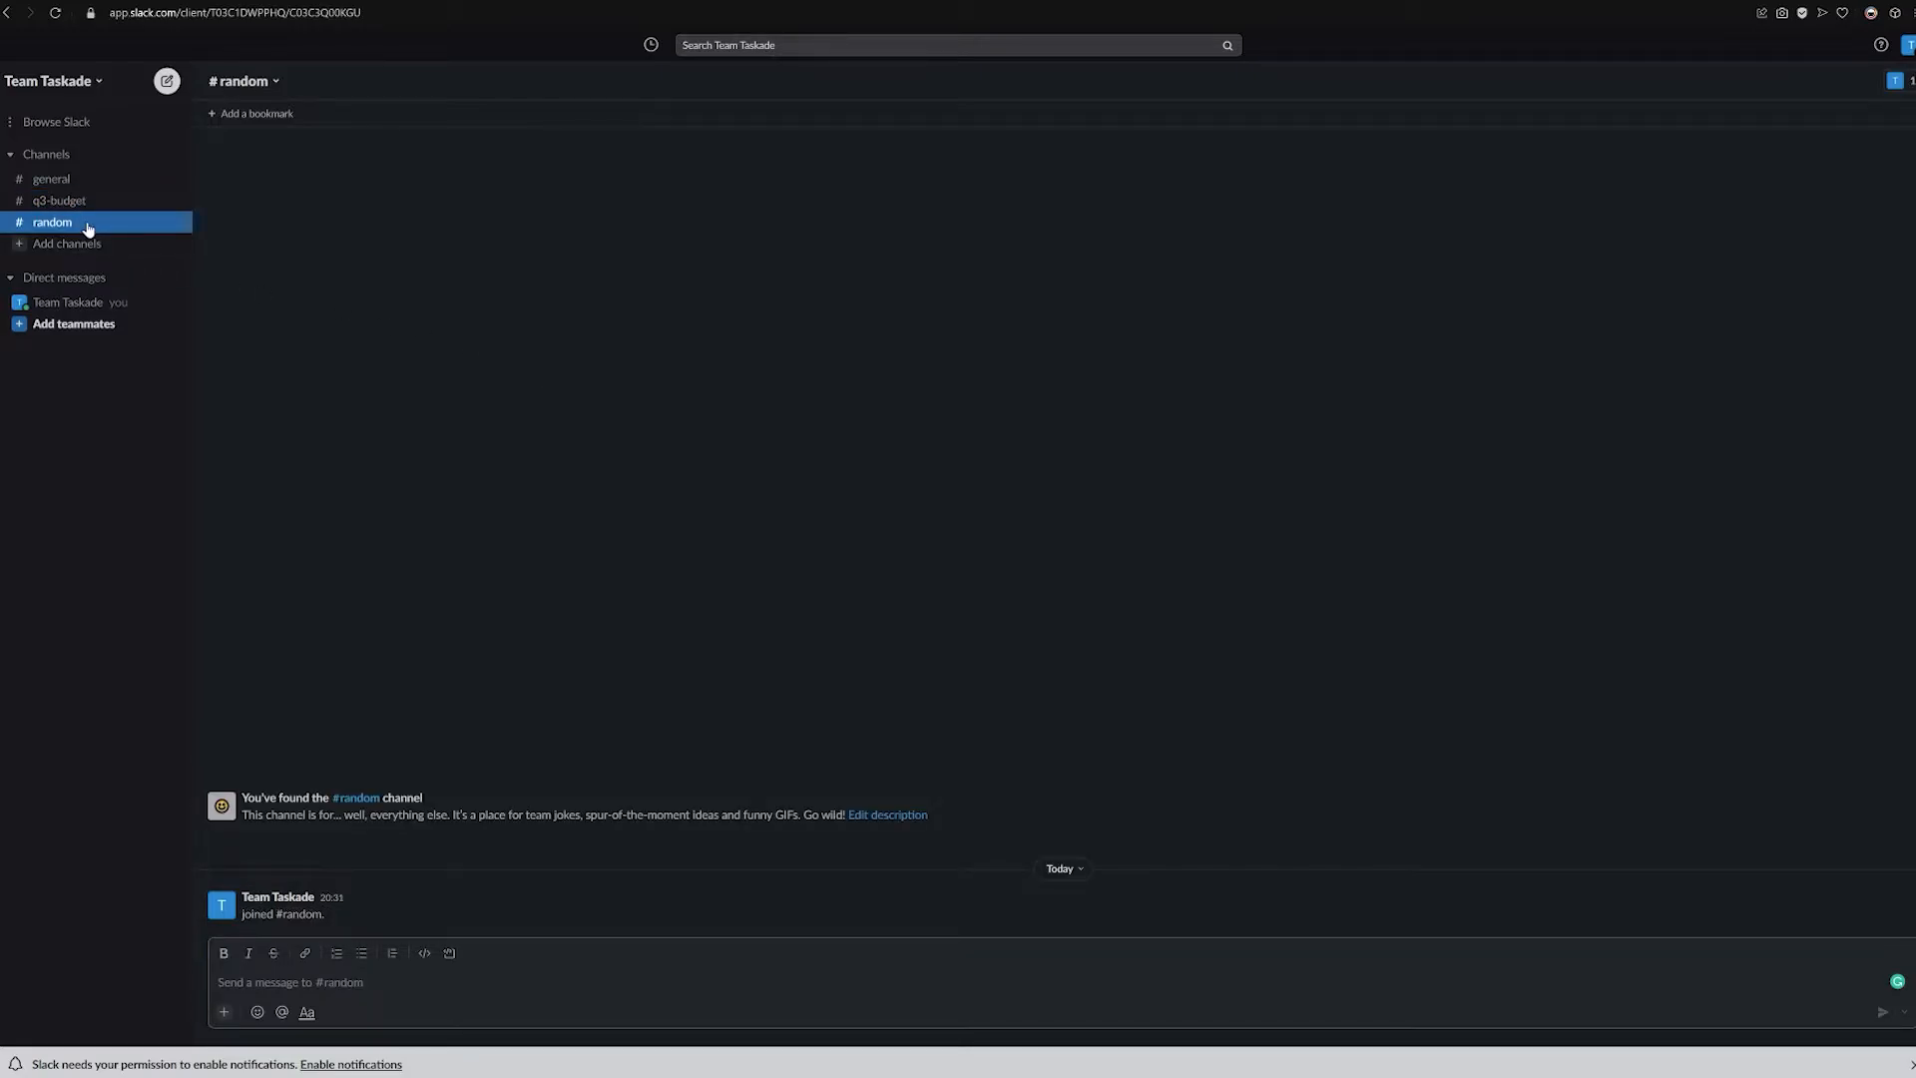
left_click(54, 80)
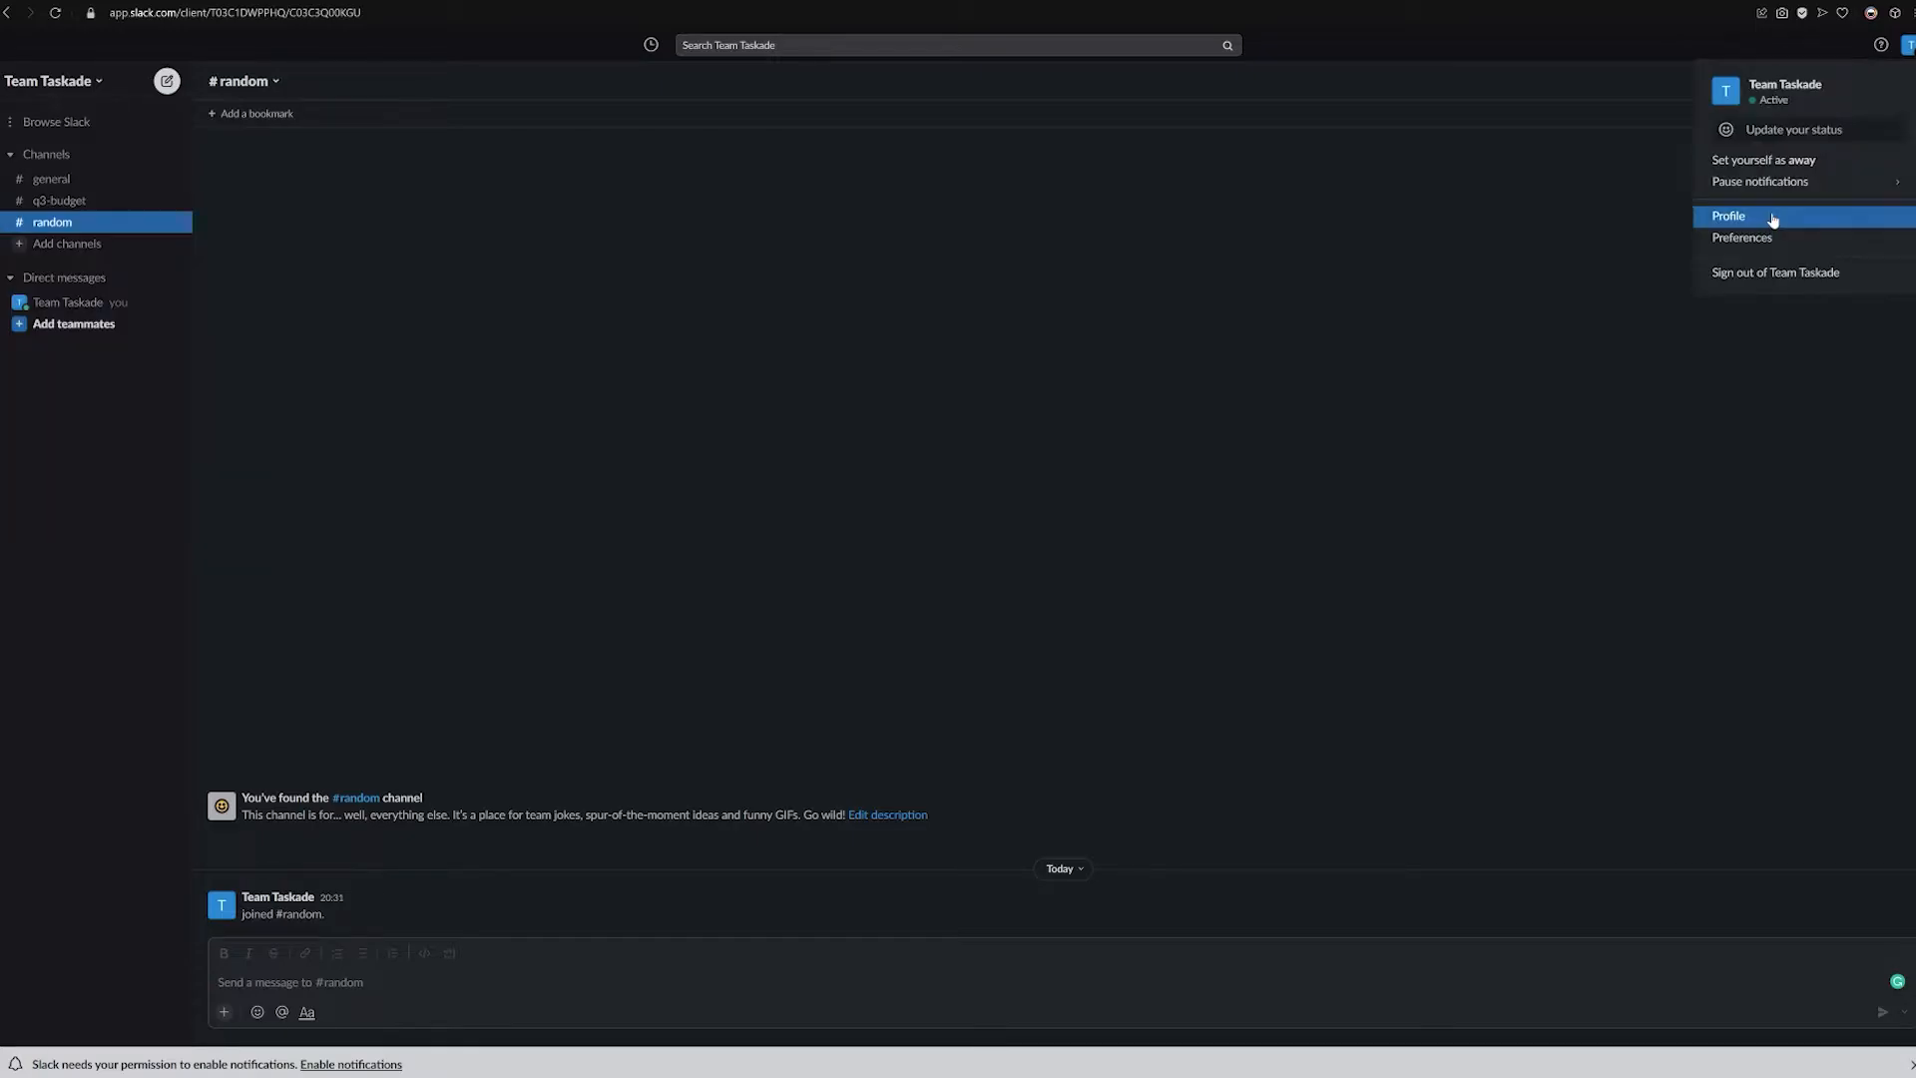
left_click(1728, 215)
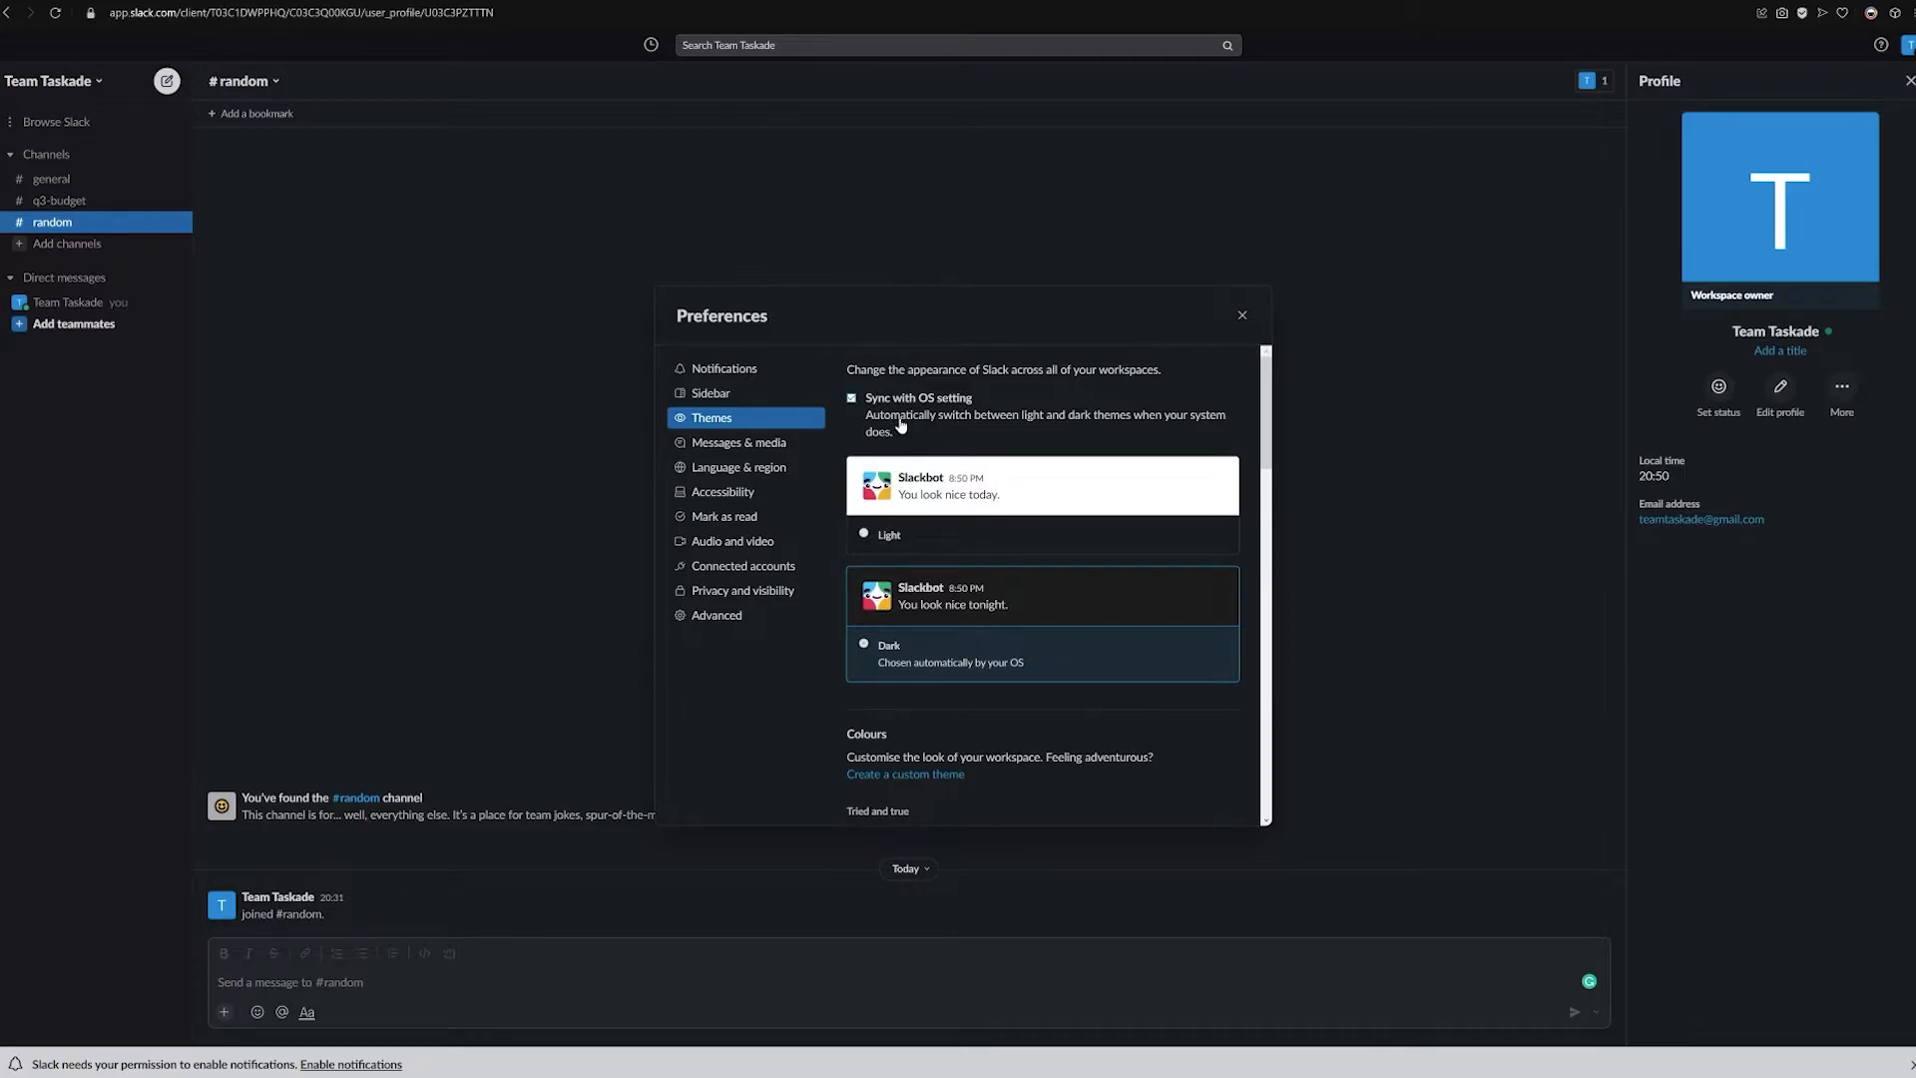
Close theme preferences and review the Free, Pro, Business+ and Enterprise Grid plan comparison
left_click(1241, 316)
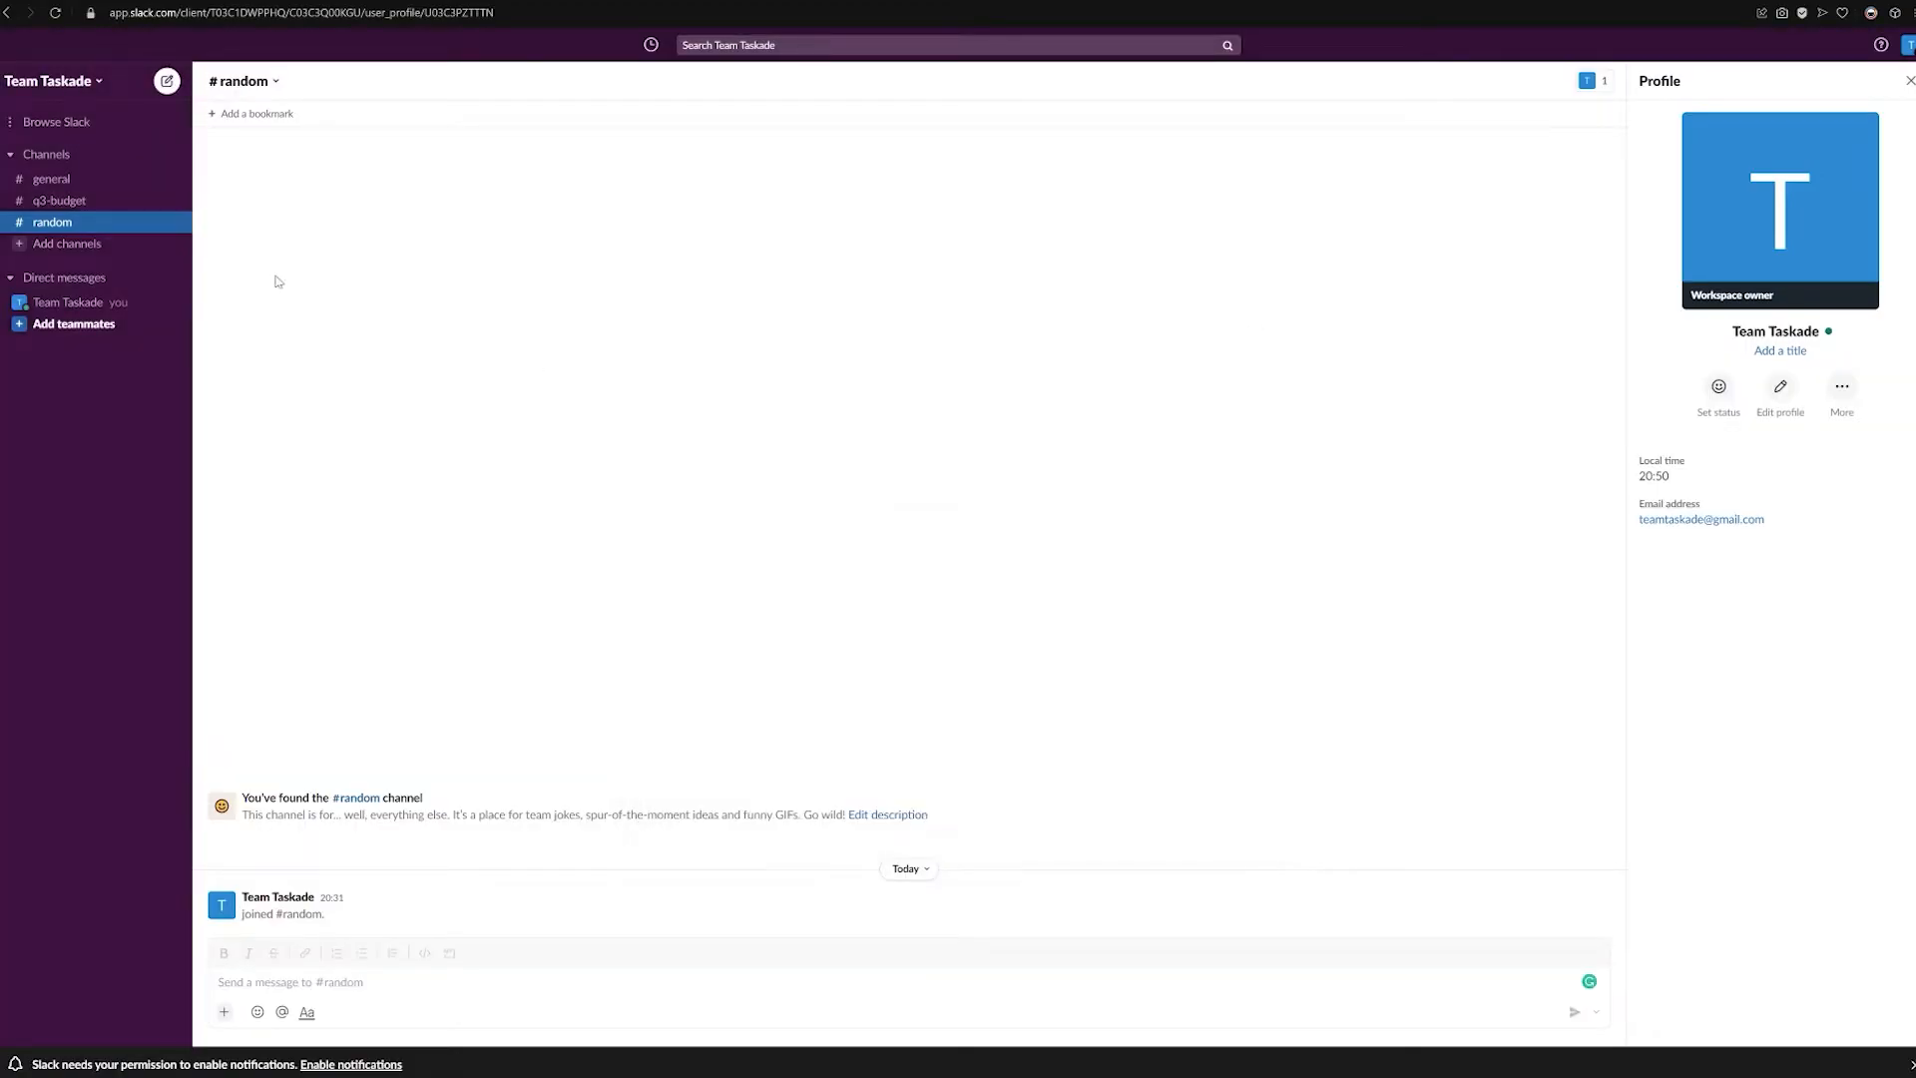
left_click(68, 243)
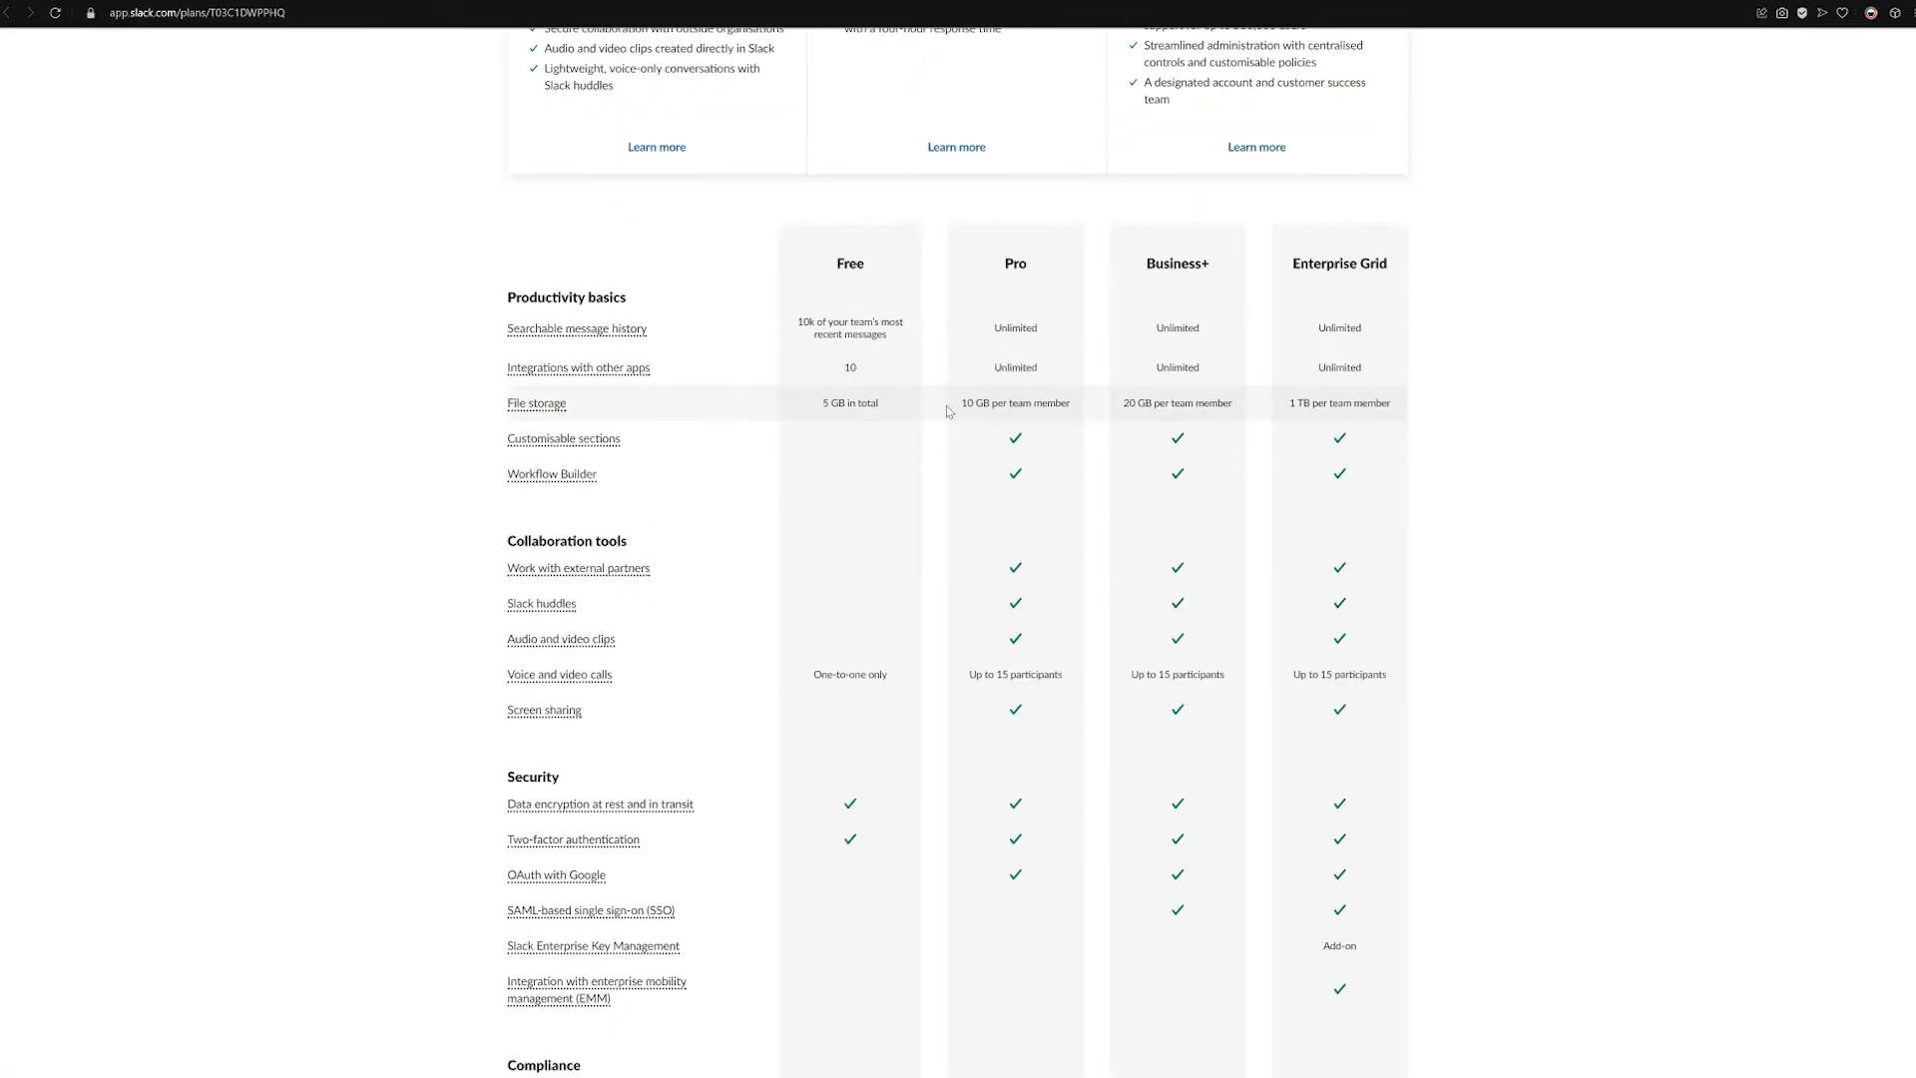
scroll("down", 3)
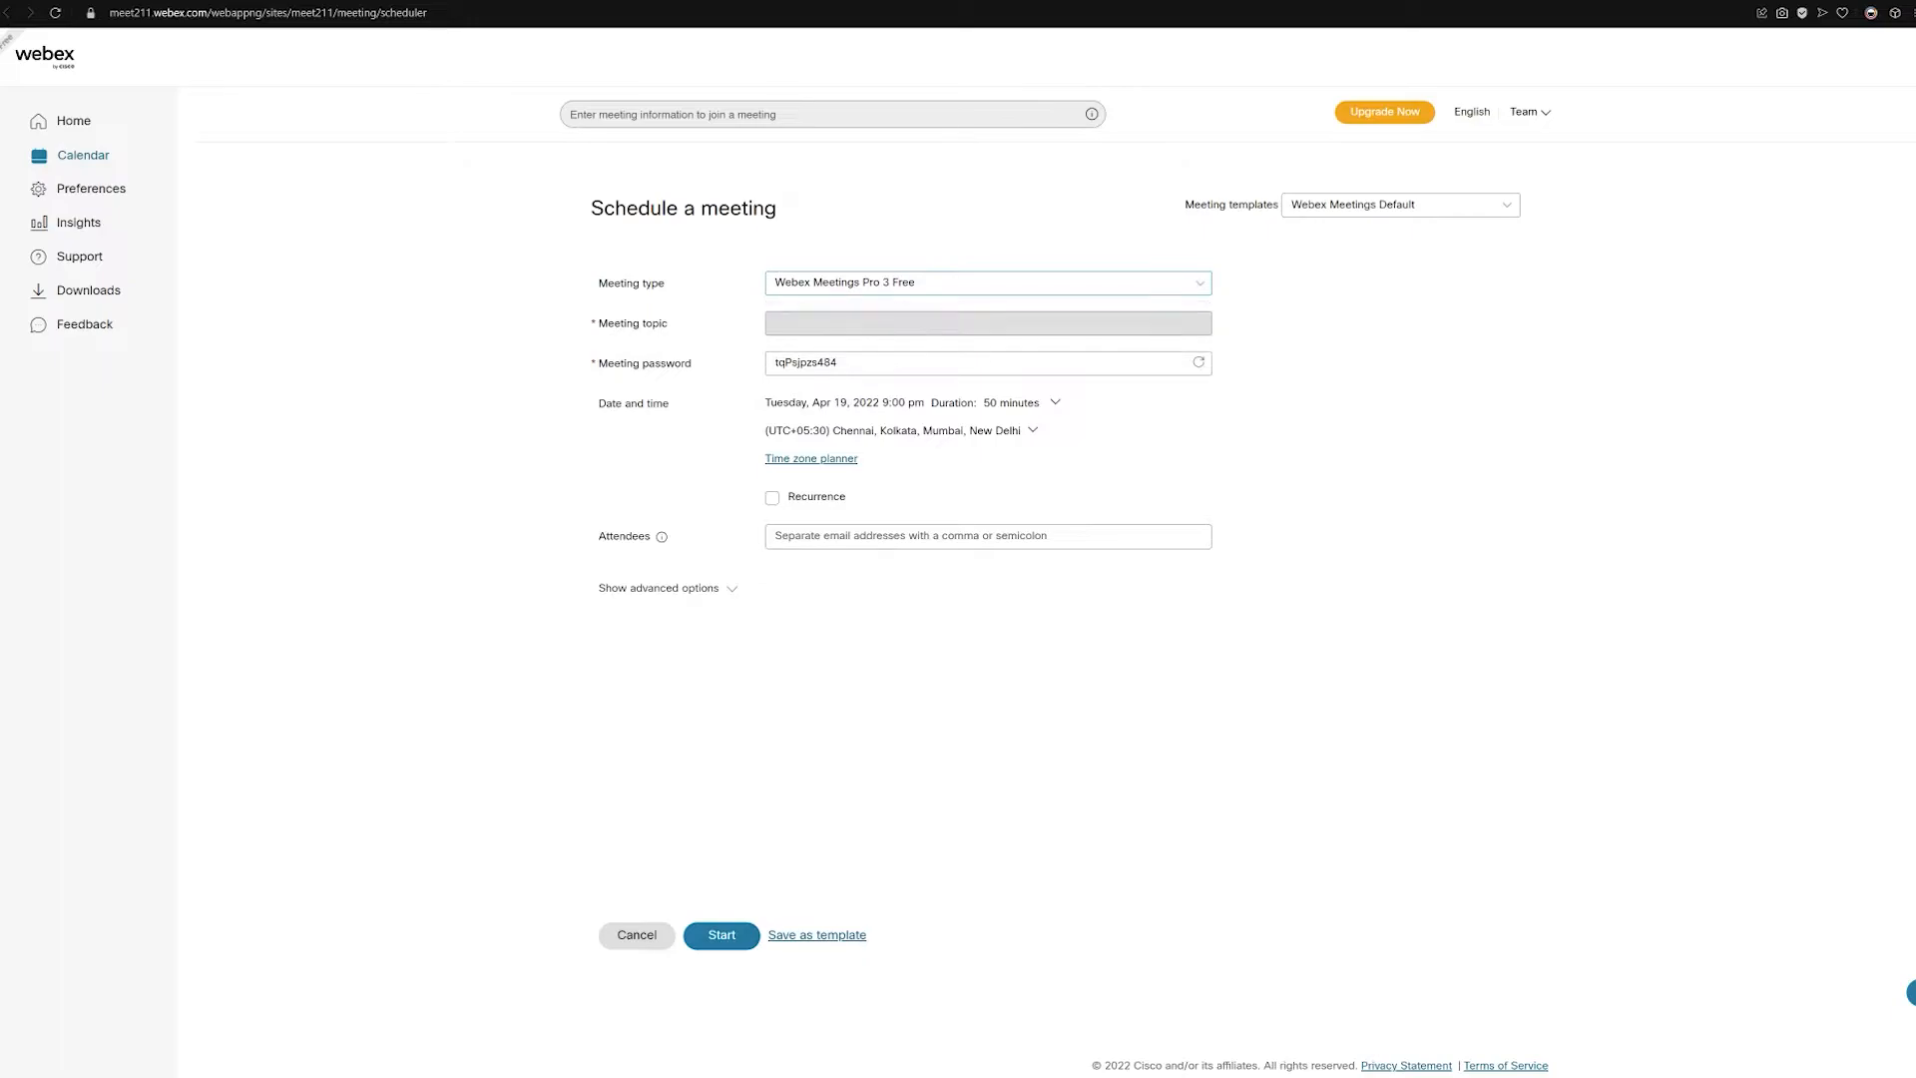
type("Budget for")
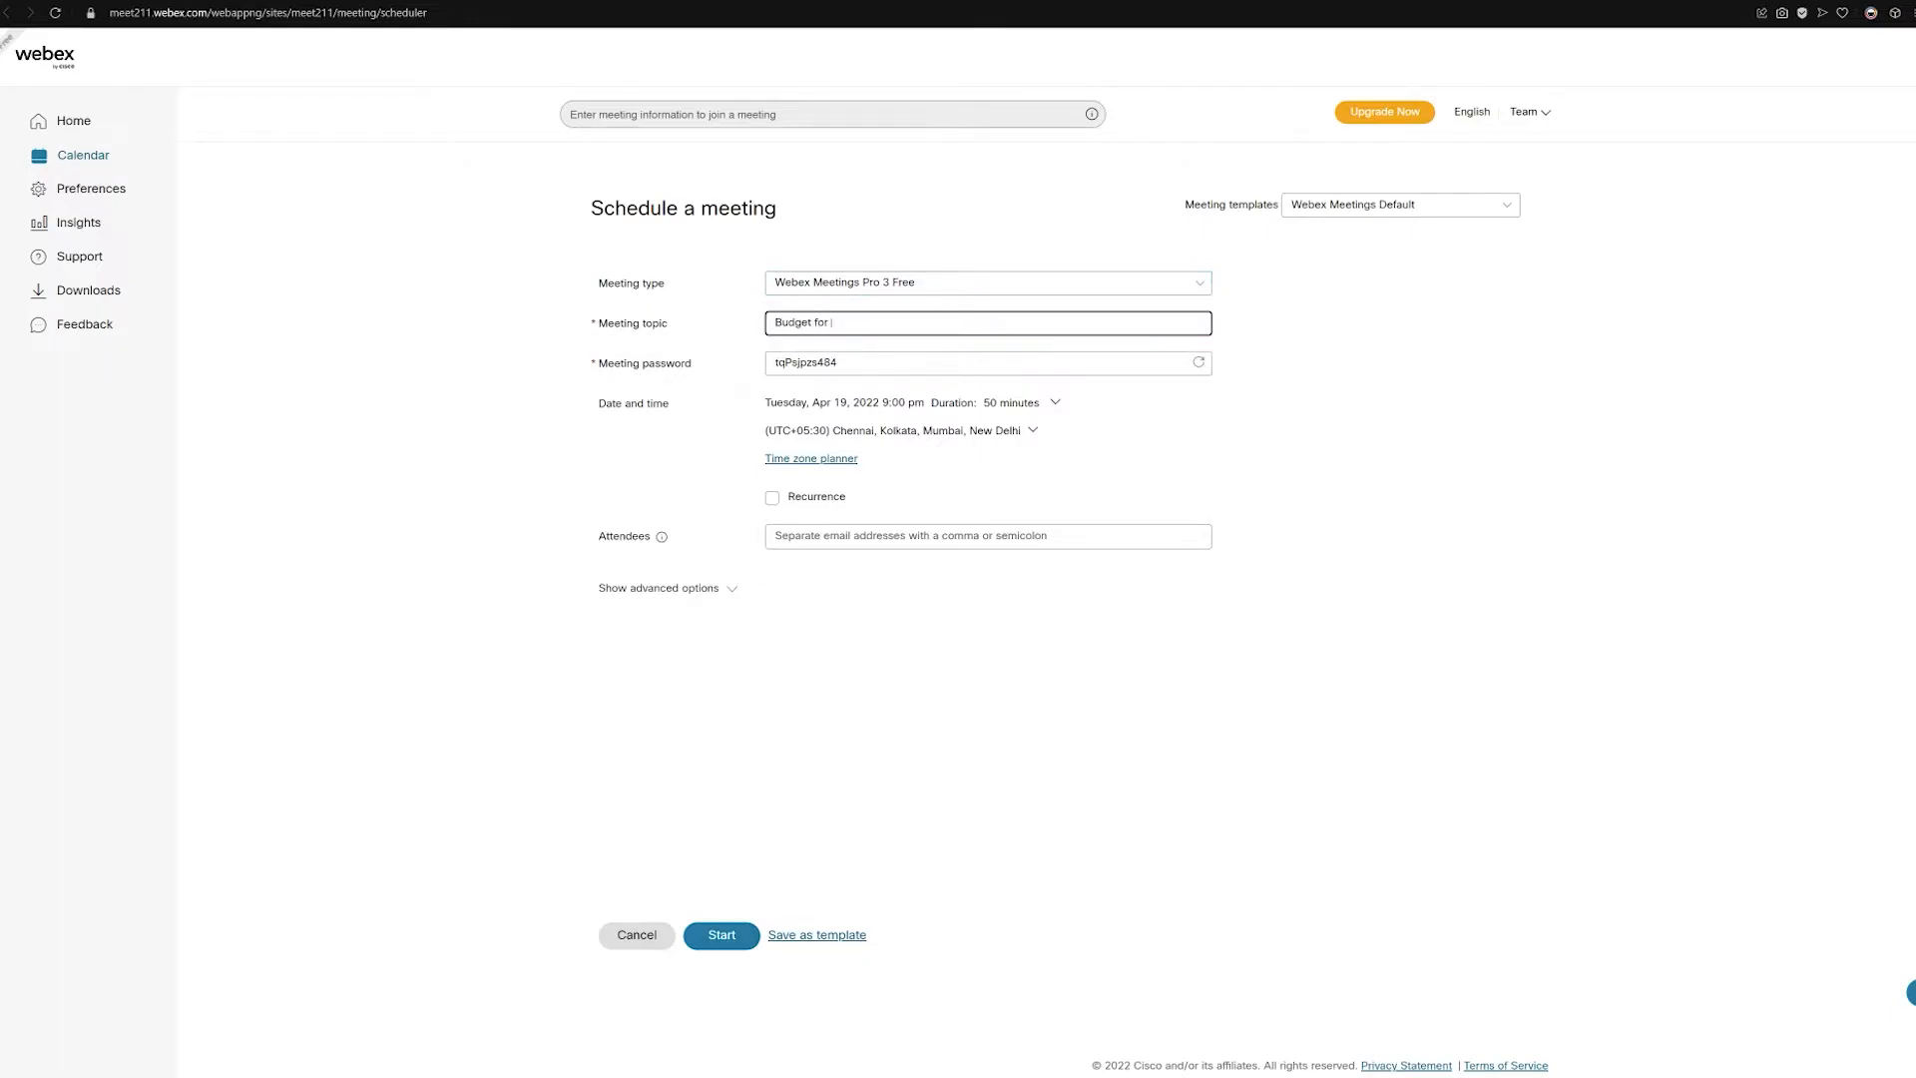
type("Q3")
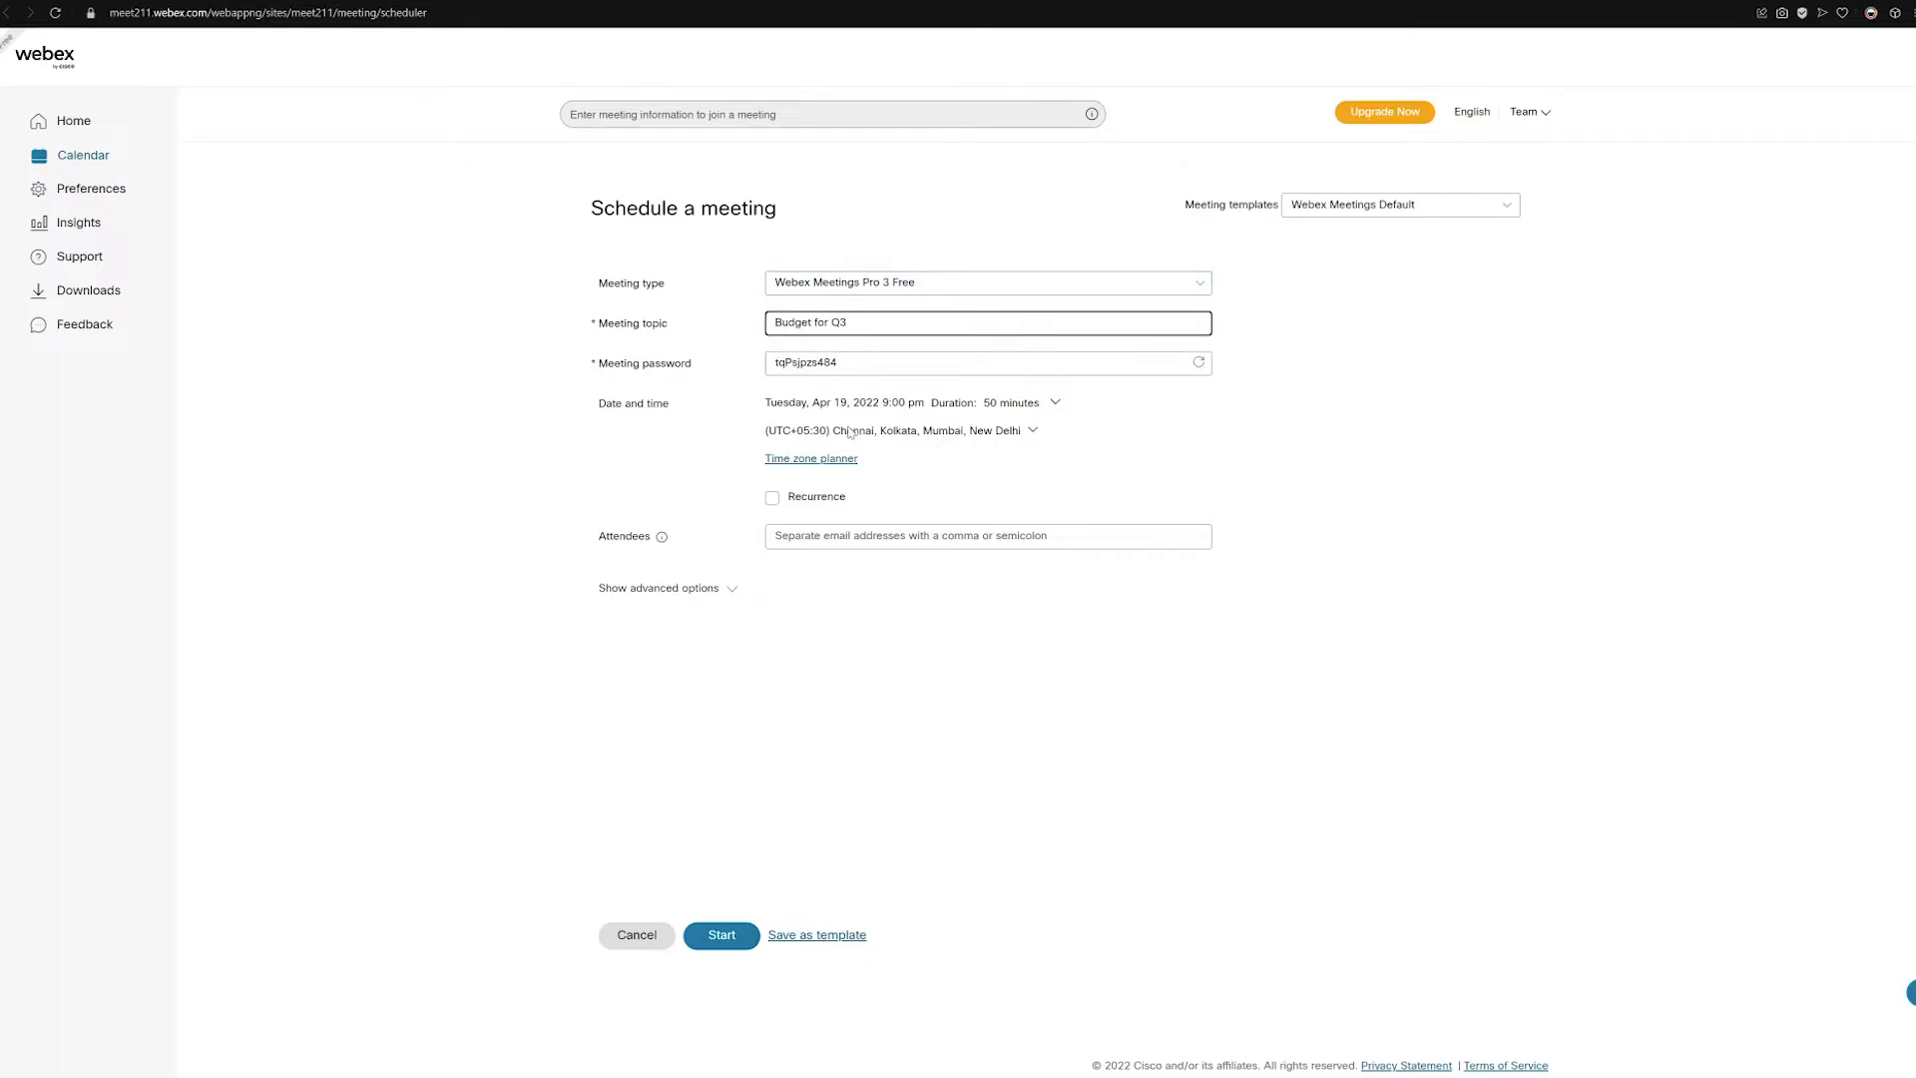
left_click(986, 535)
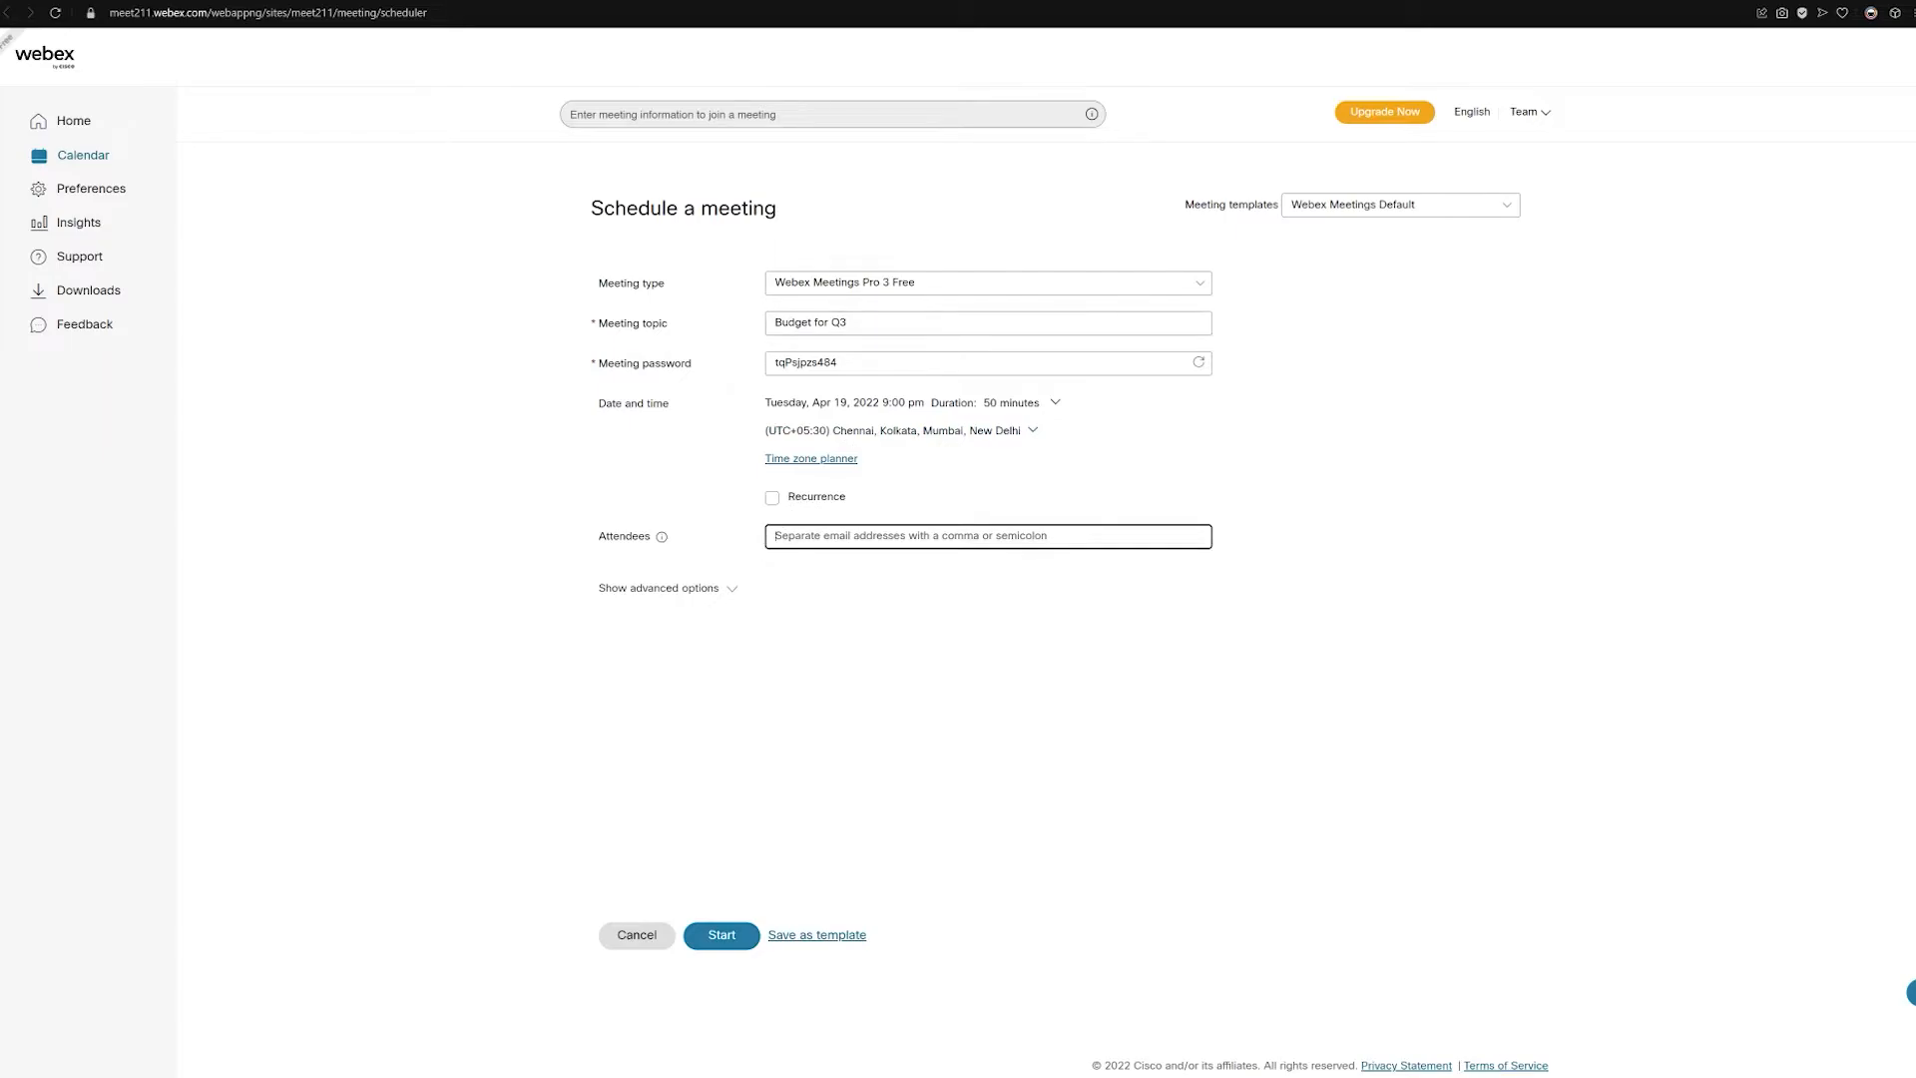
type("roy.anubha")
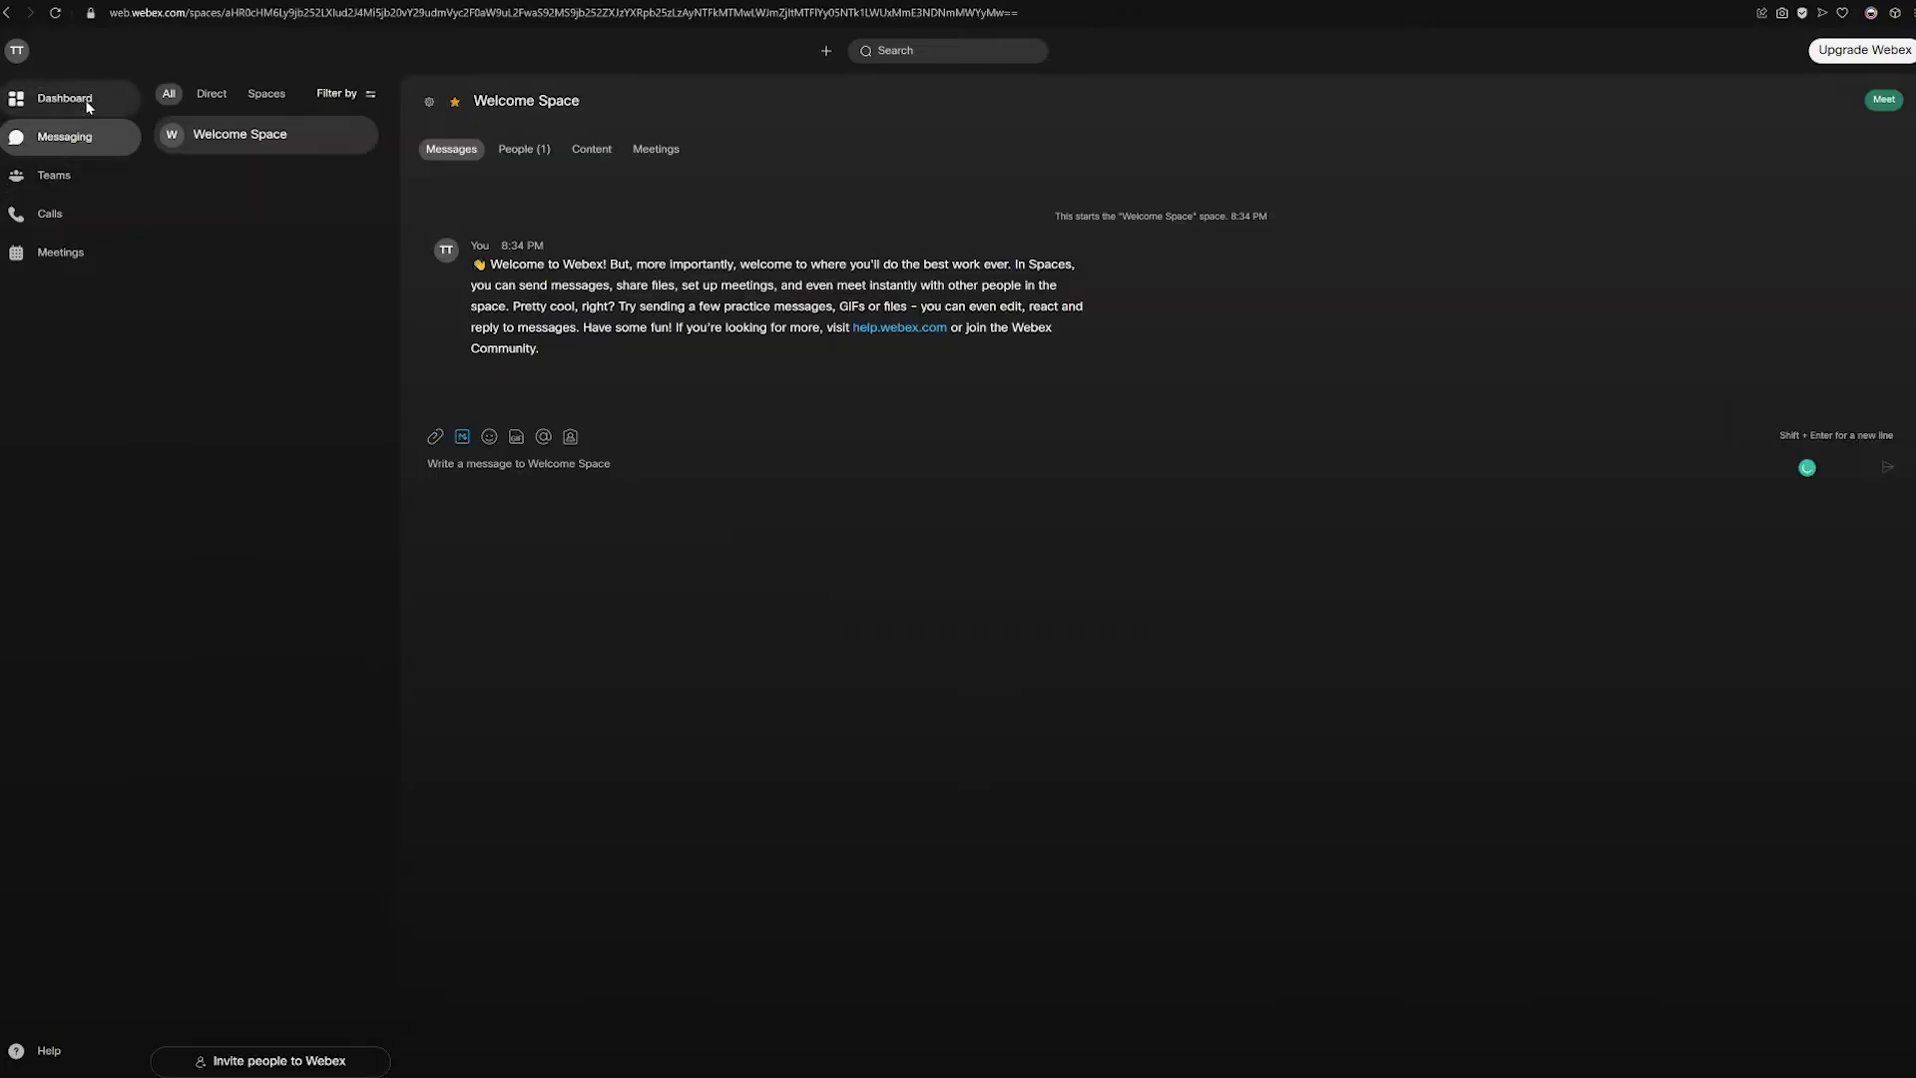
Review the Webex Free, Starter, Business and Enterprise comparison, then move to Zoom Meetings
left_click(64, 97)
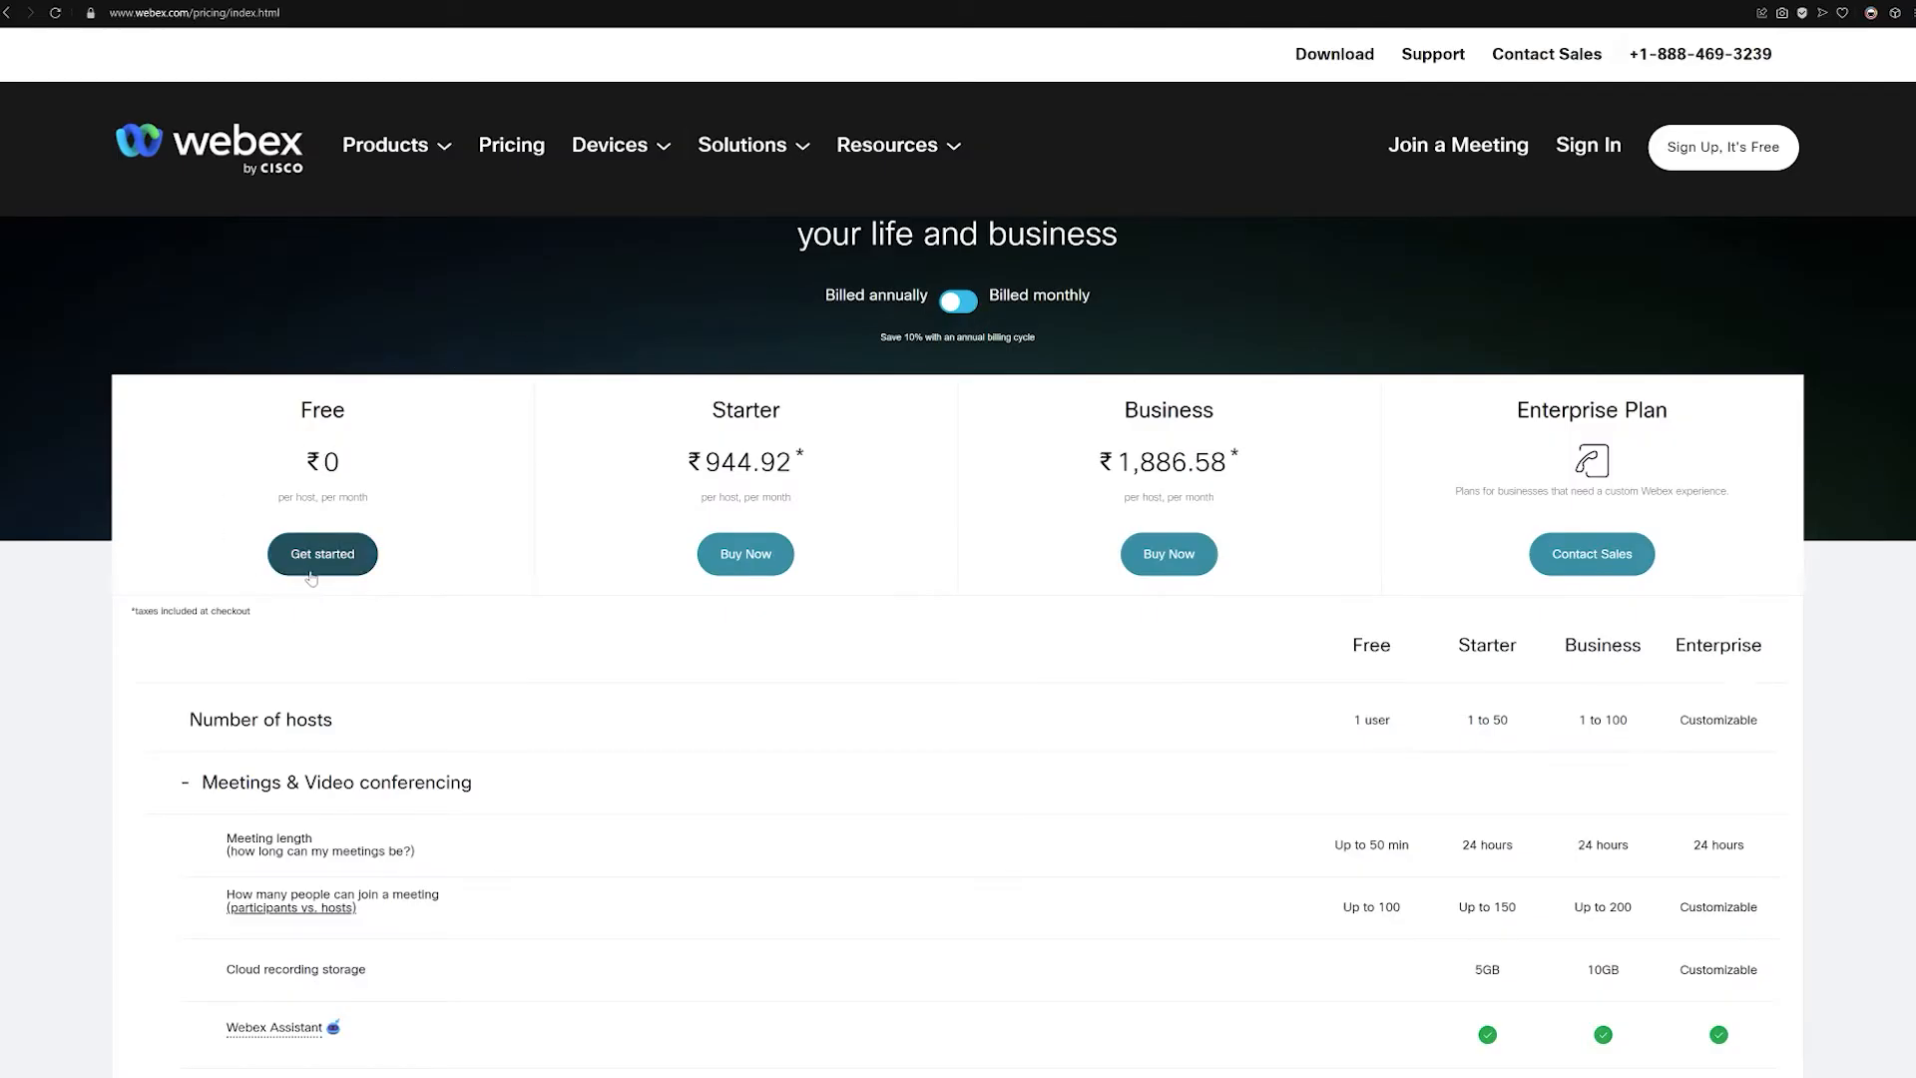
scroll("down", 3)
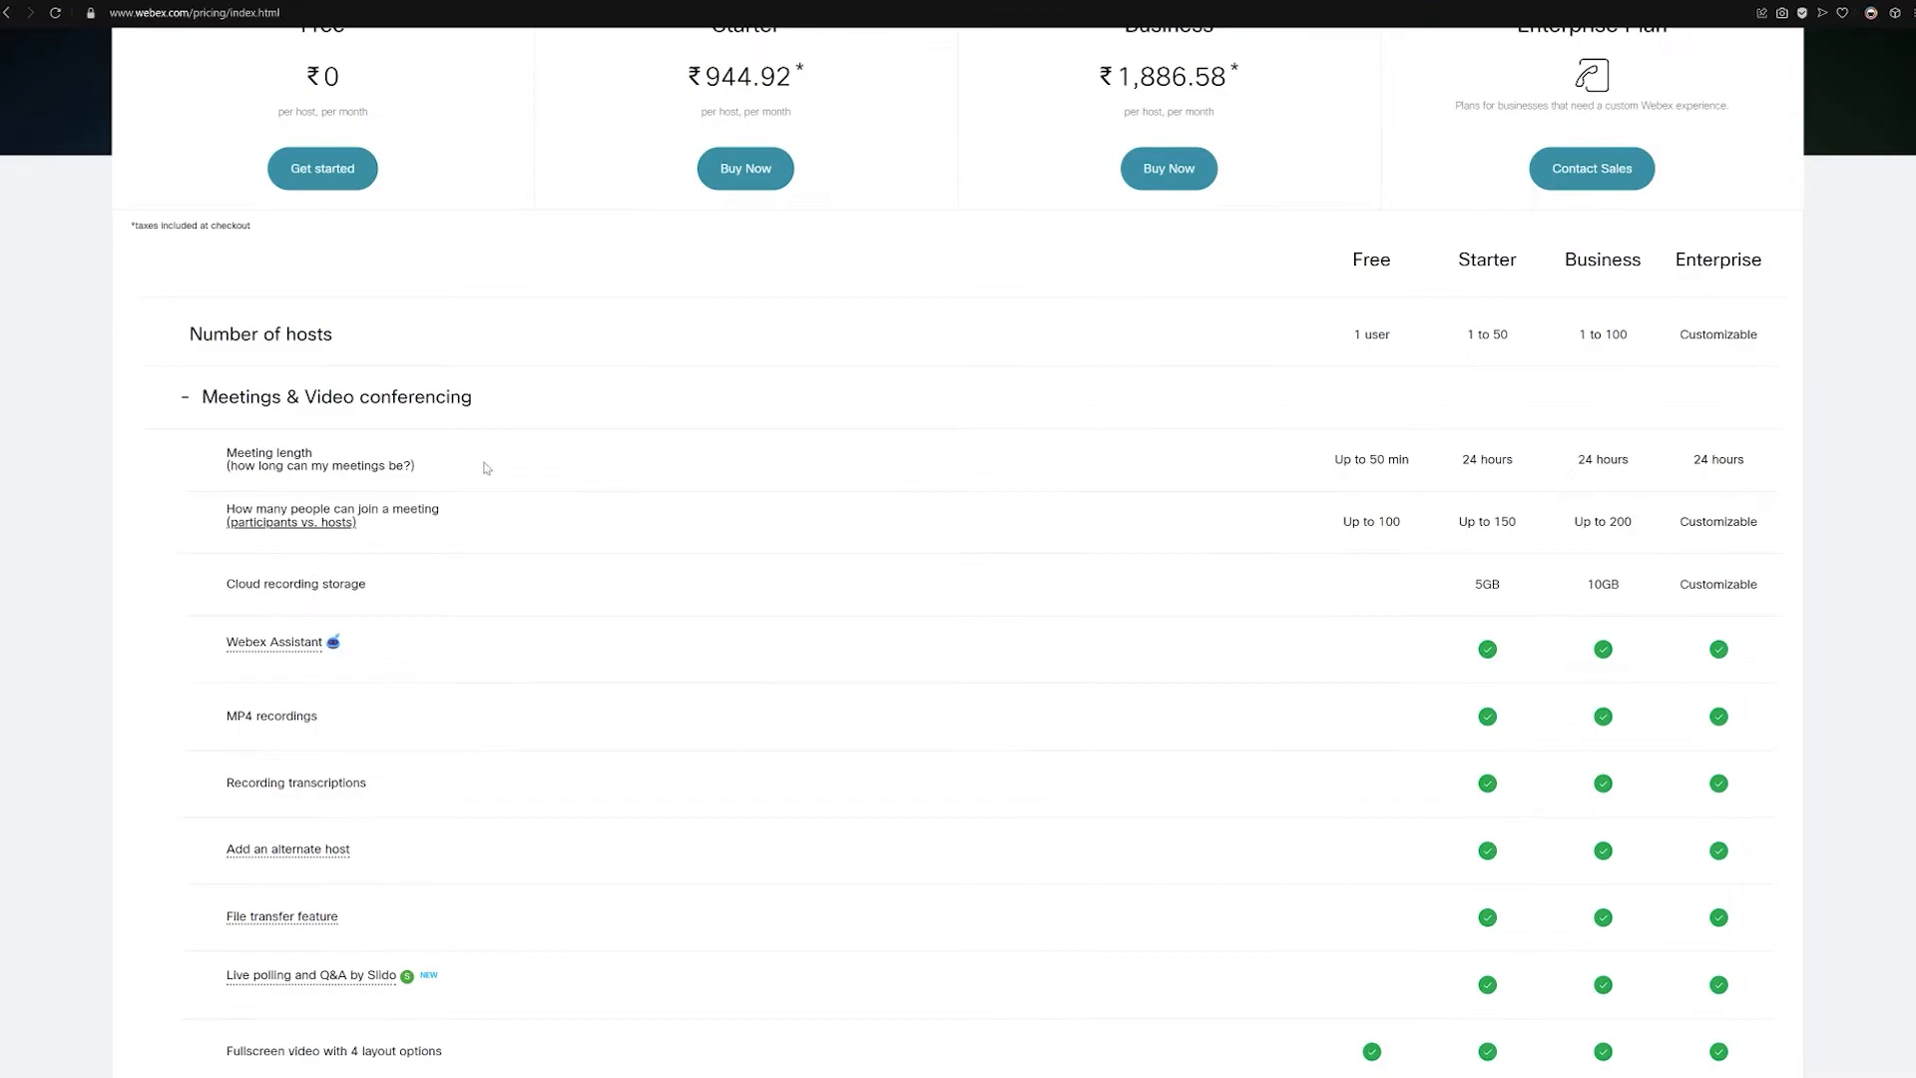
left_click_drag(1341, 459, 1399, 459)
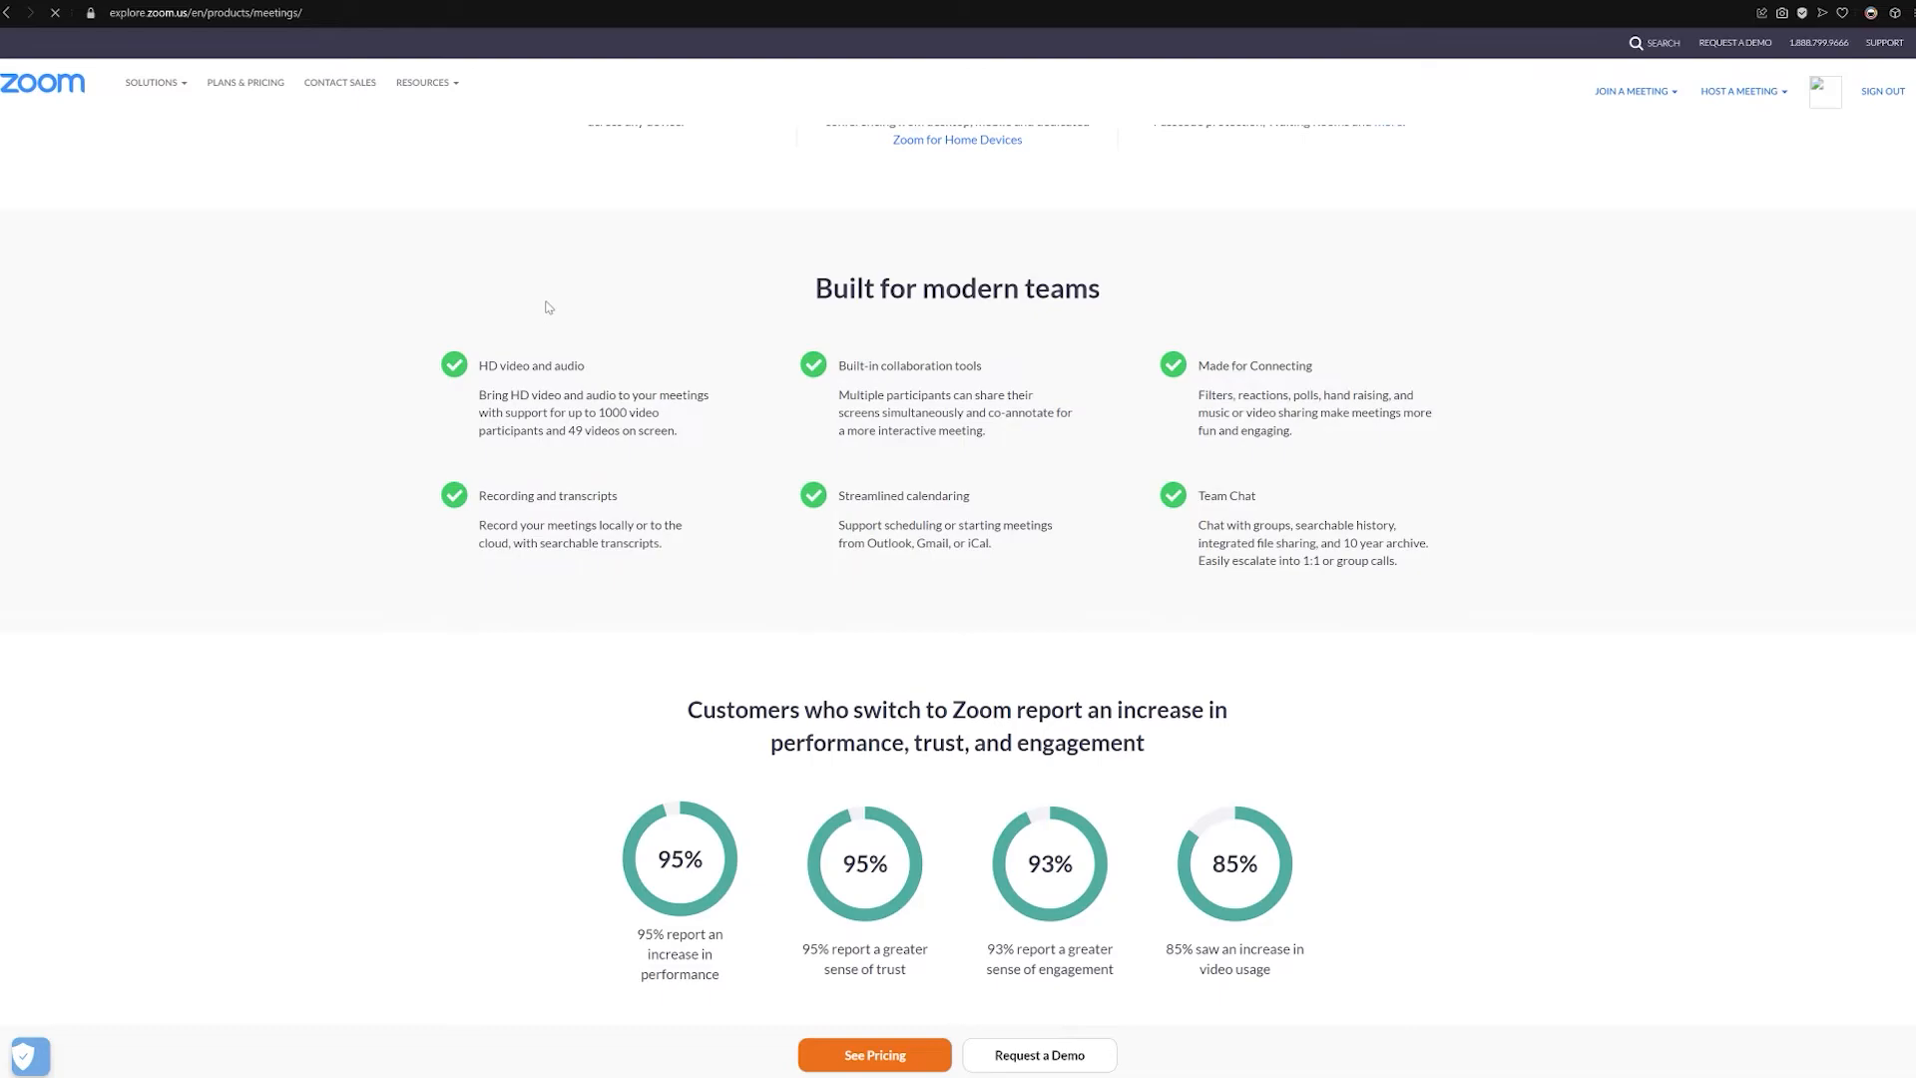
Scroll the Zoom Meetings features and review the 'Choose a plan' pricing comparison
scroll("down", 3)
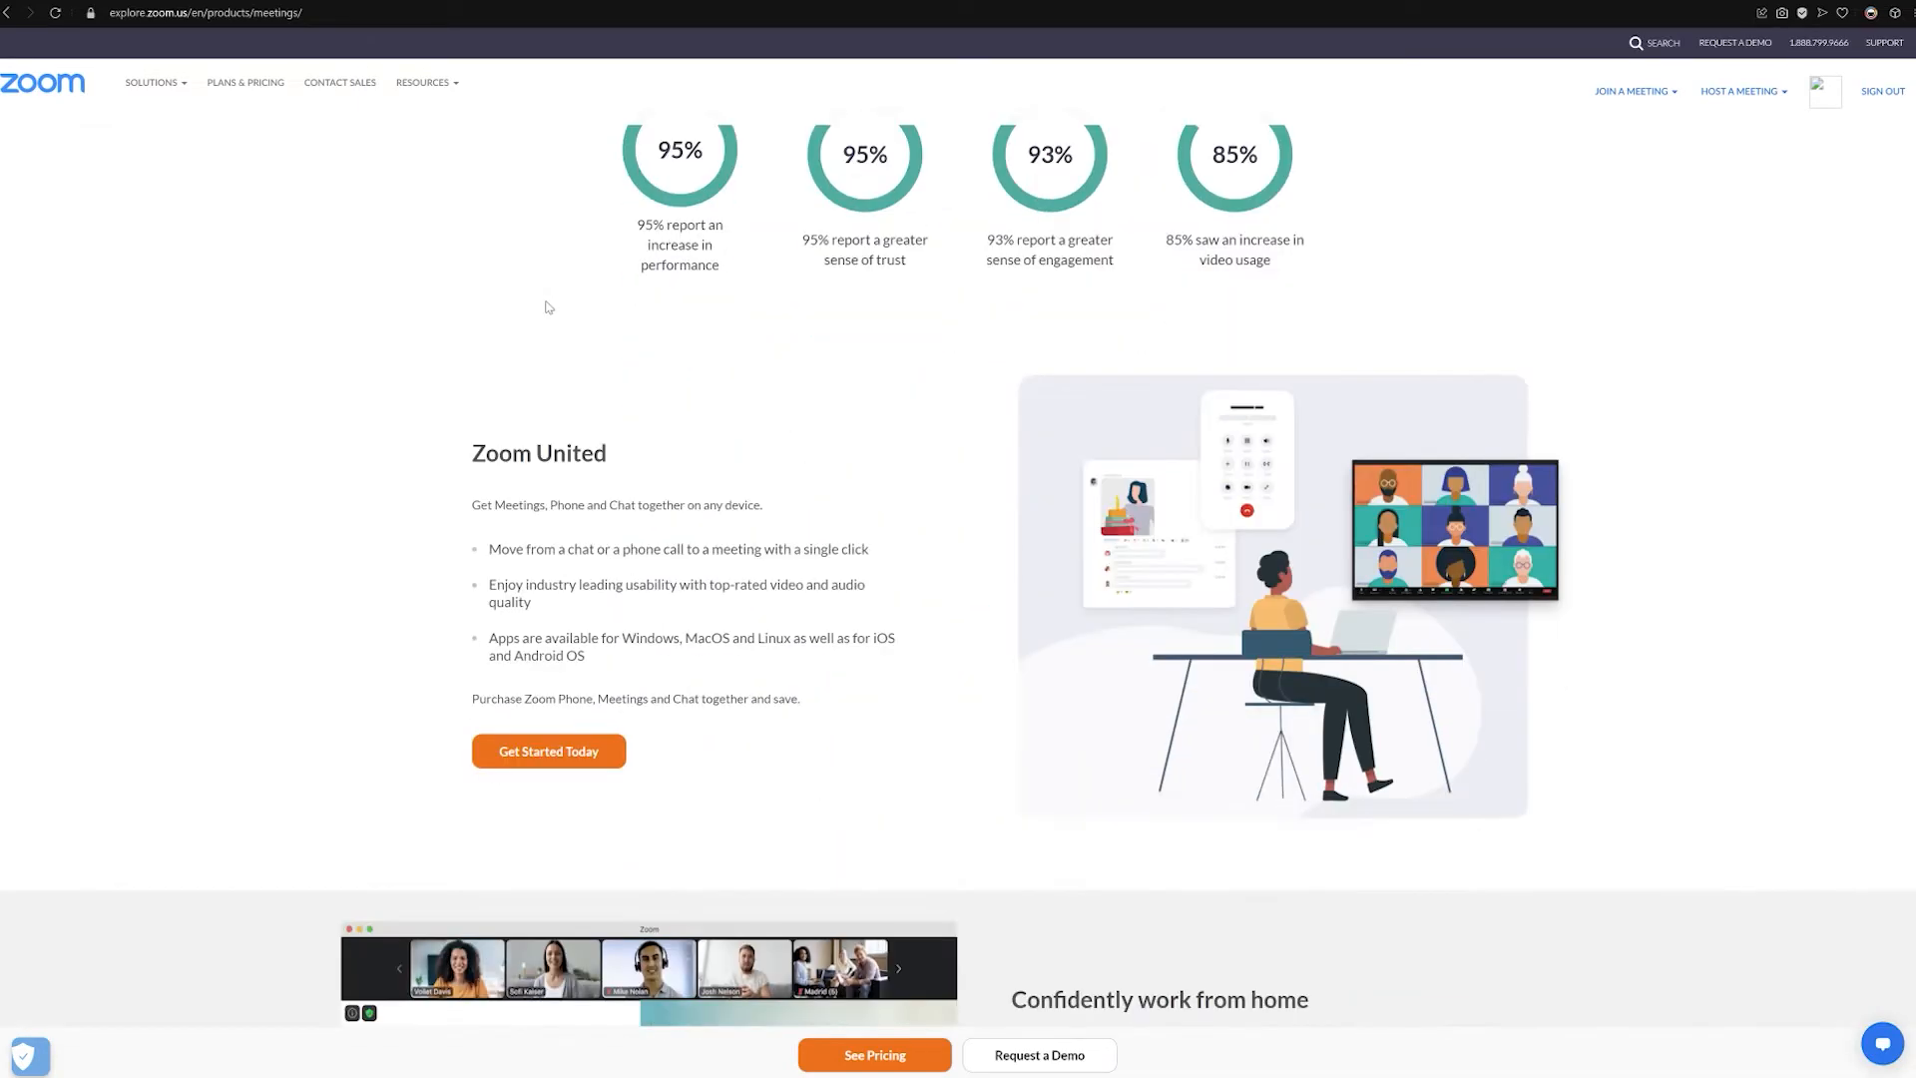
scroll("down", 3)
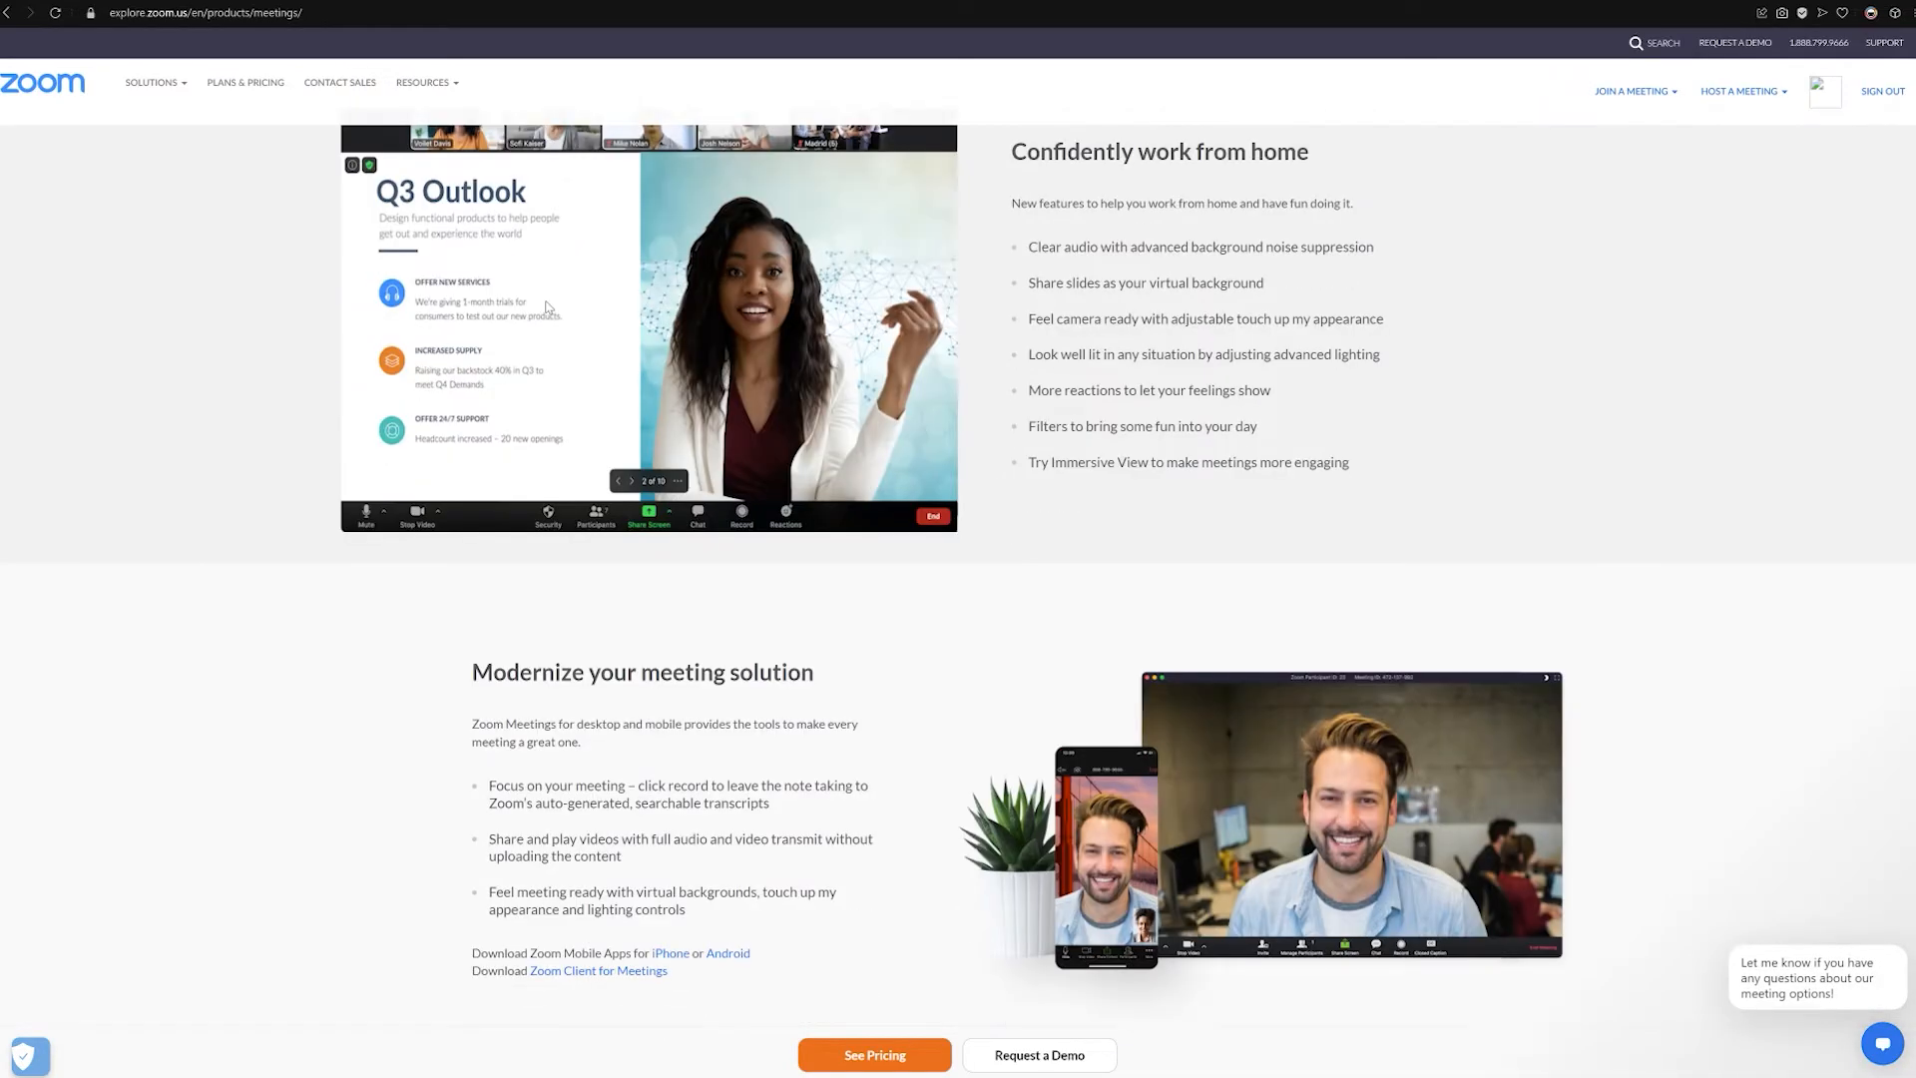
scroll("down", 3)
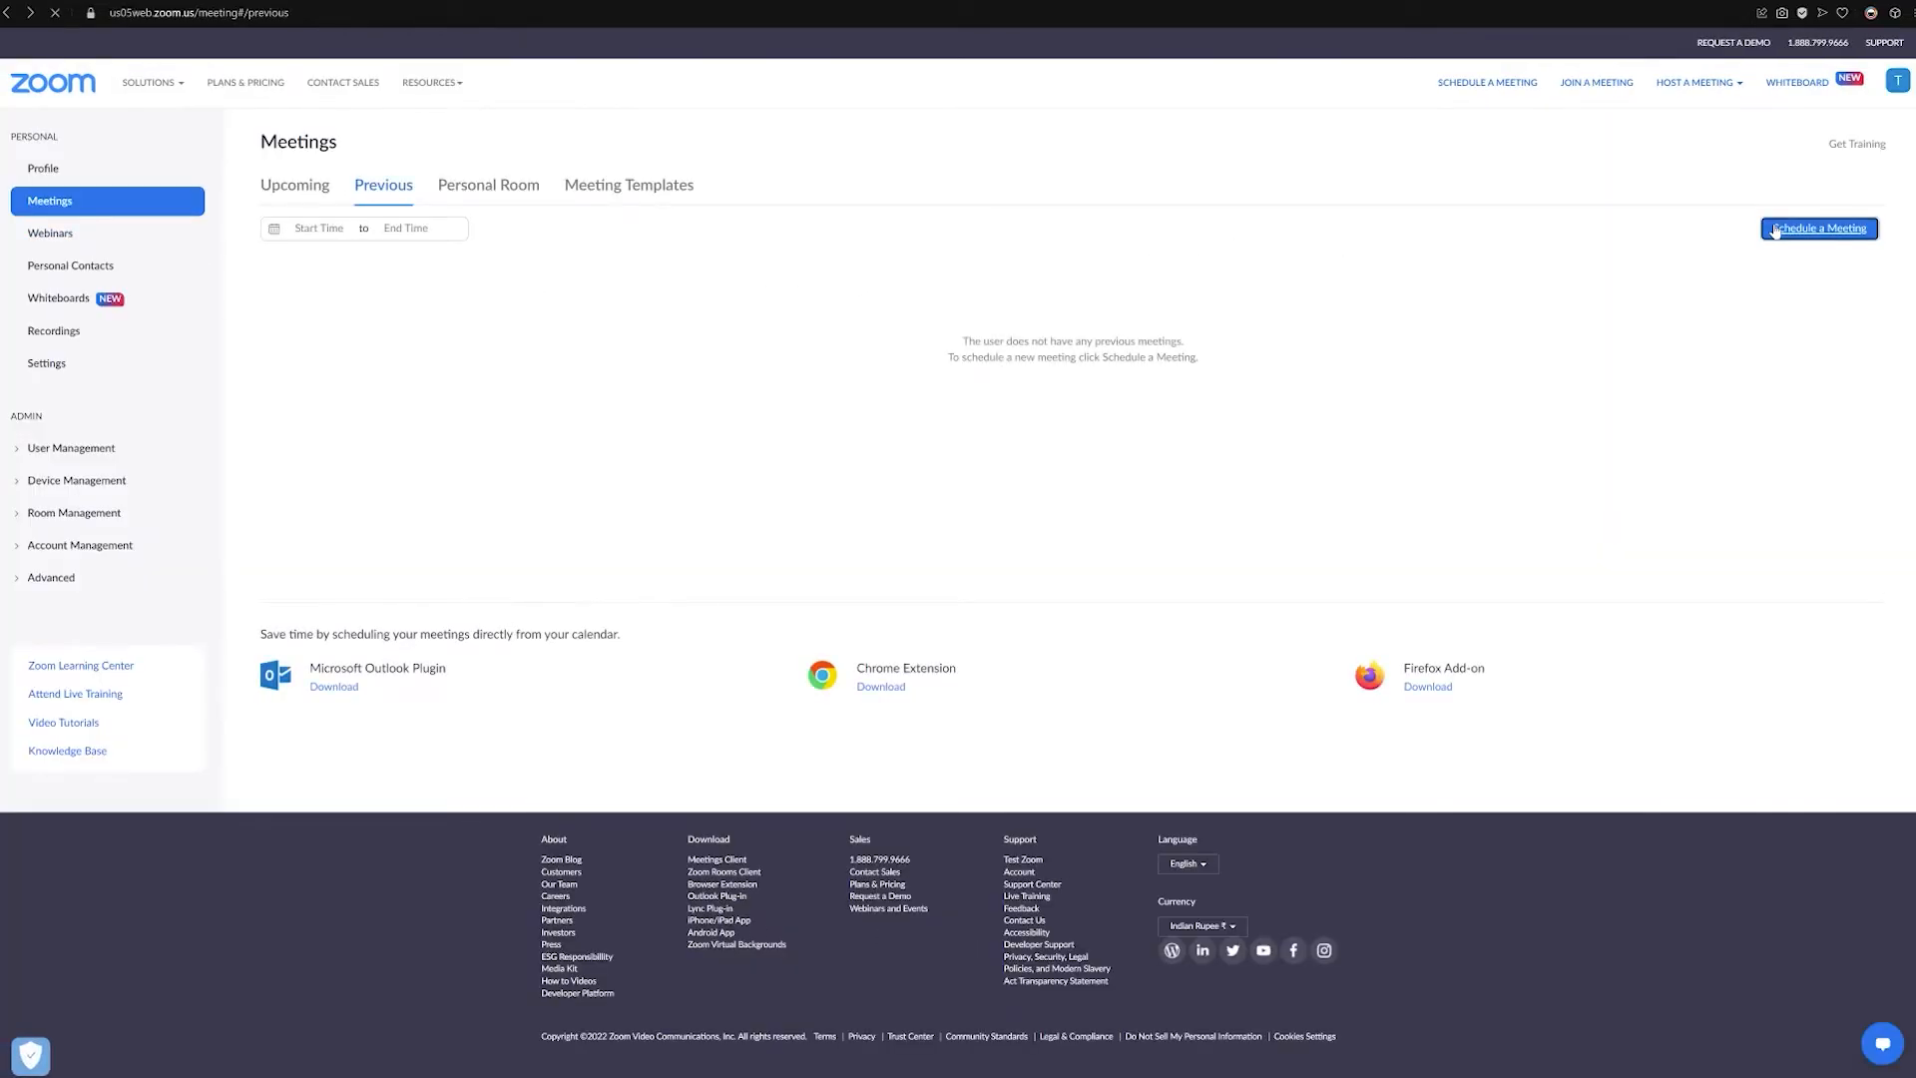
left_click(243, 82)
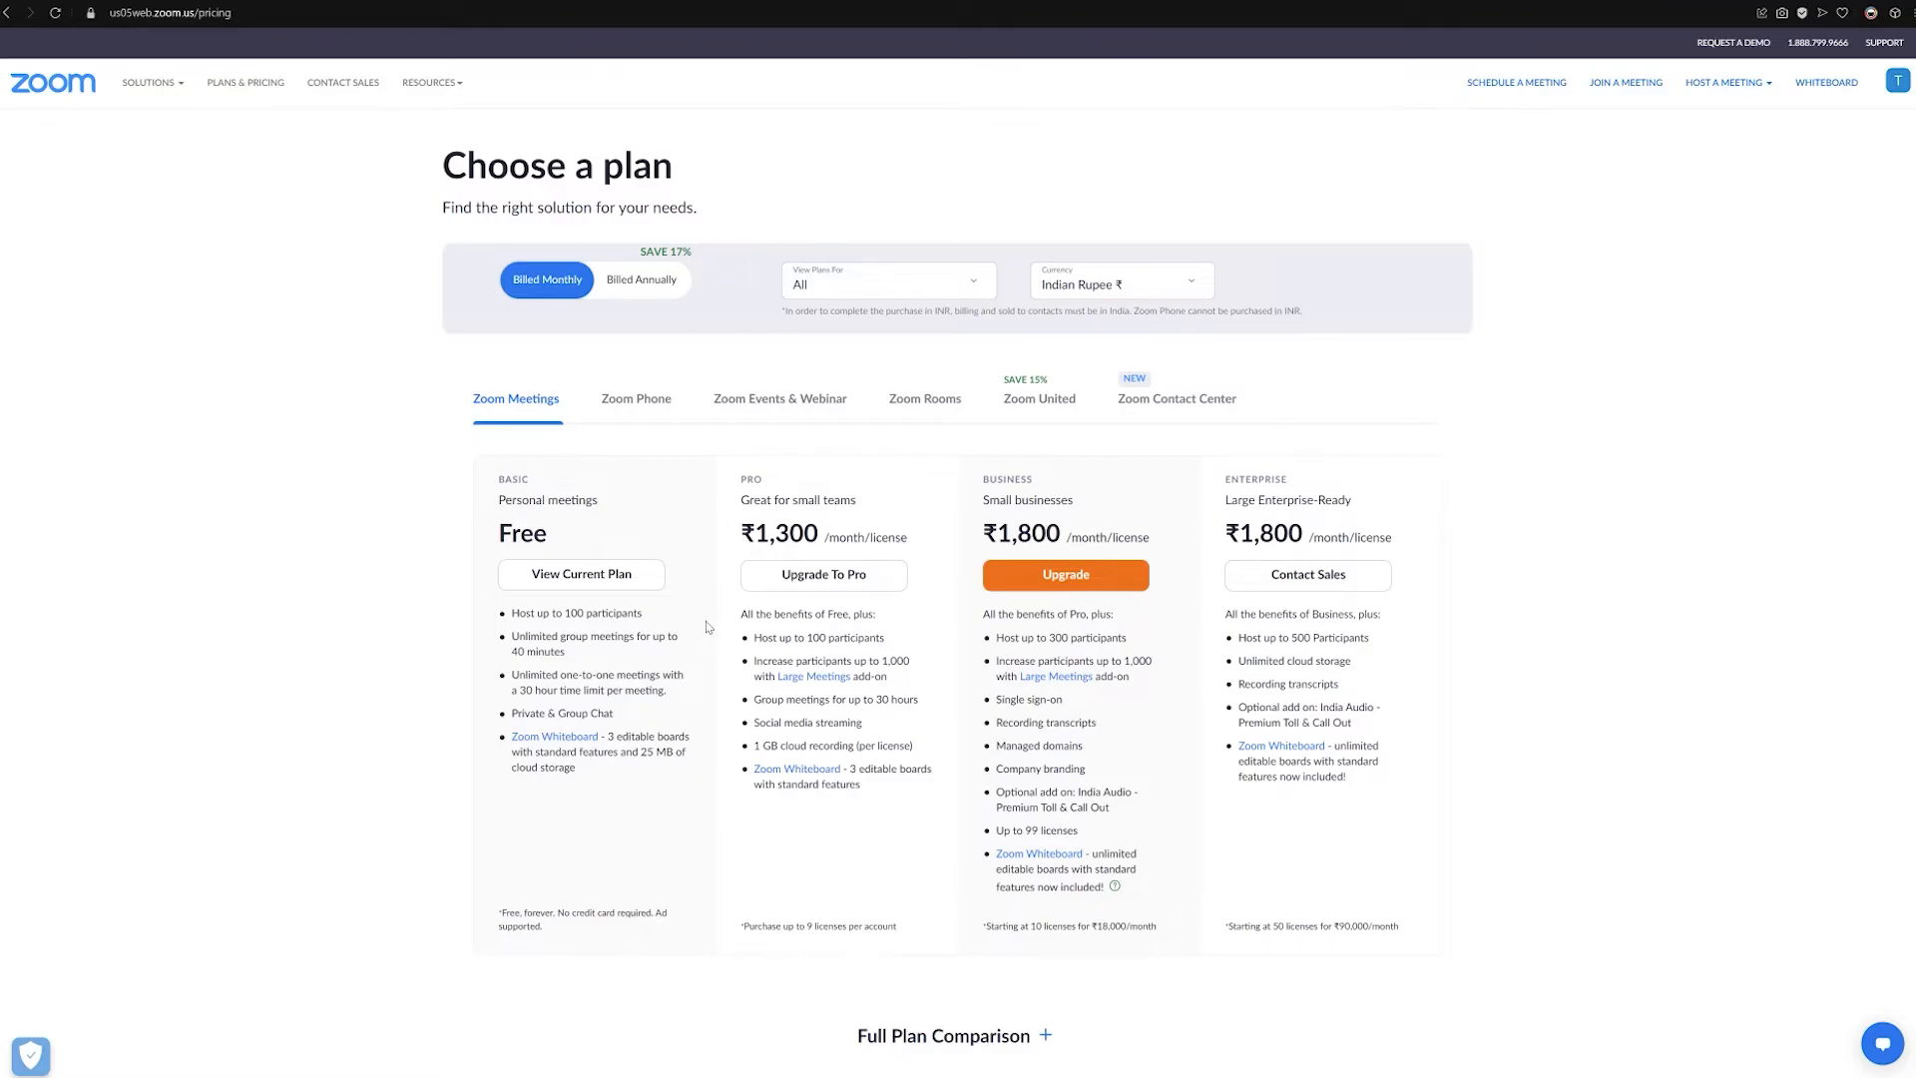
mouse_move(942, 700)
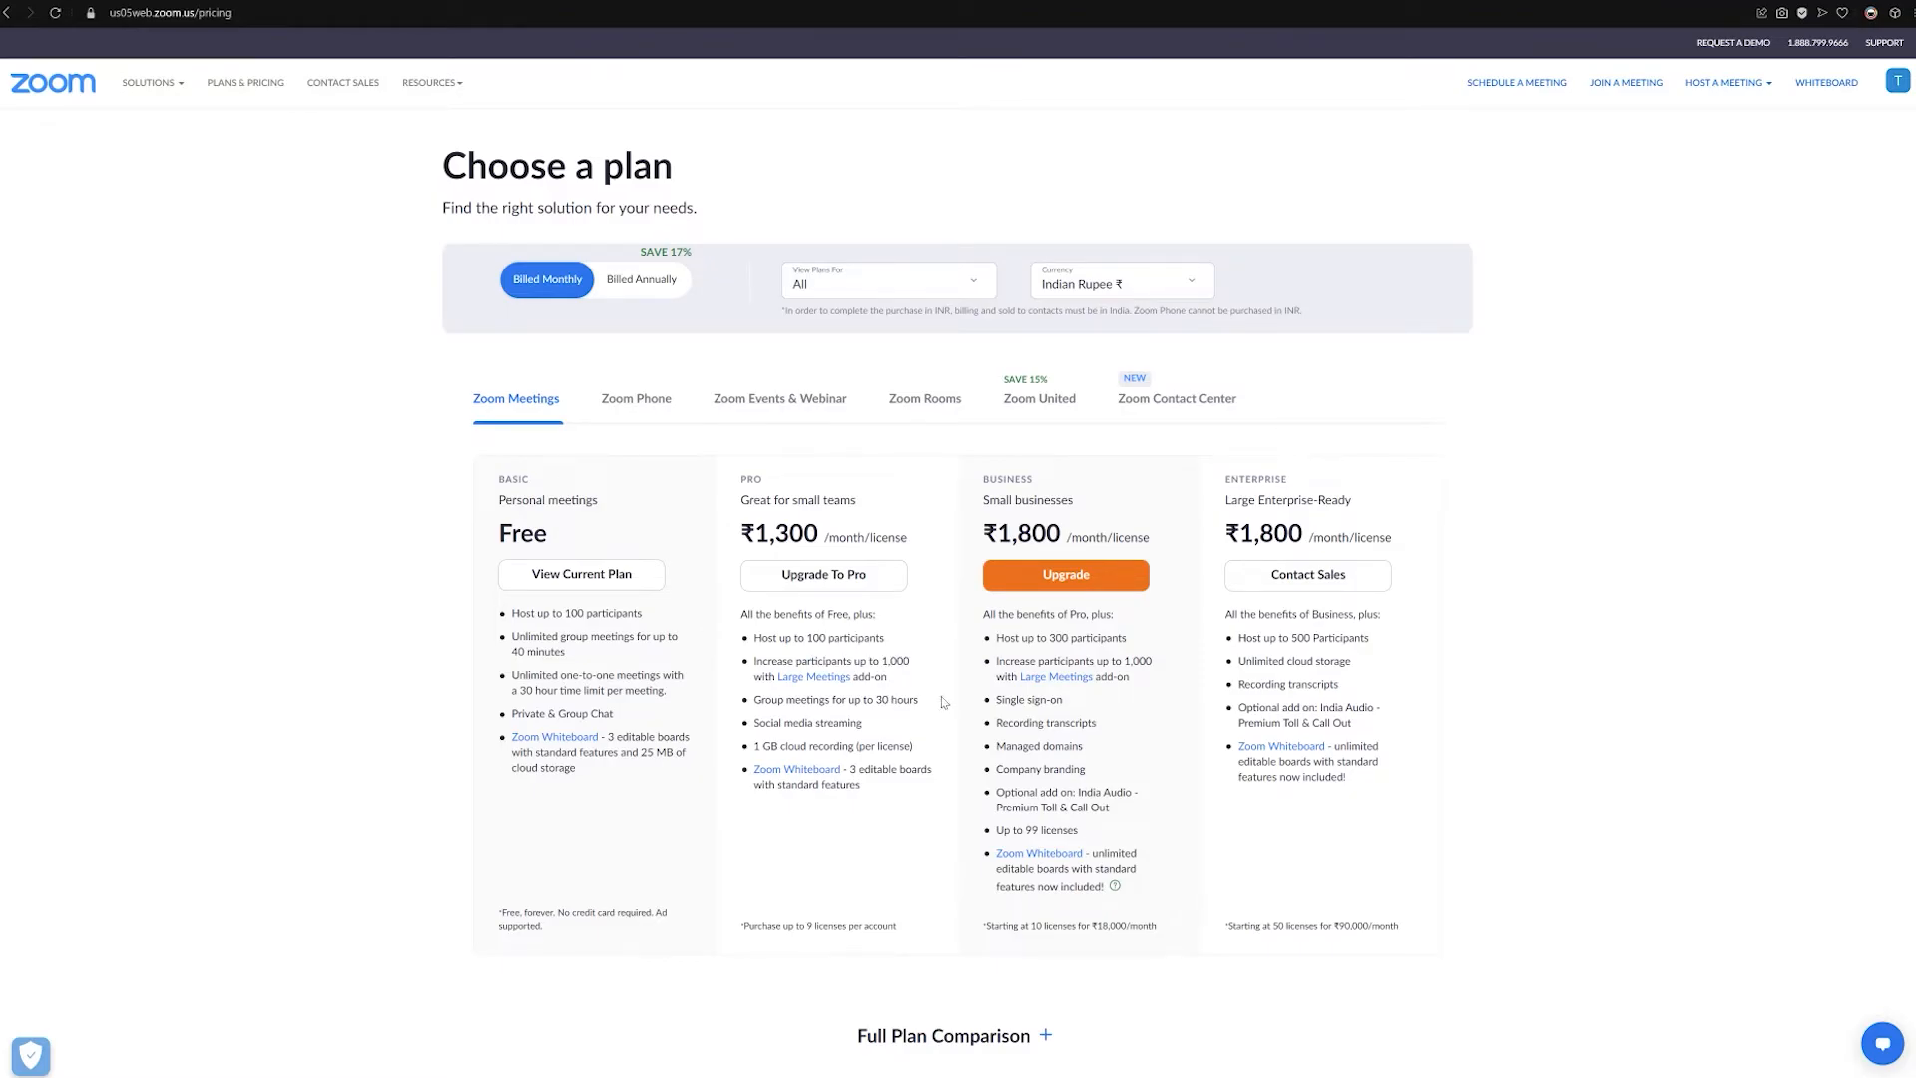
scroll("down", 3)
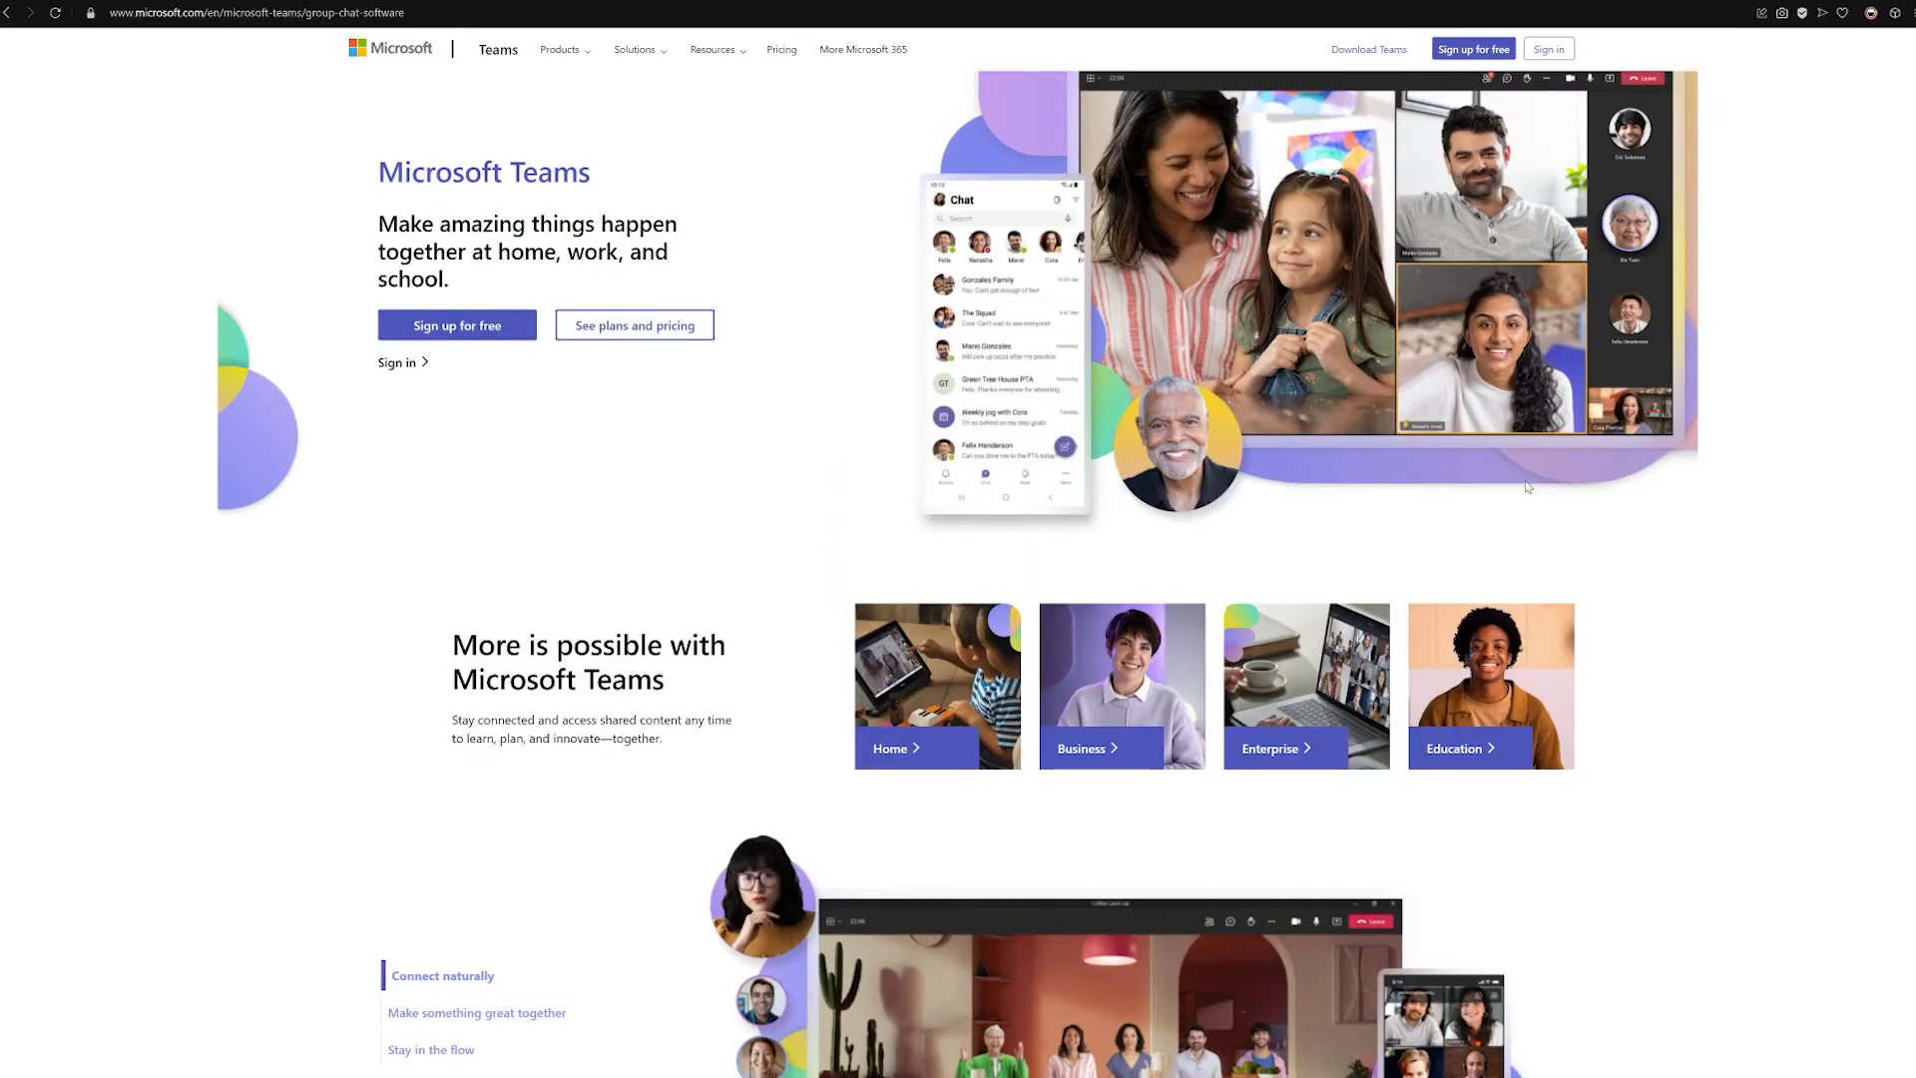
Scroll through the Microsoft Teams marketing page
scroll("down", 3)
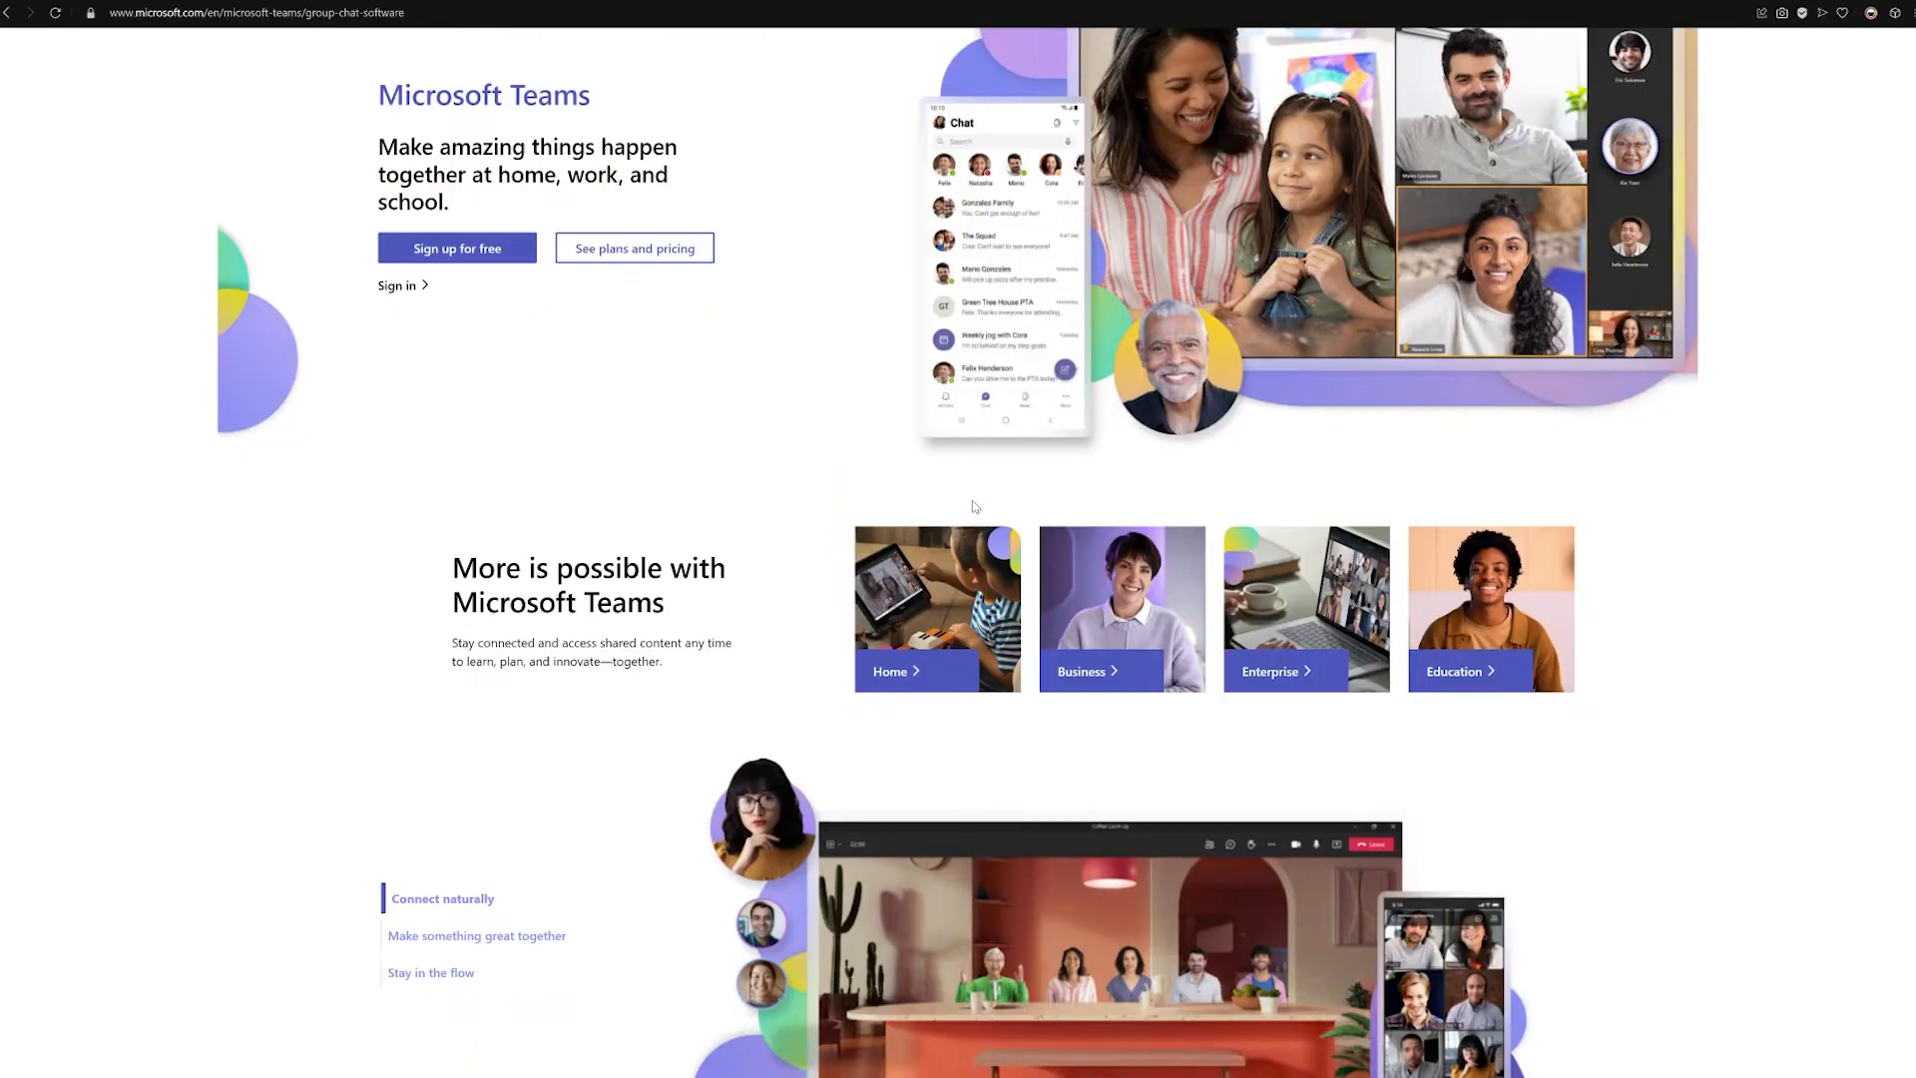
scroll("down", 3)
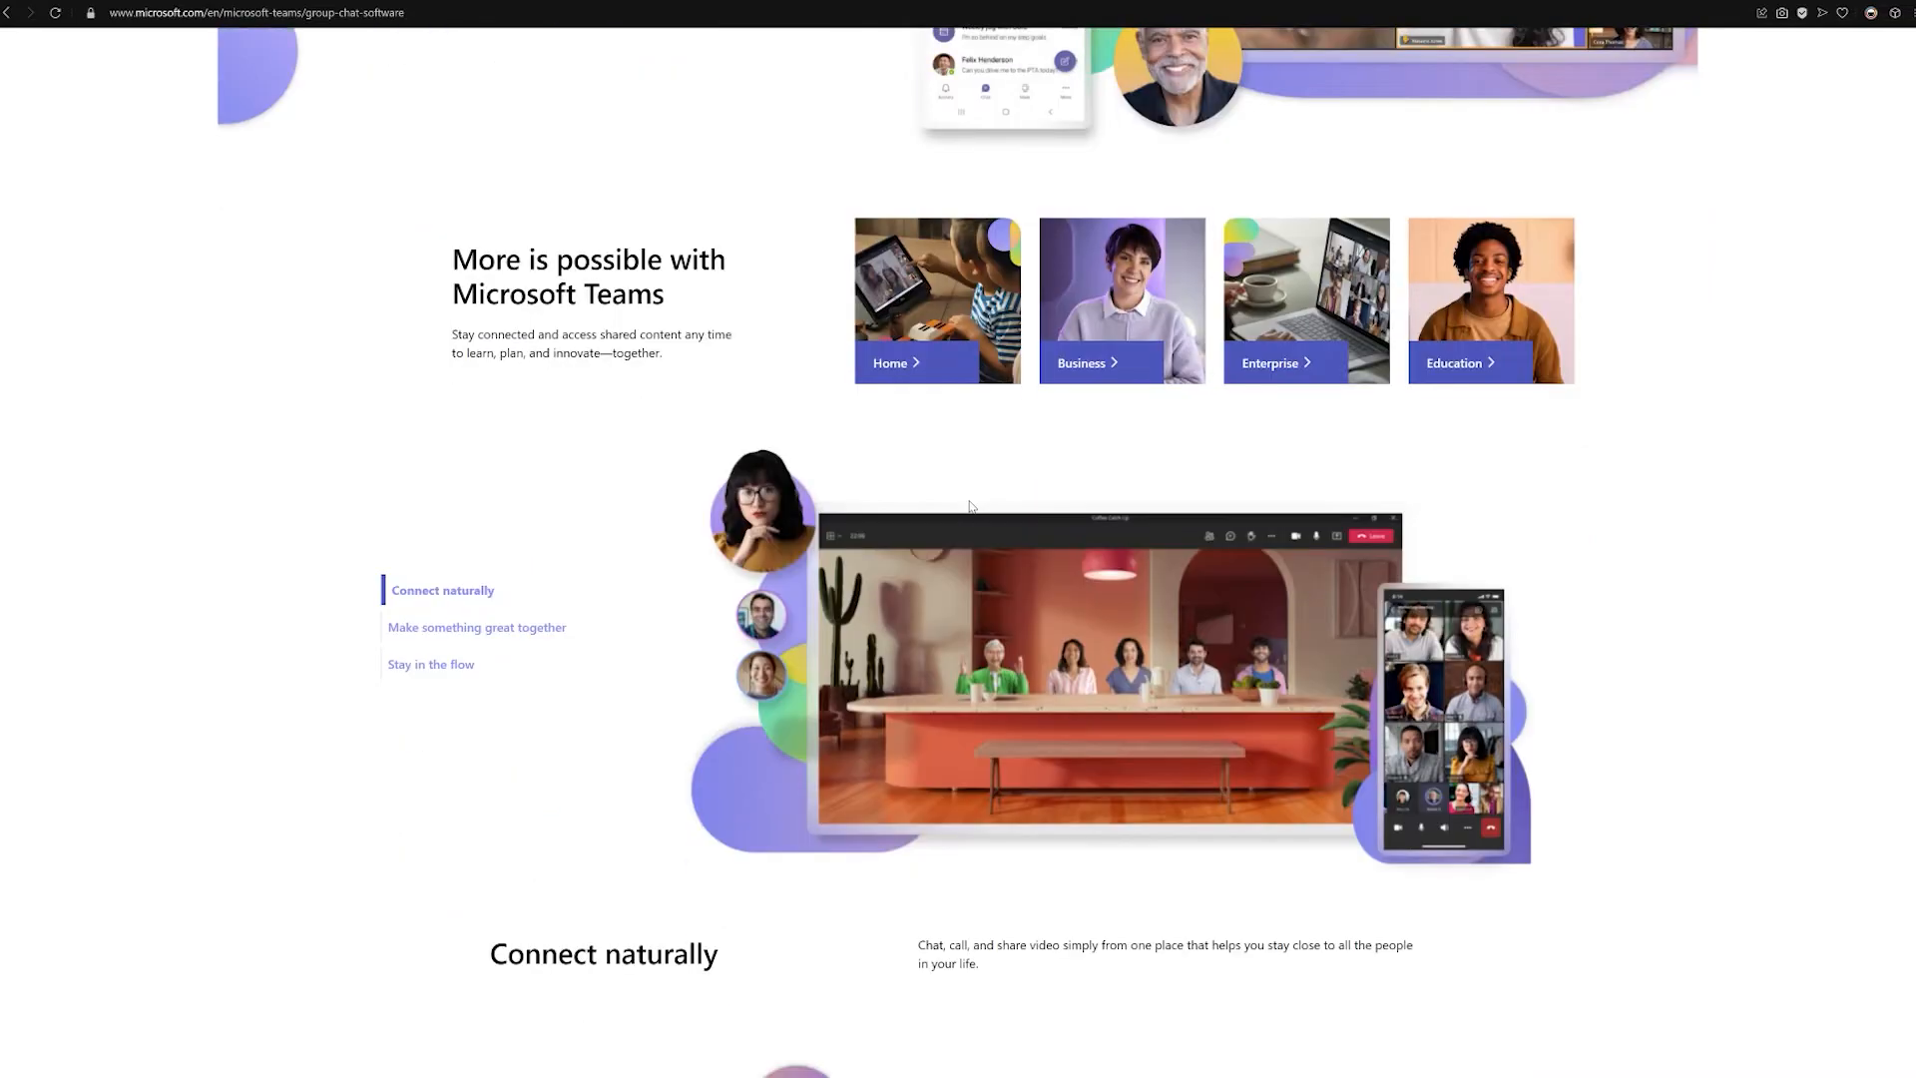
scroll("down", 3)
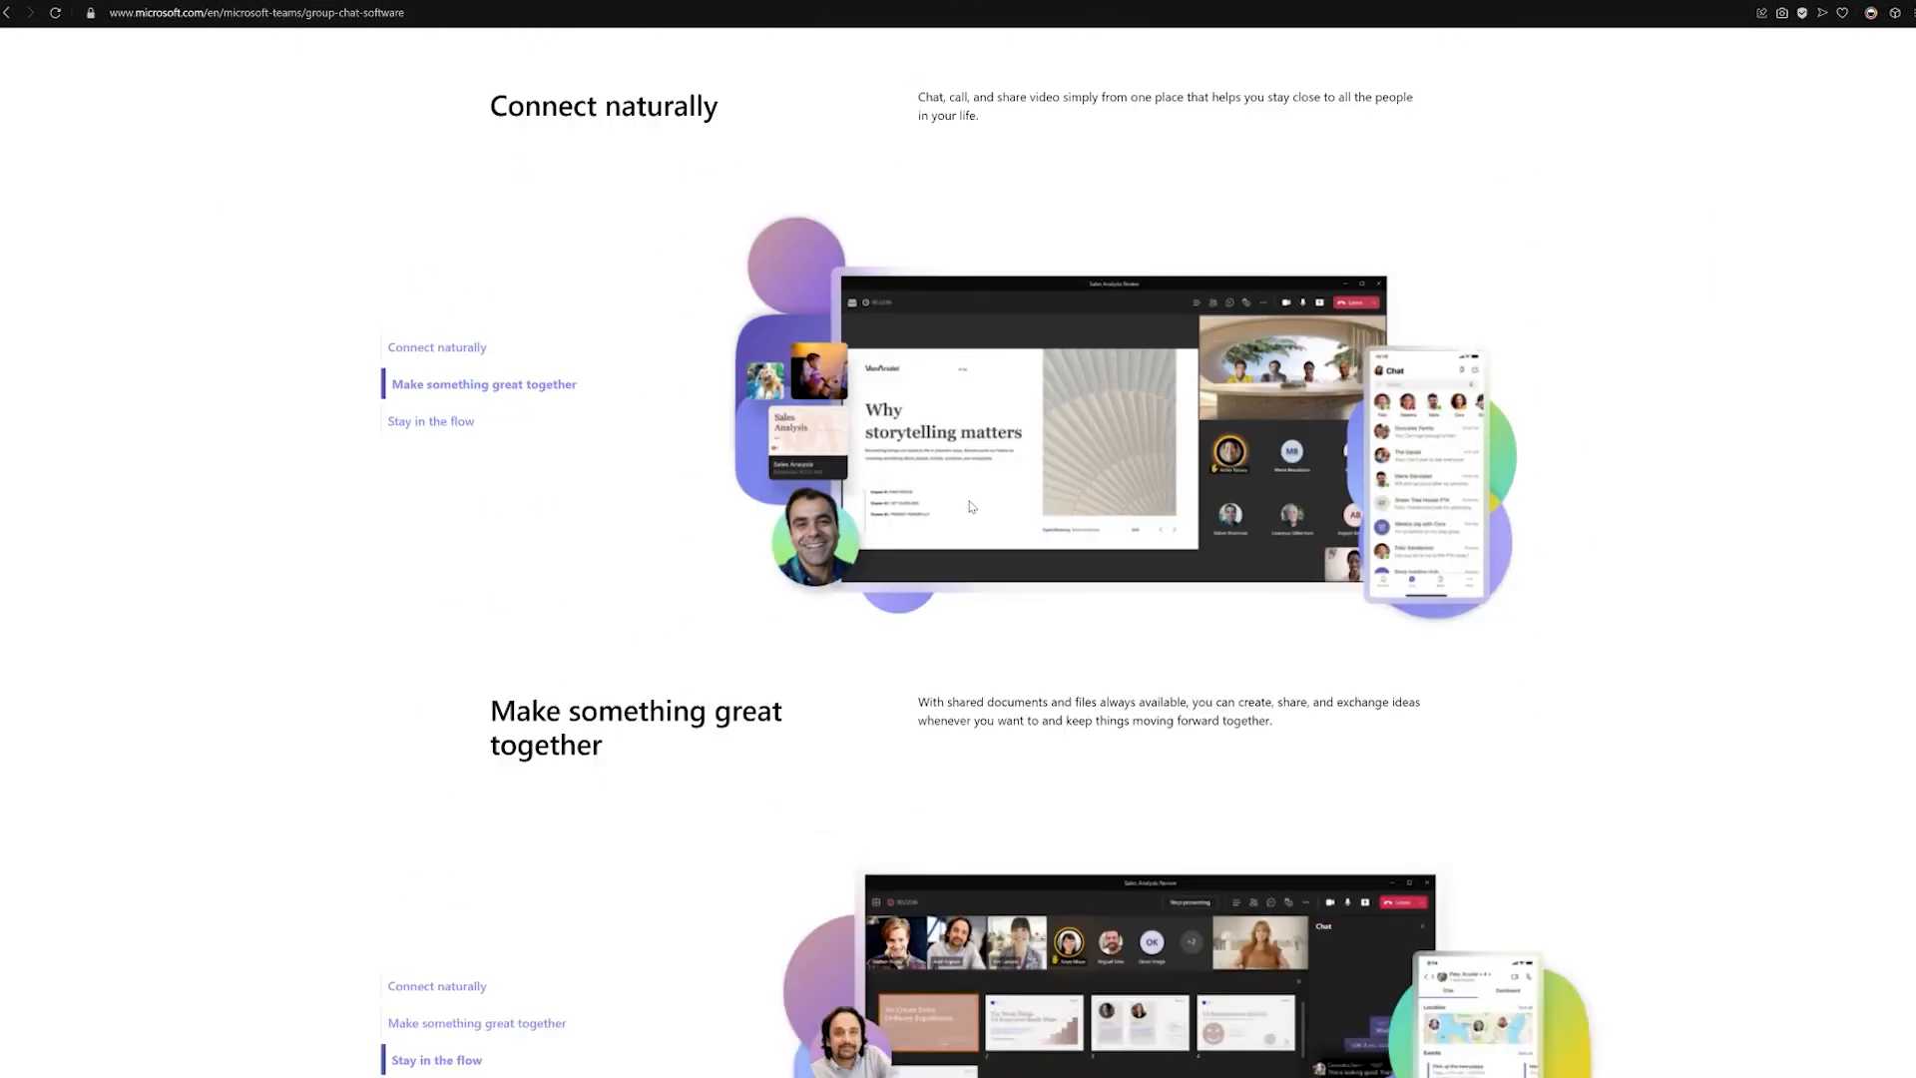
scroll("down", 3)
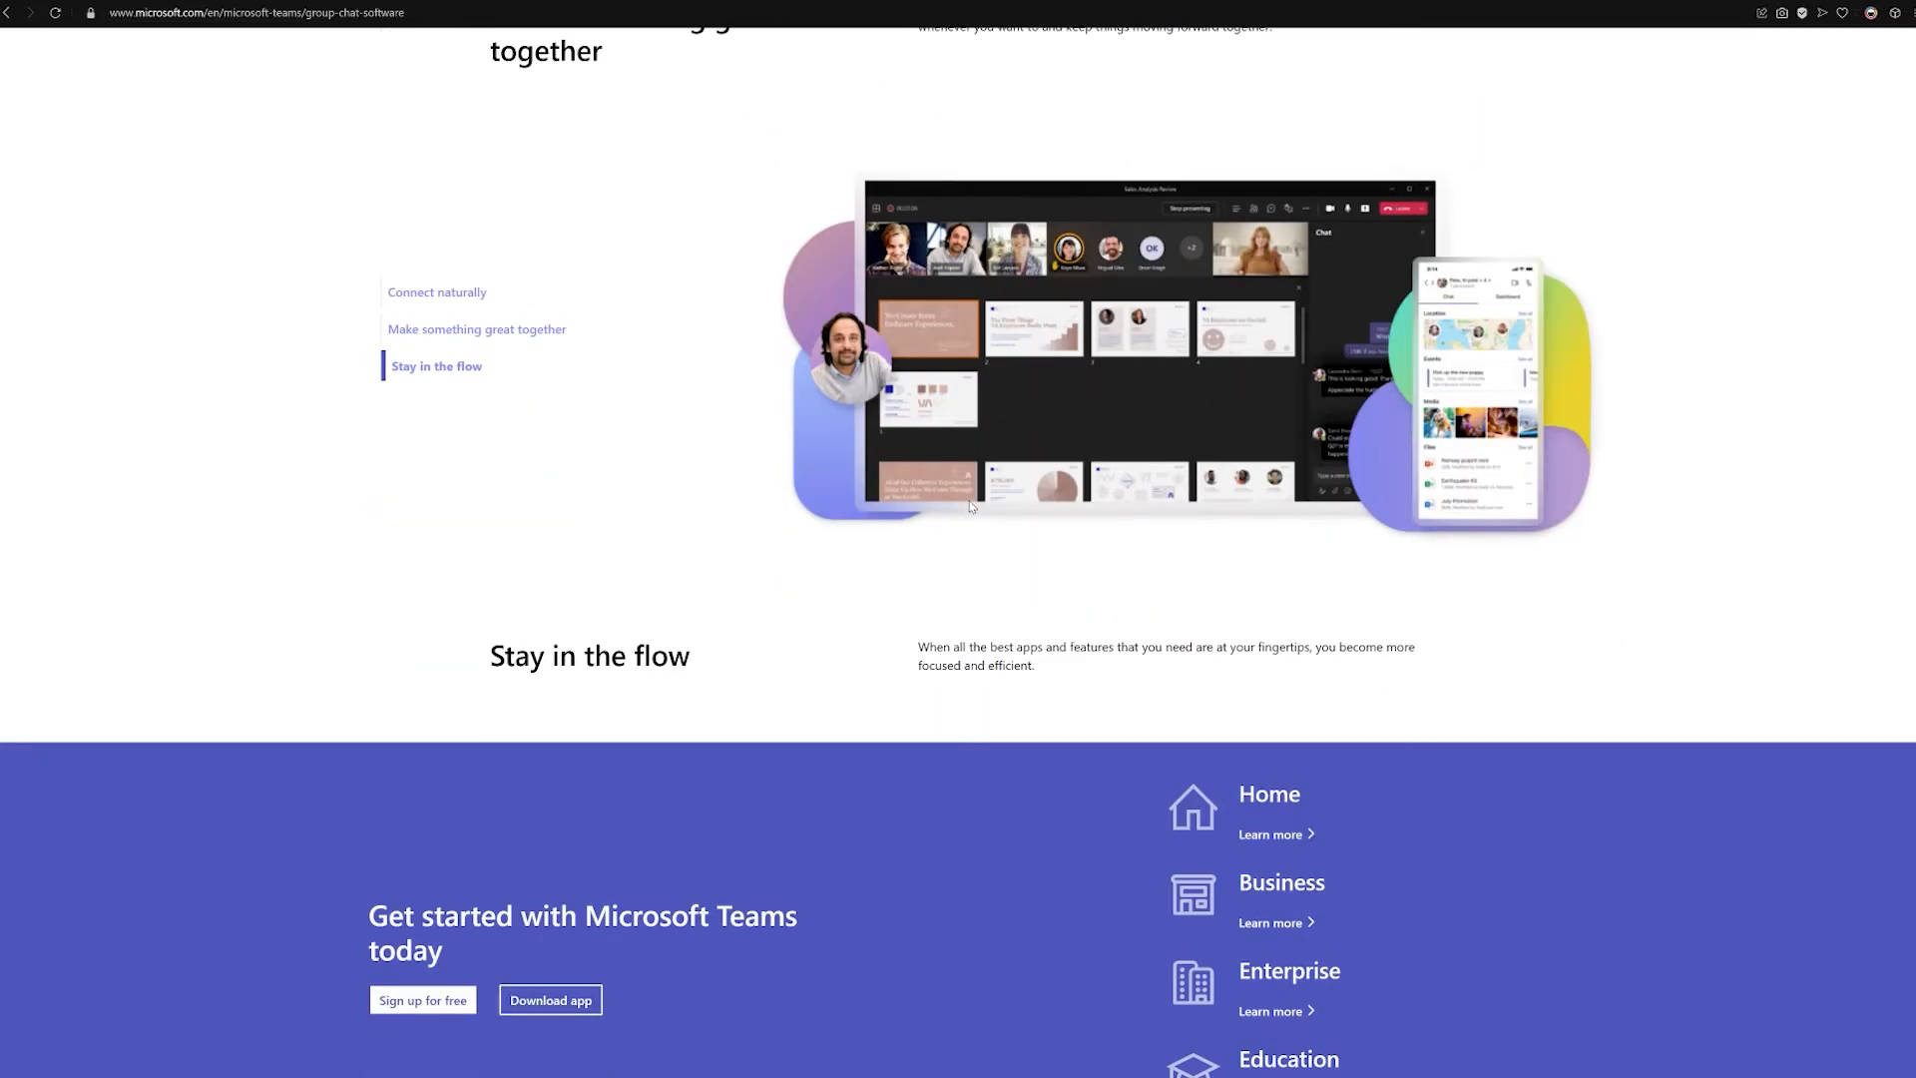
scroll("down", 3)
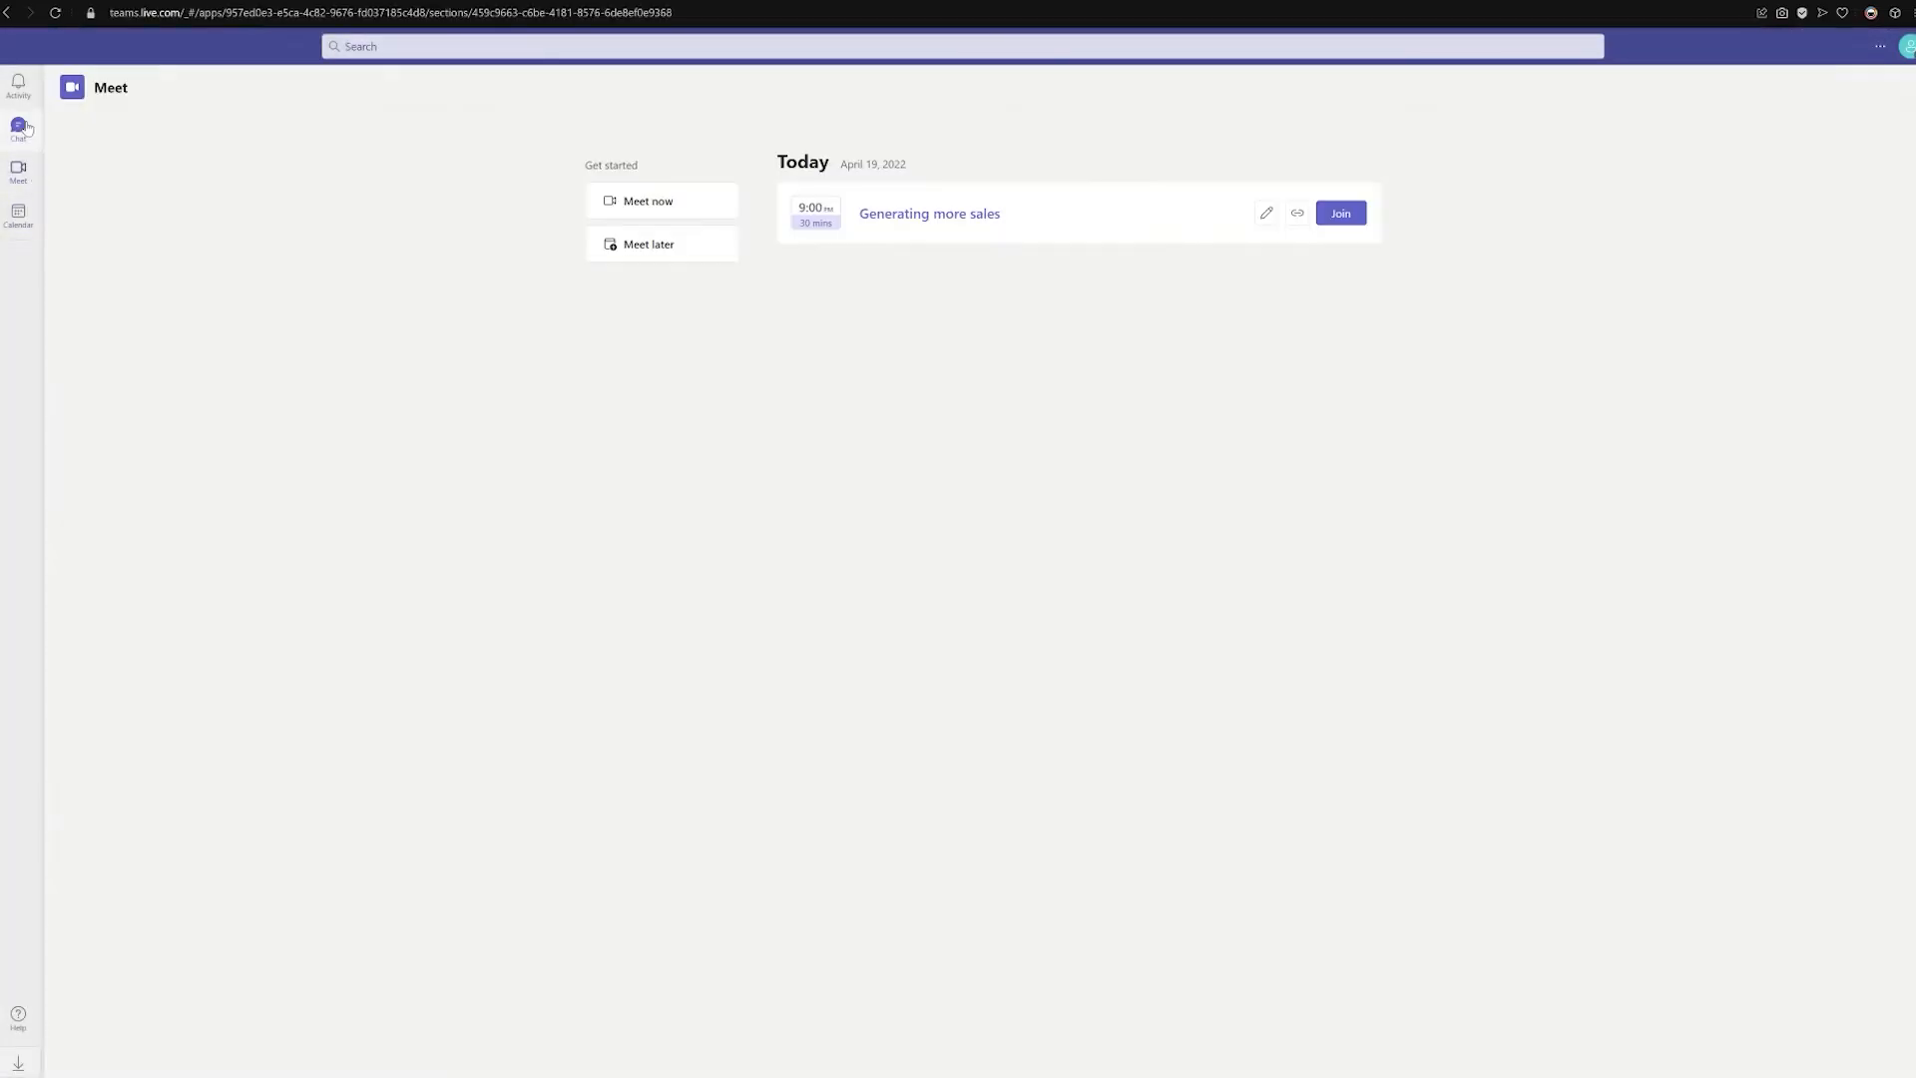
In the Teams app settings, view Accounts and the free-versus-premium Plans and upgrades, ending on the Taskade logo
left_click(18, 84)
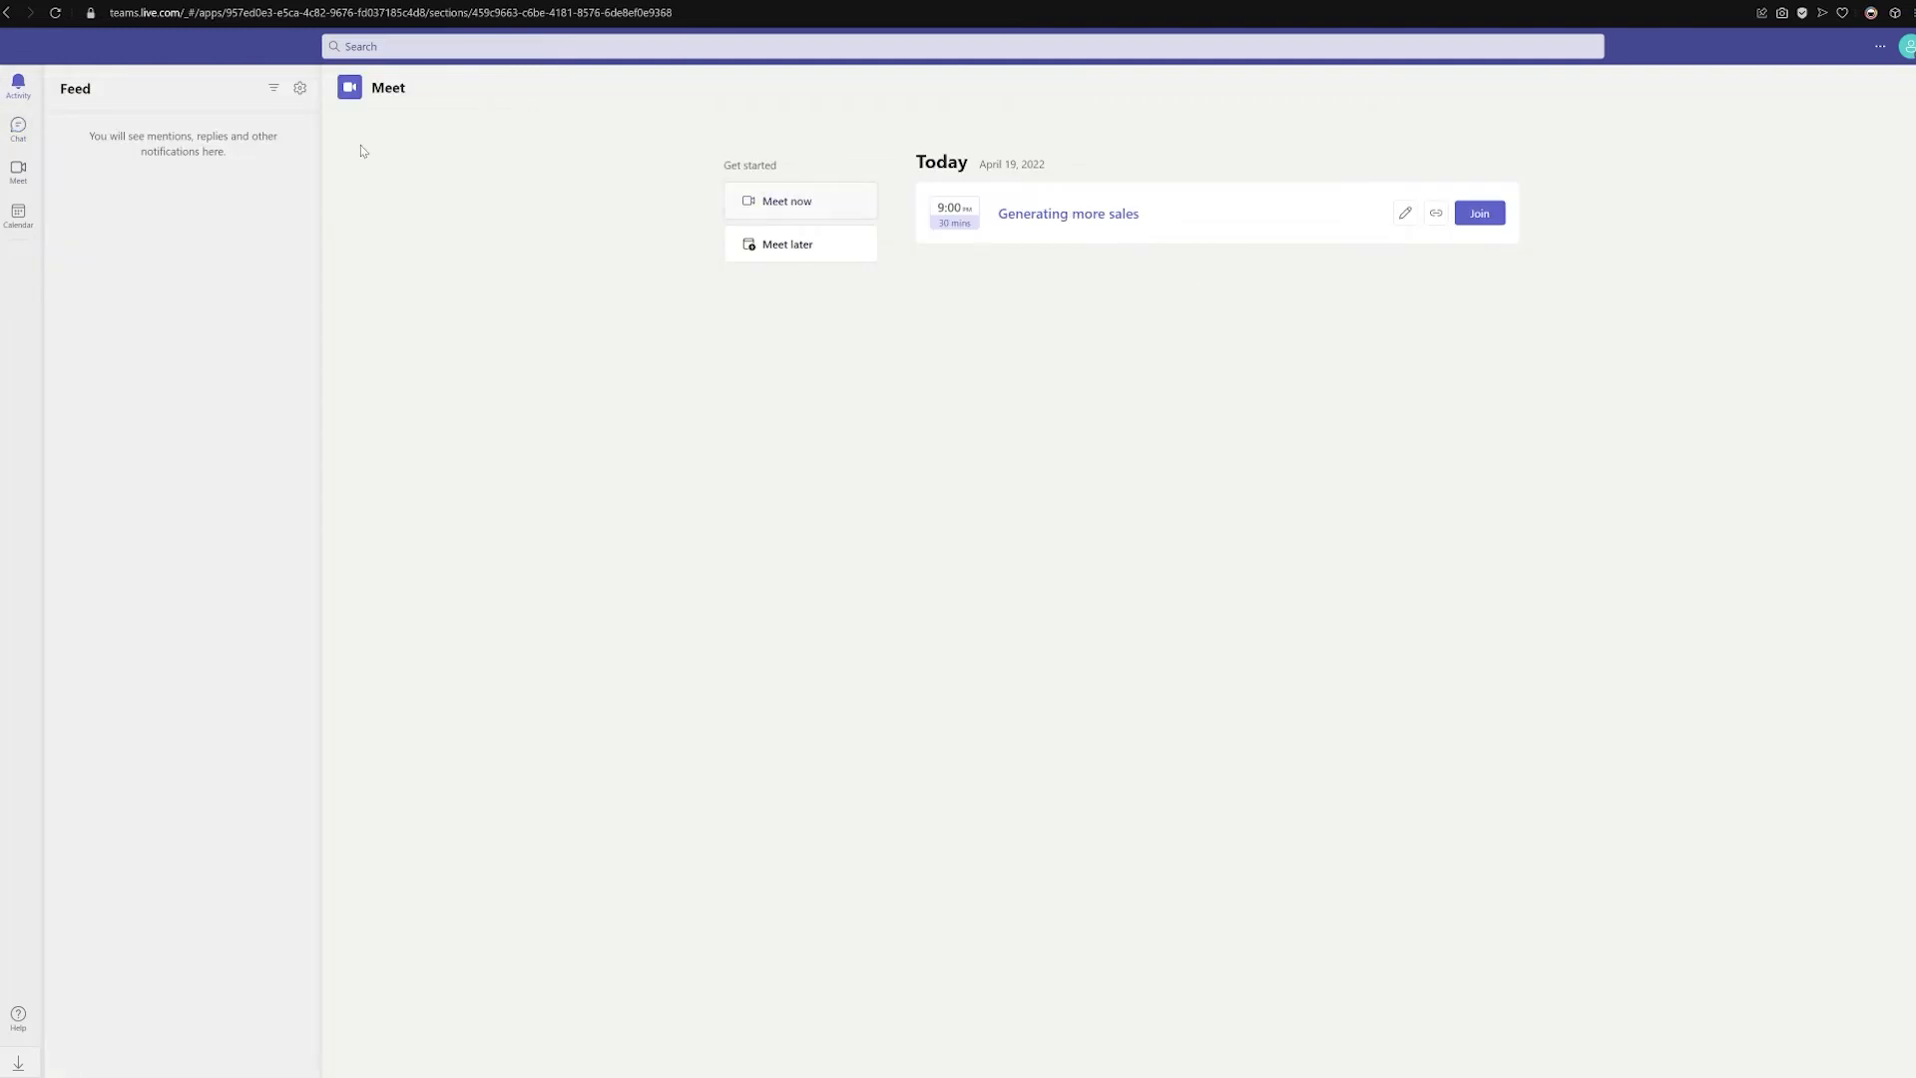
left_click(1880, 46)
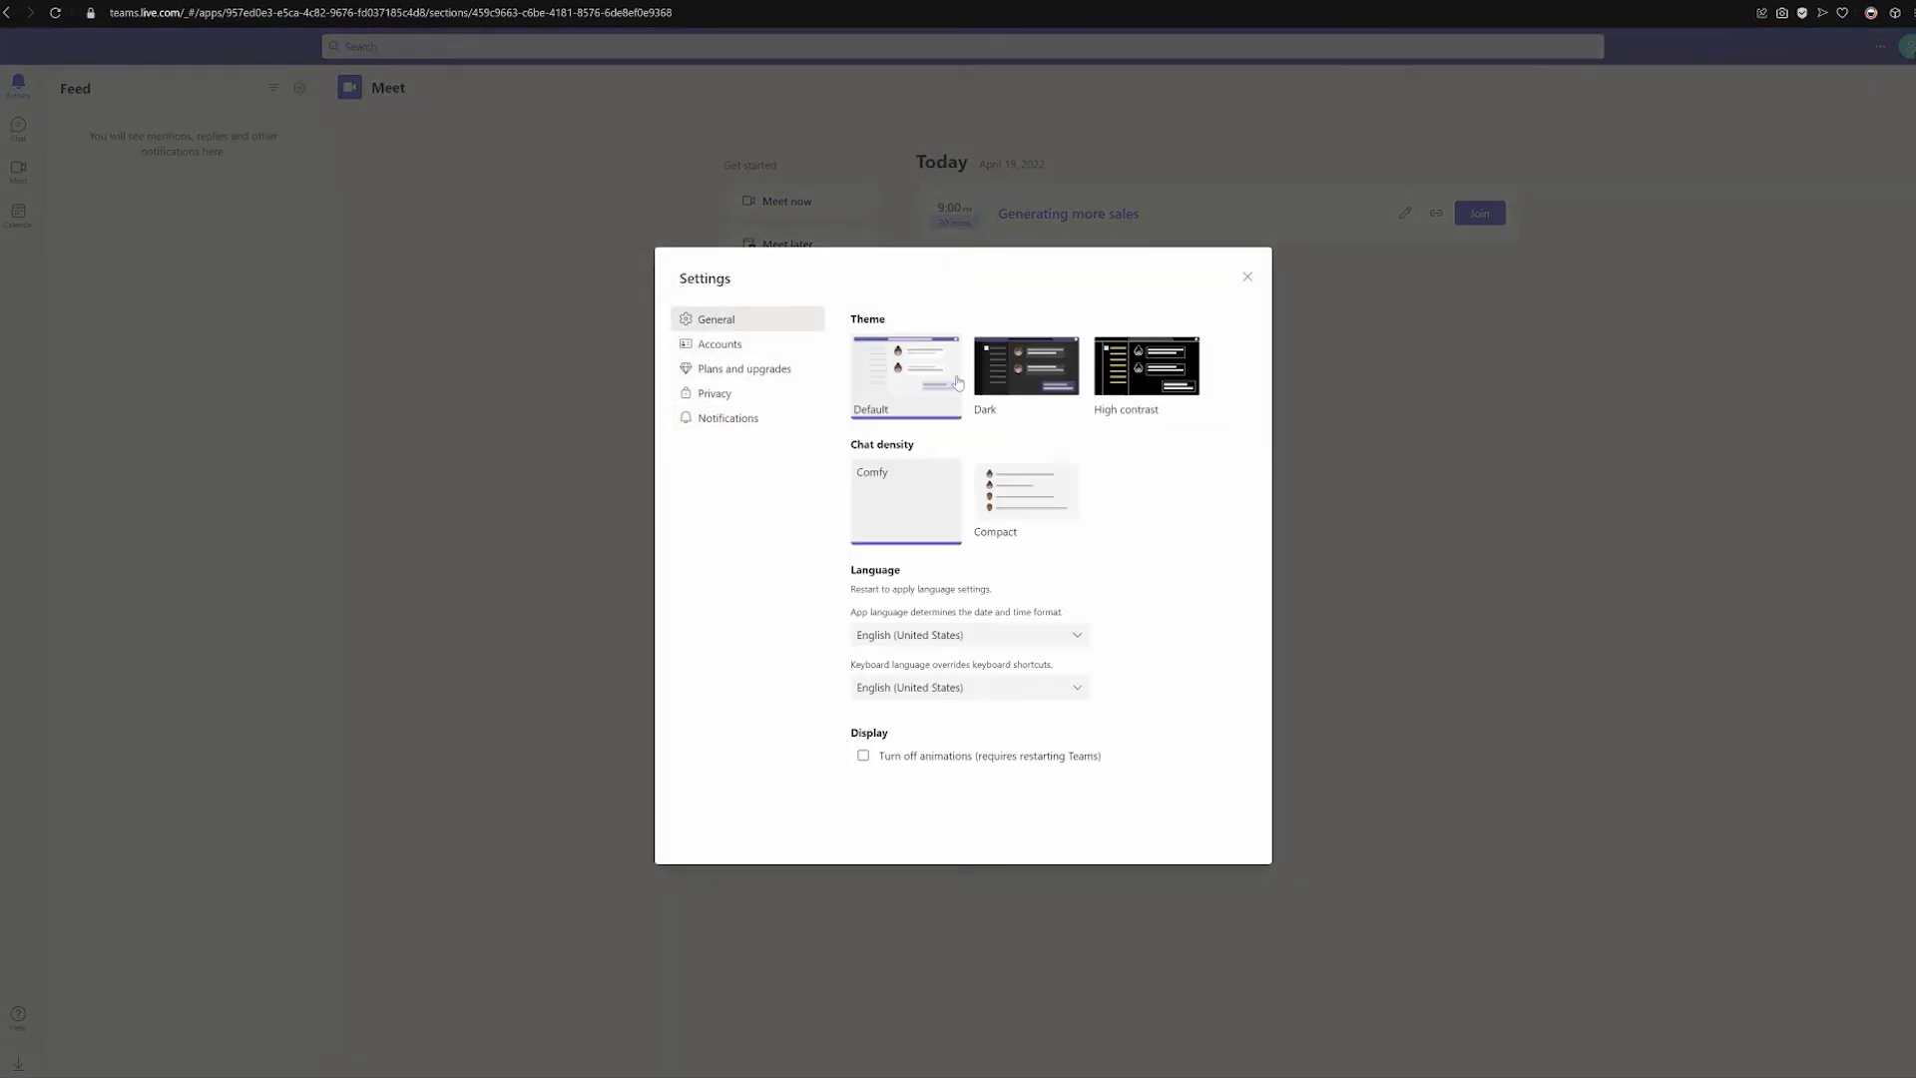
left_click(720, 343)
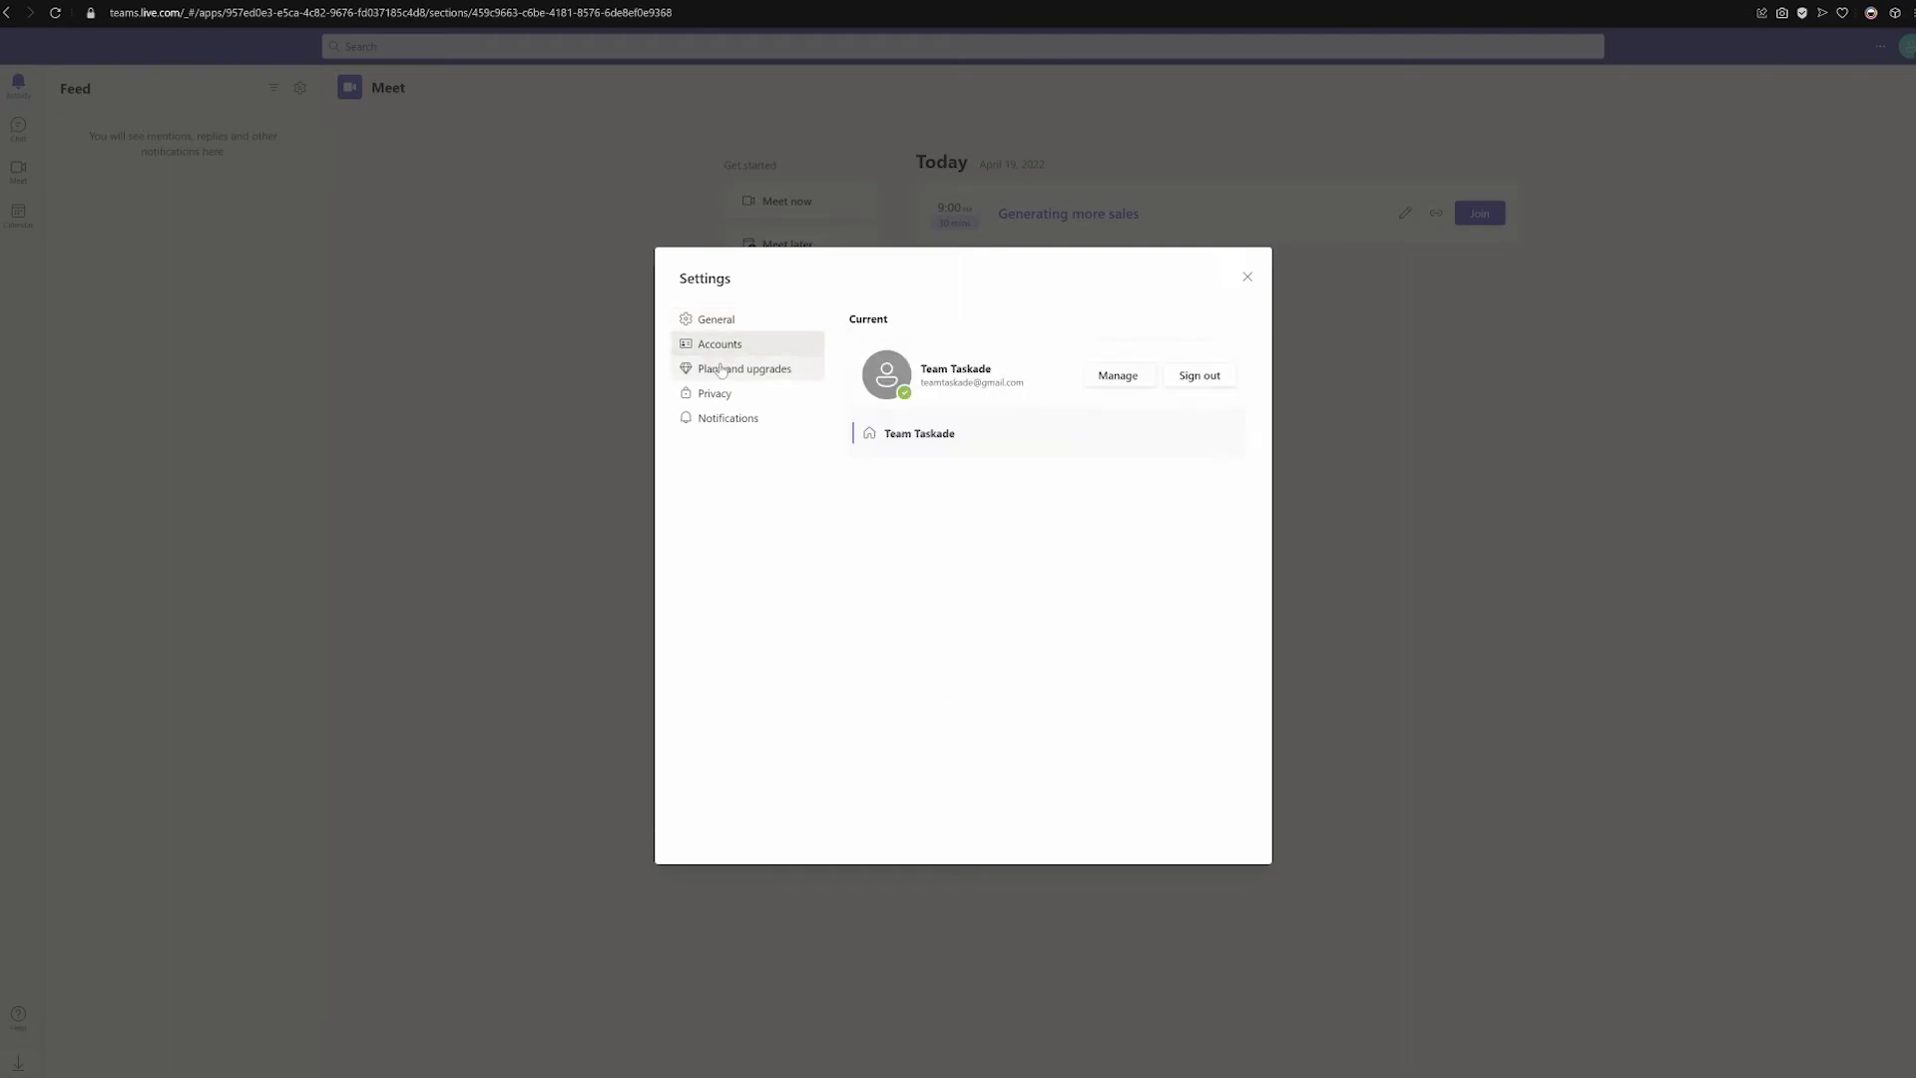
left_click(742, 367)
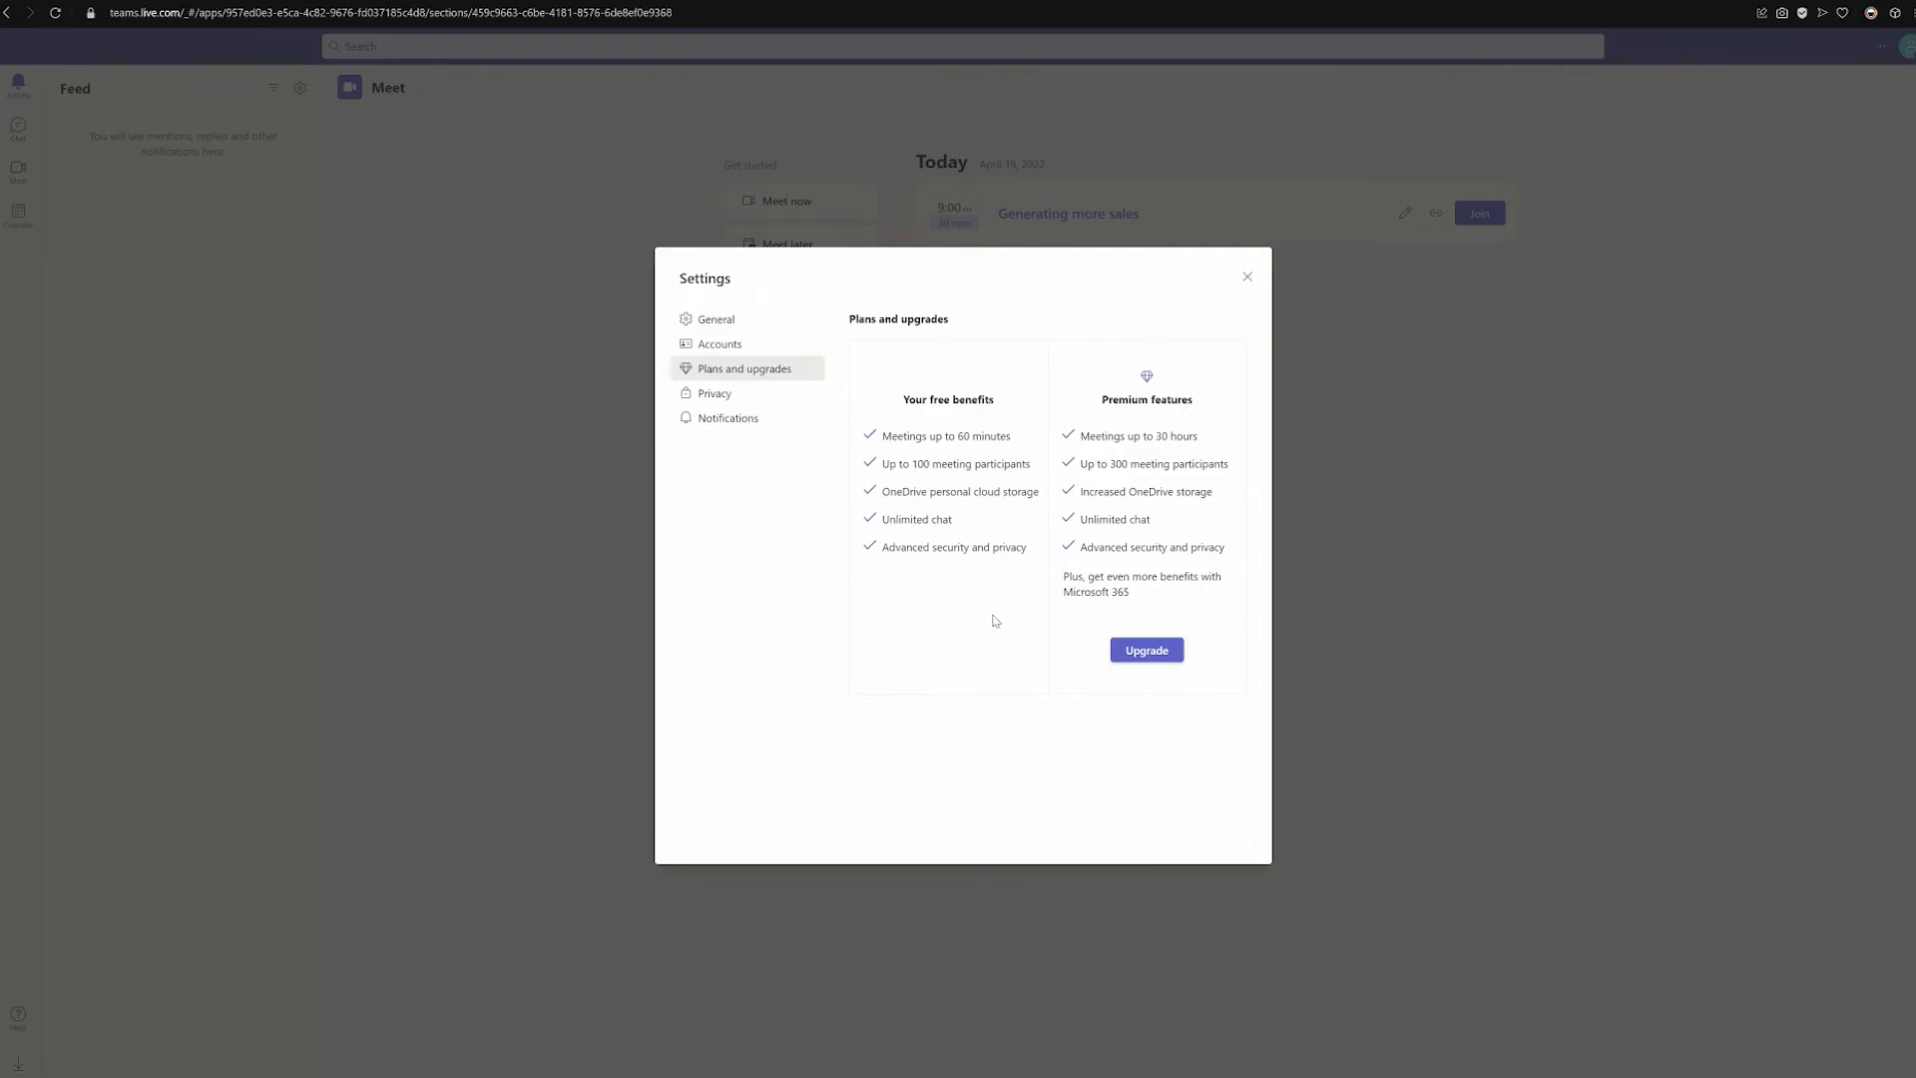
left_click(1146, 648)
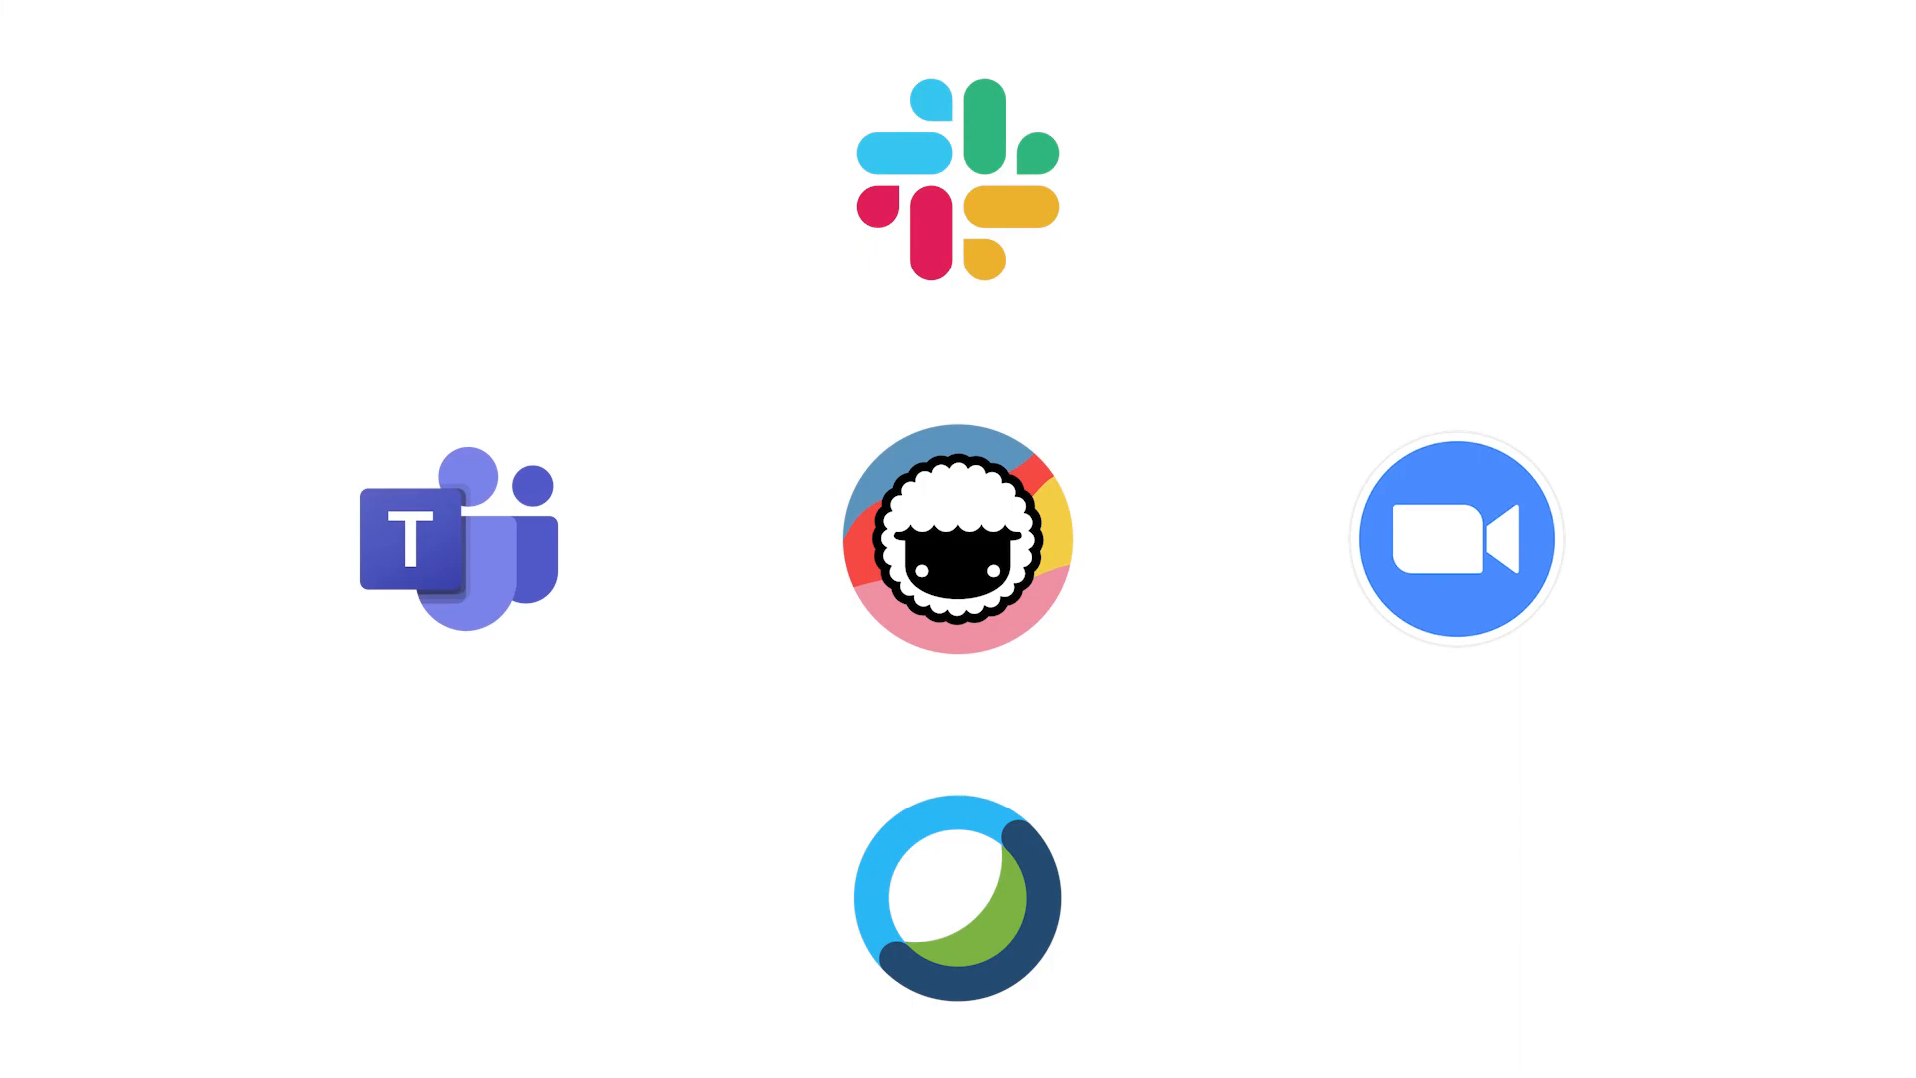
left_click(958, 537)
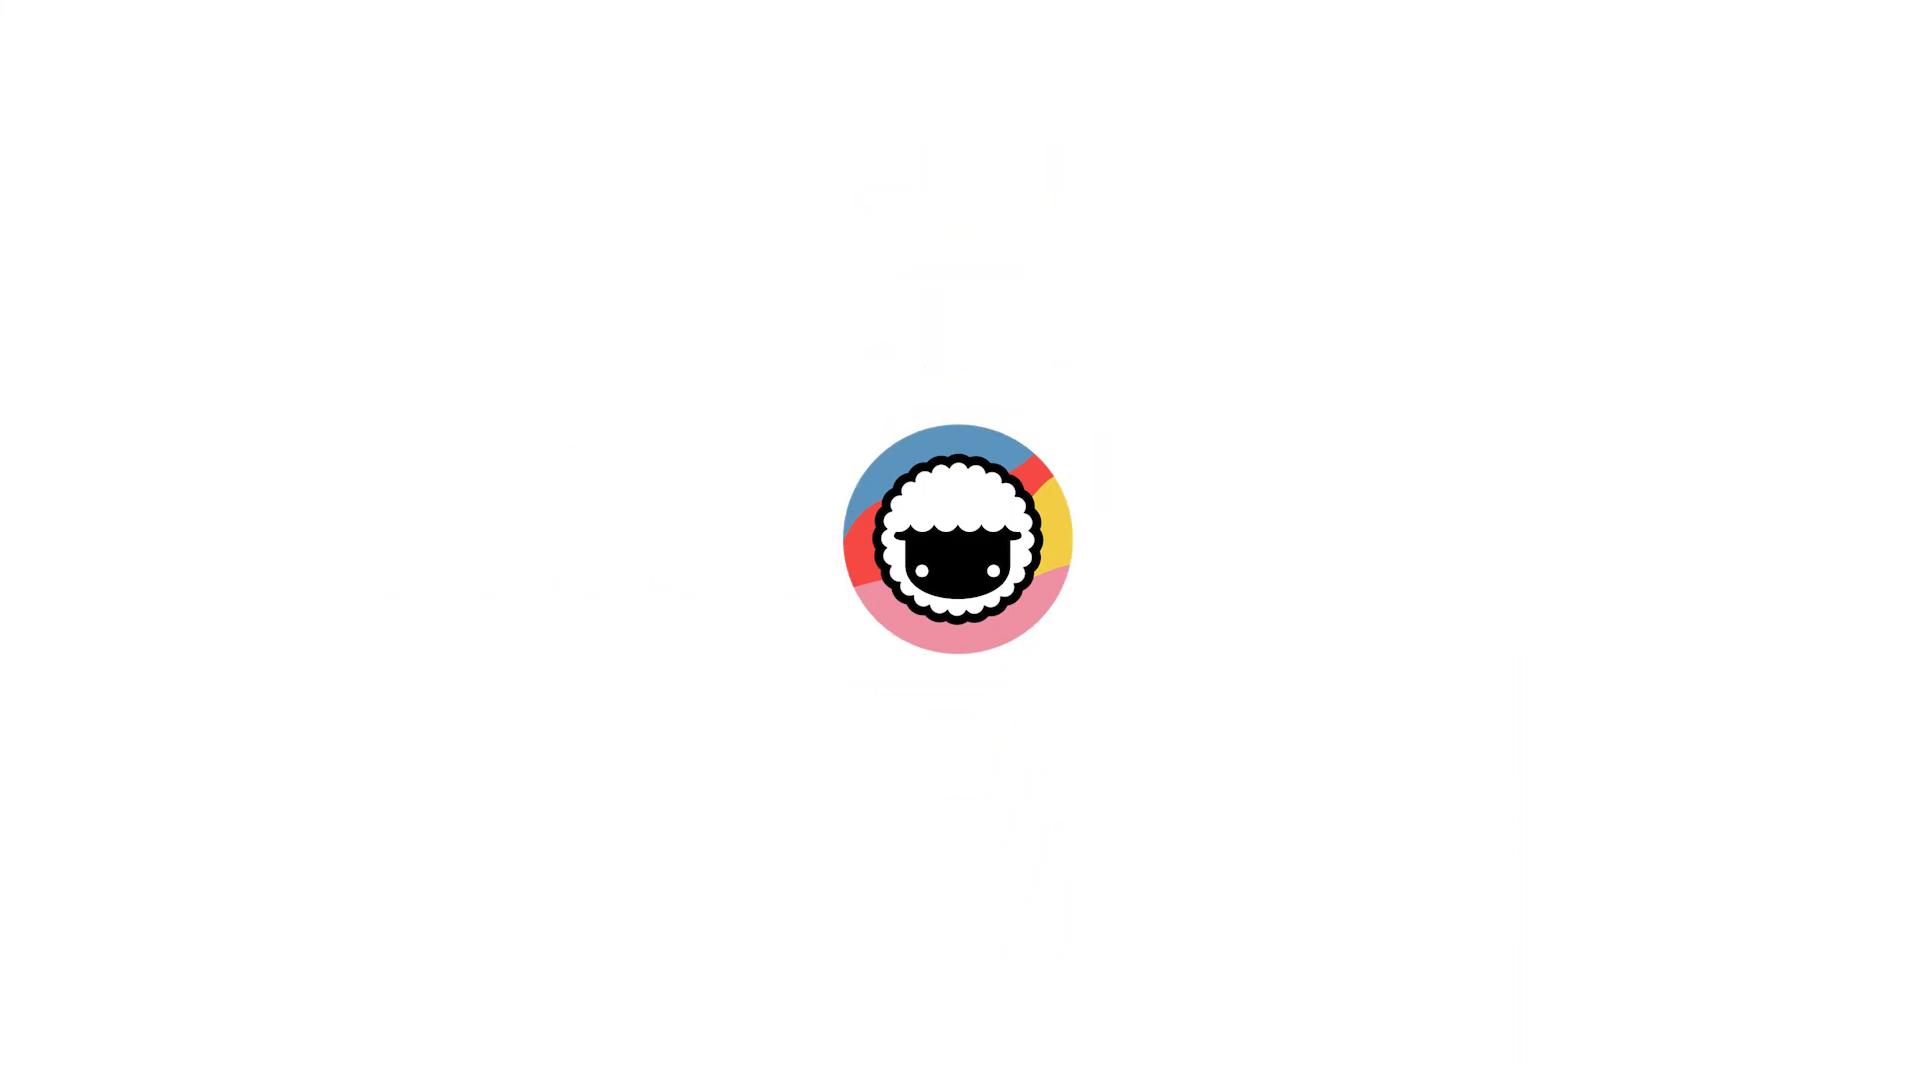